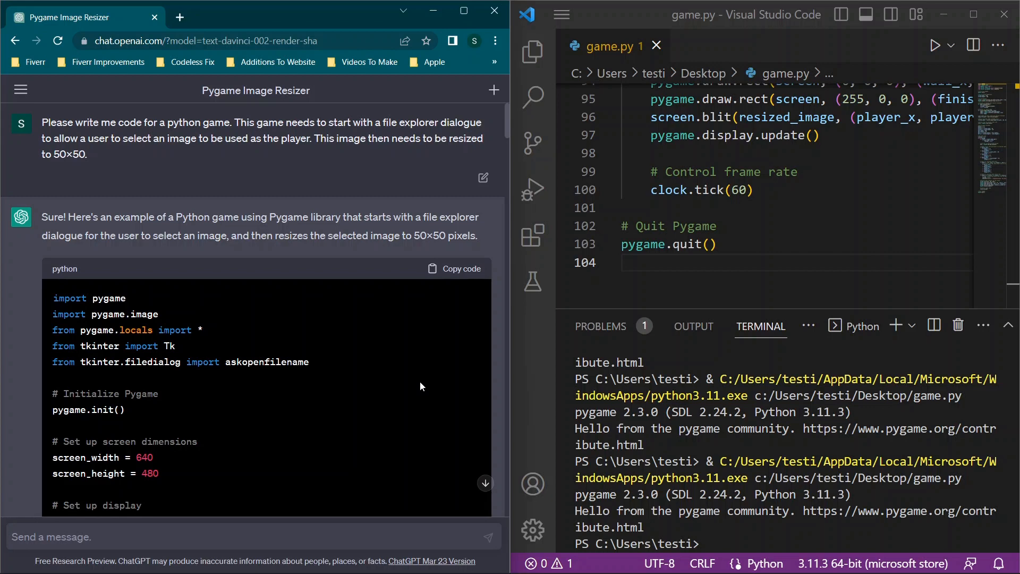
mouse_move(386, 309)
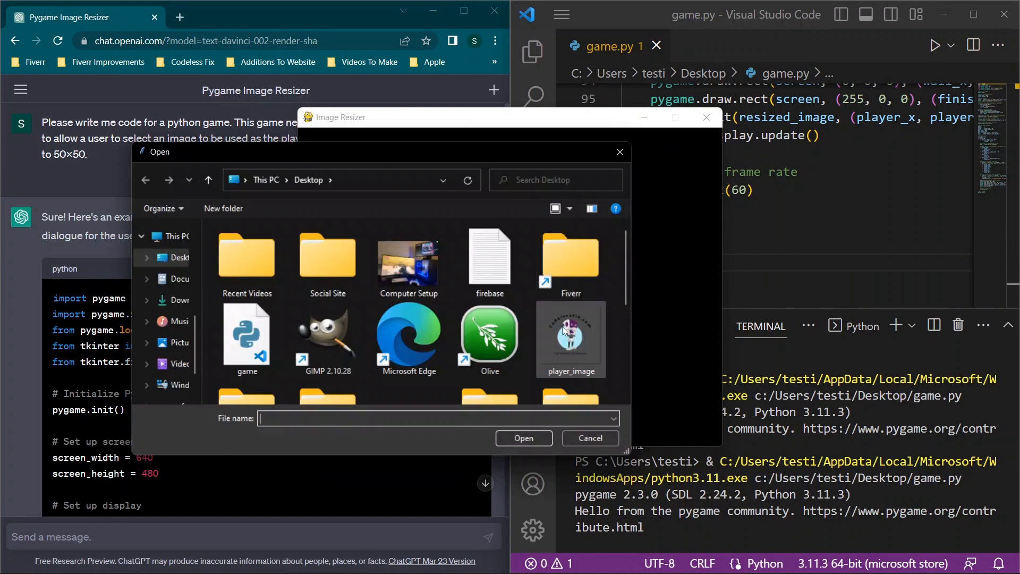
Step: Pick player_image, steer the player to the red finish square, and dismiss the Winner message
double_click(569, 338)
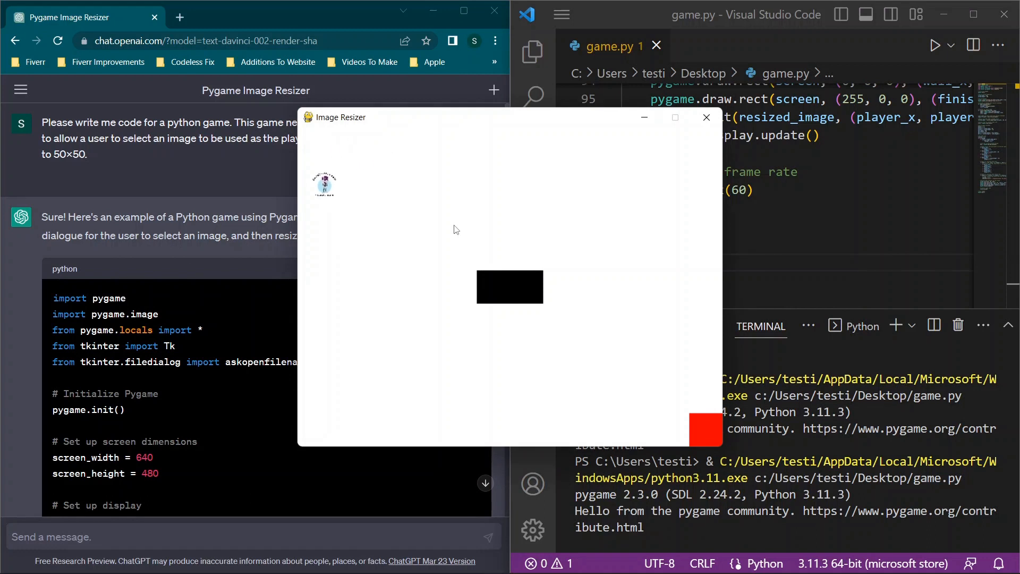
drag(323, 182, 483, 193)
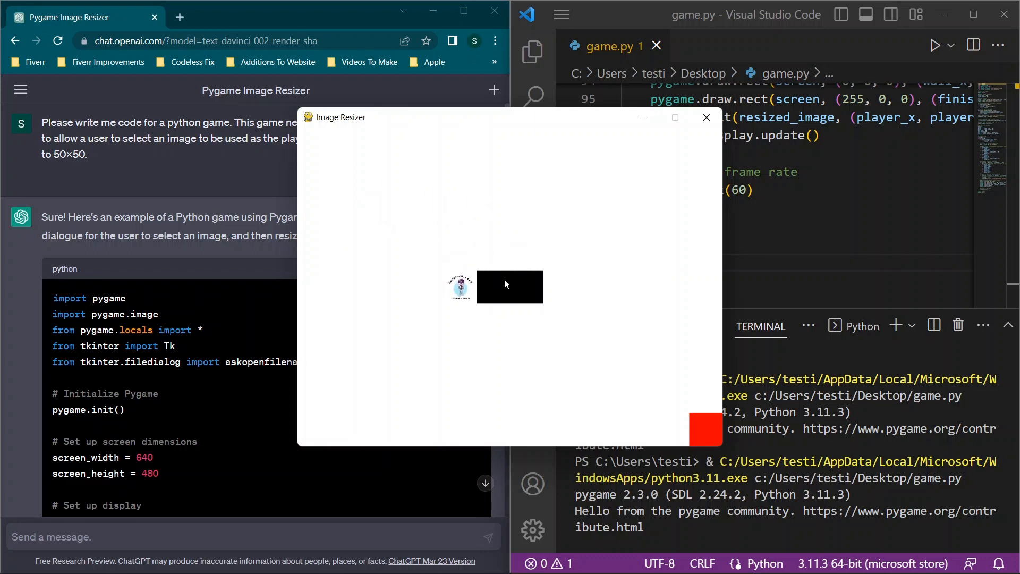
mouse_move(376, 325)
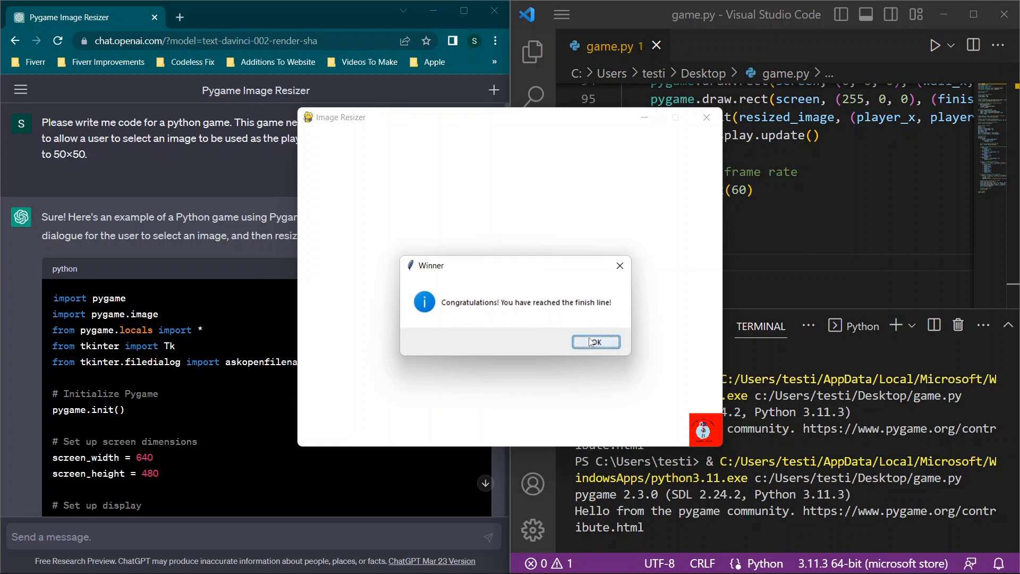
click(595, 341)
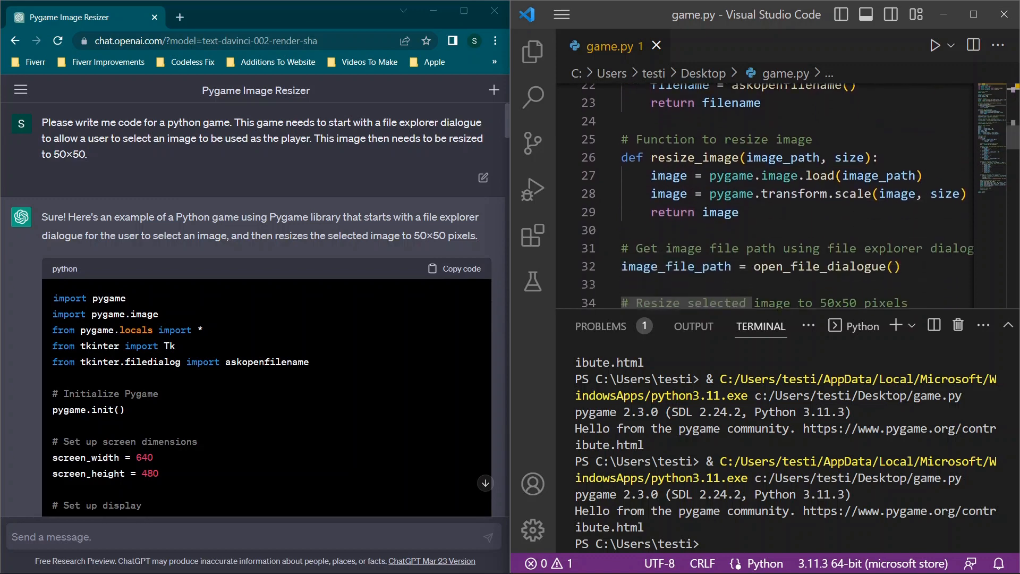
scroll(down, 3)
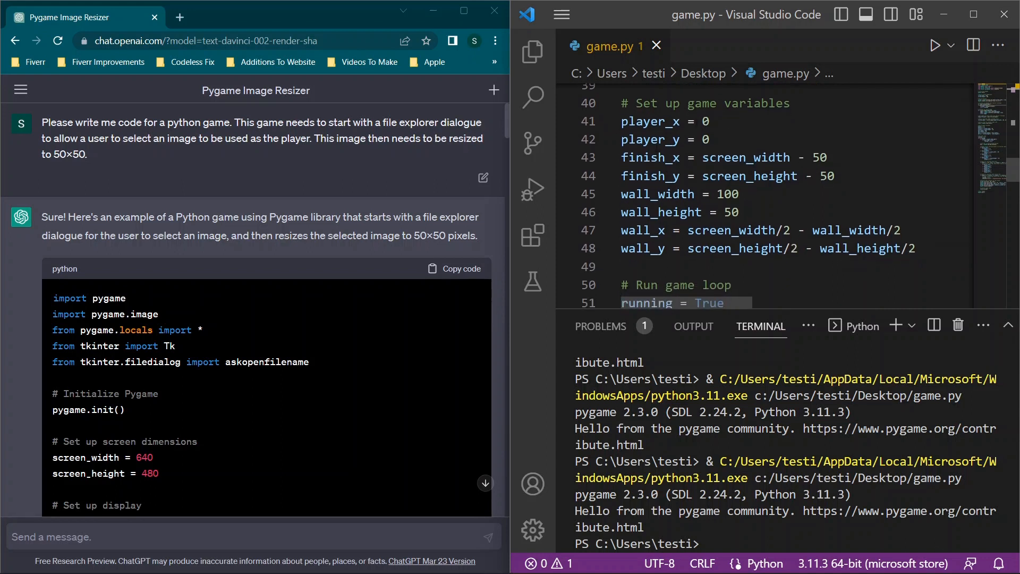
scroll(down, 3)
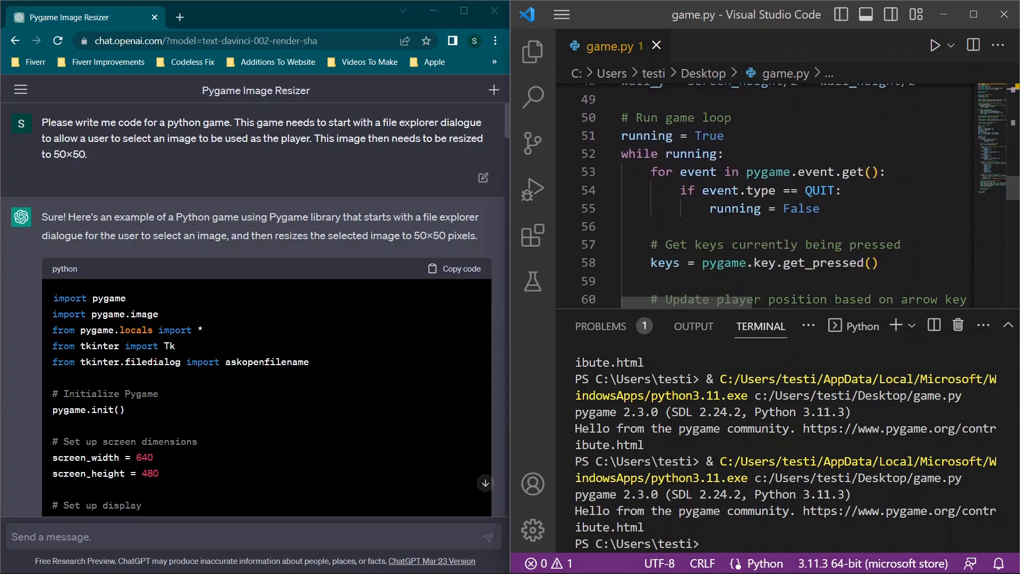
scroll(down, 3)
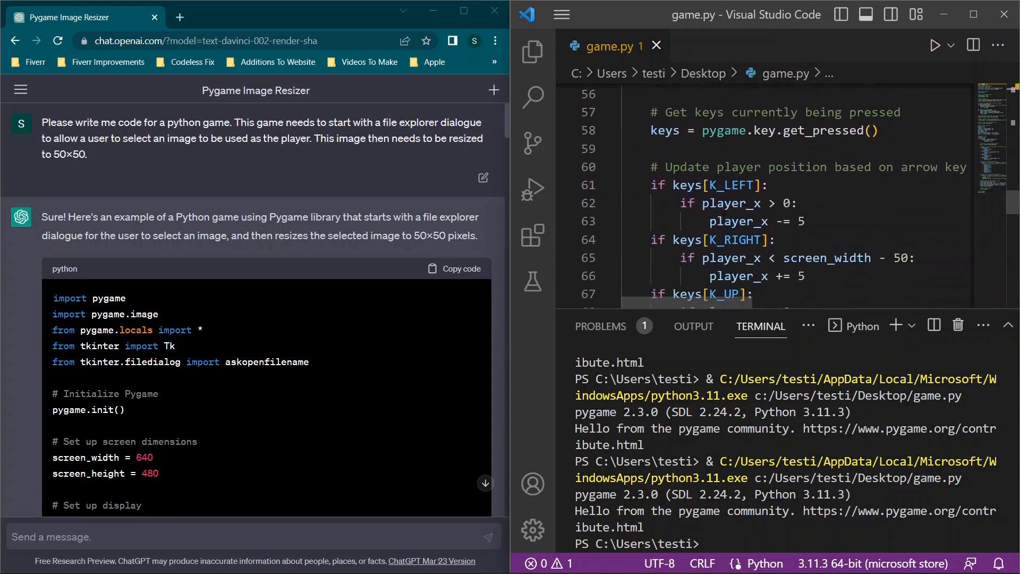
scroll(down, 3)
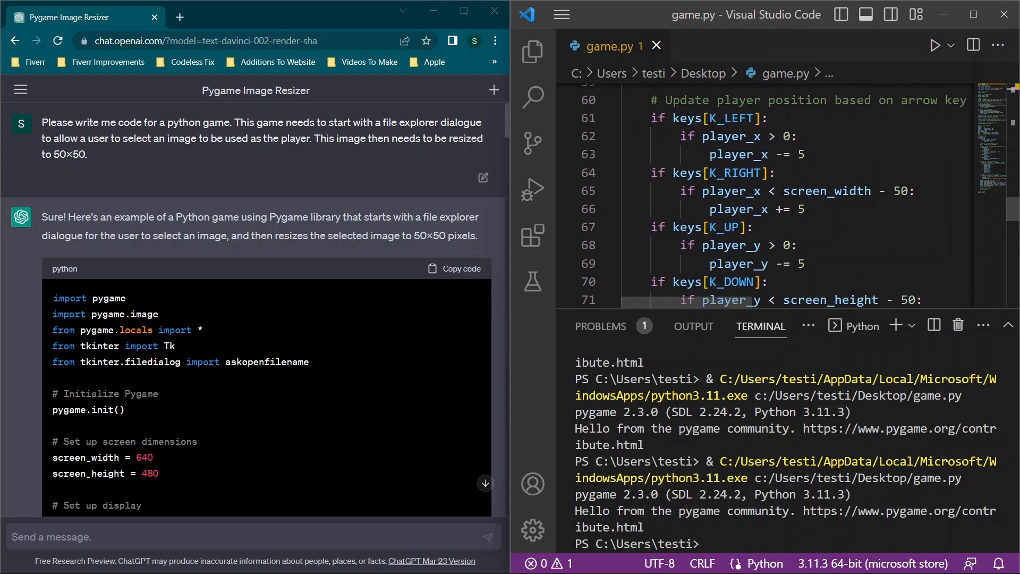
scroll(down, 3)
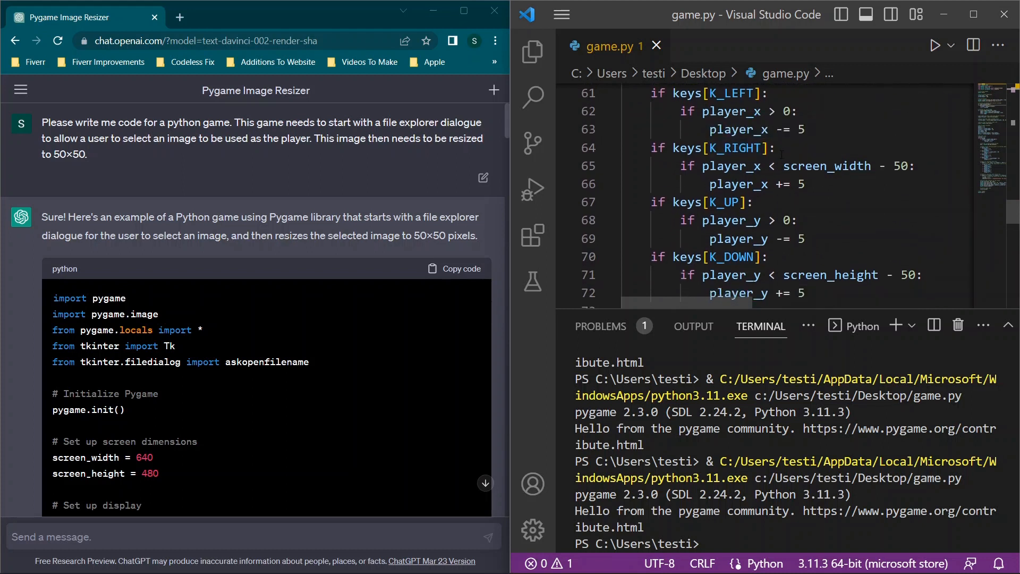
scroll(down, 3)
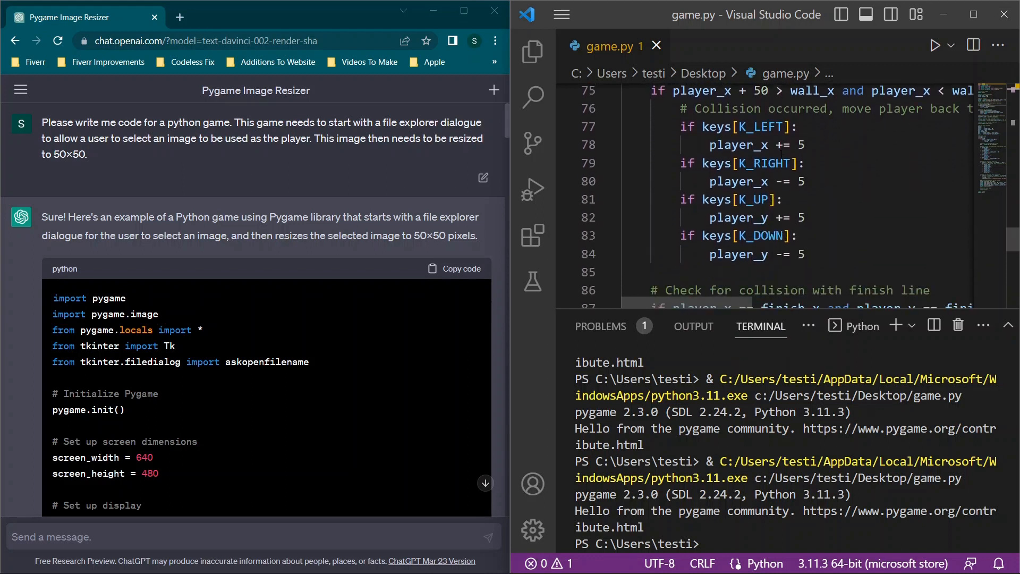
scroll(down, 3)
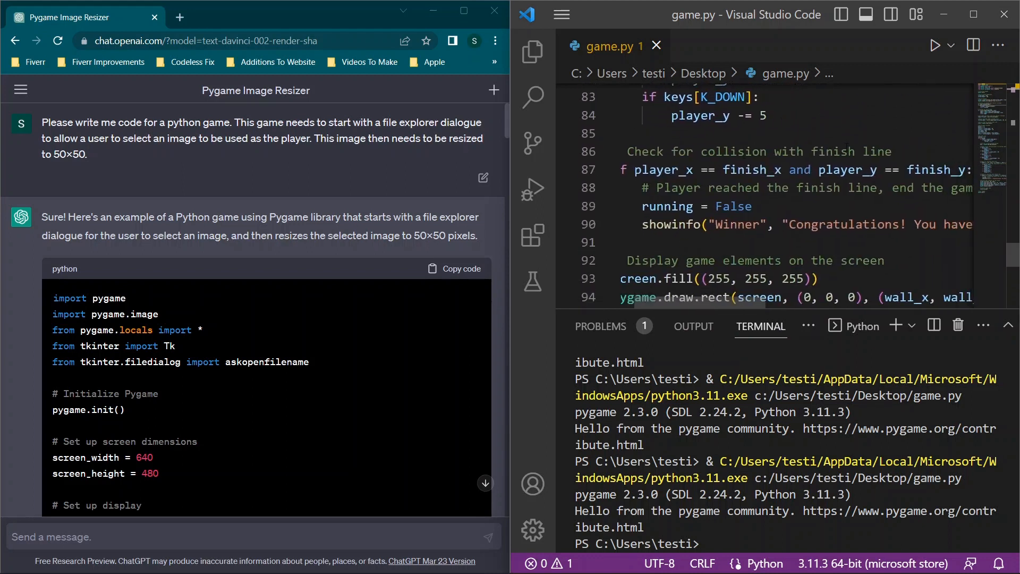
scroll(down, 3)
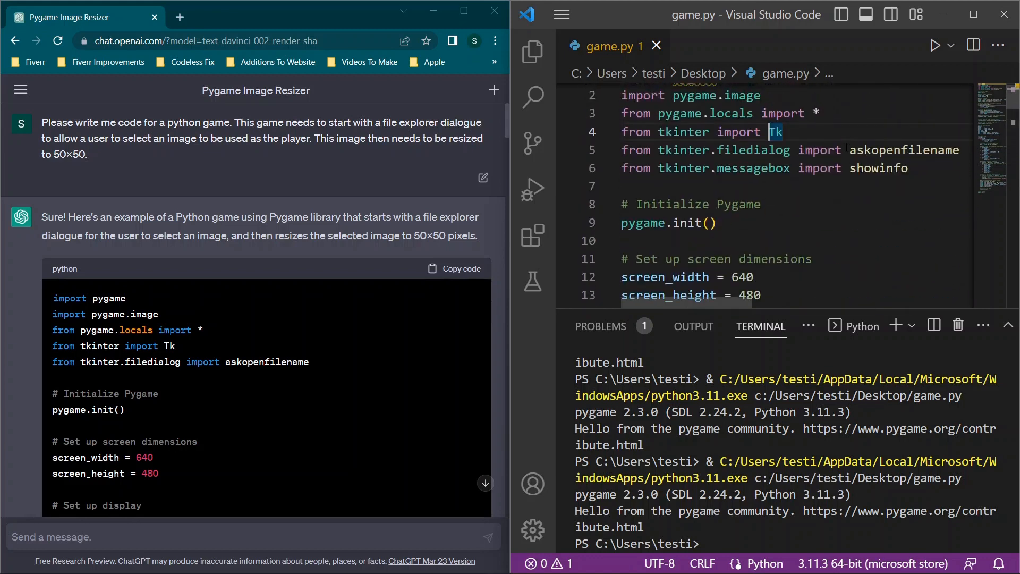
scroll(down, 3)
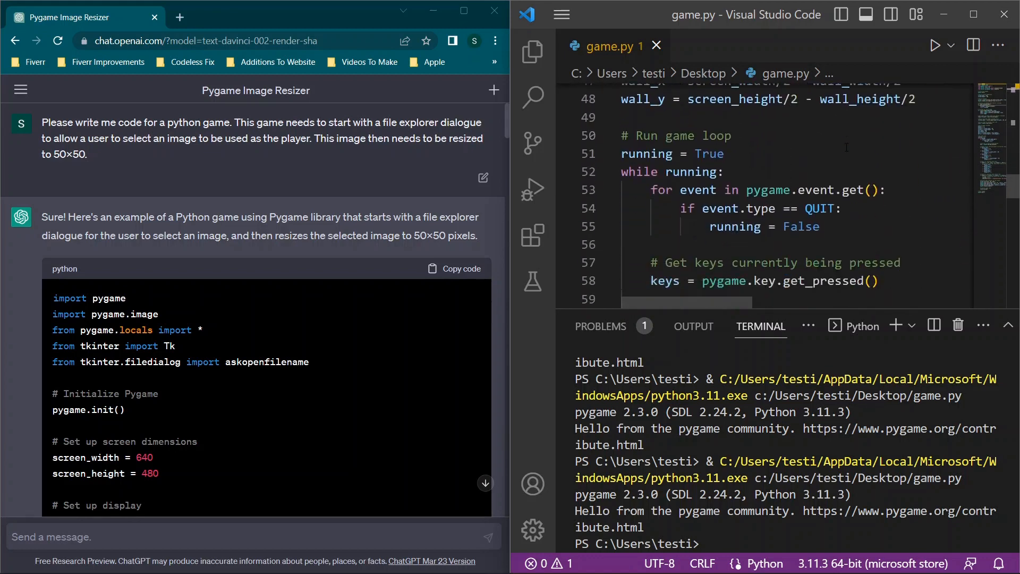
scroll(down, 3)
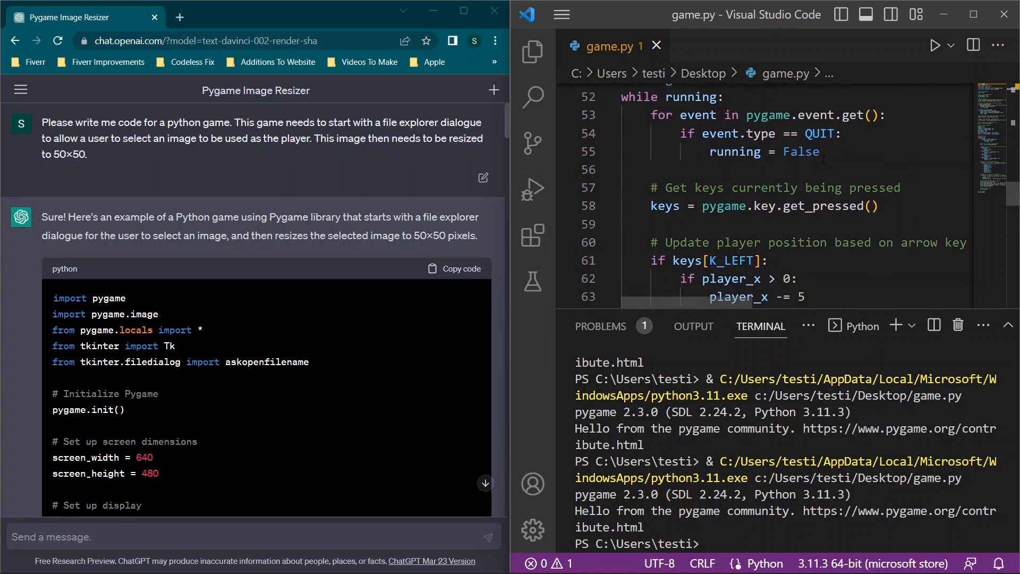
scroll(down, 3)
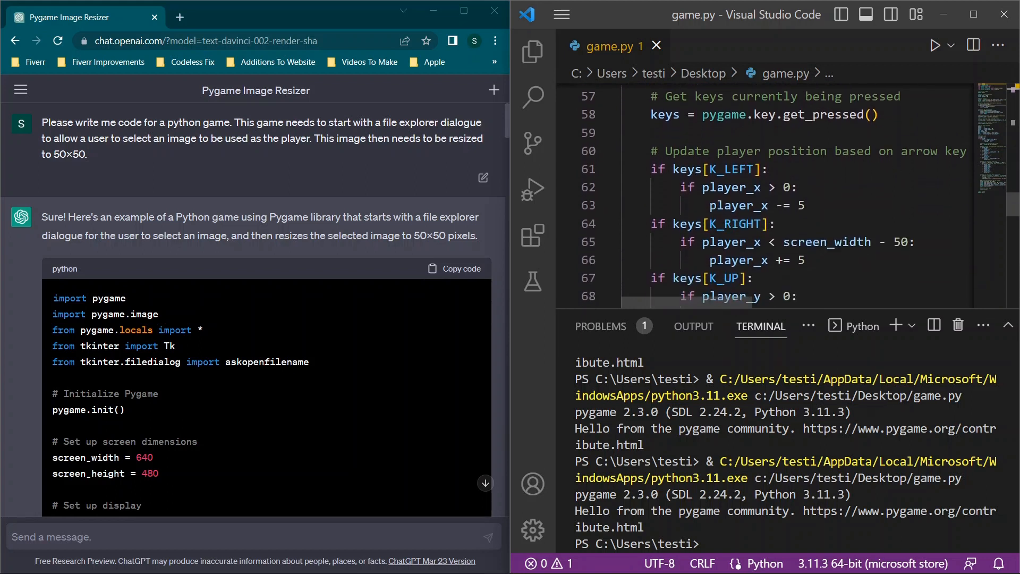
scroll(down, 3)
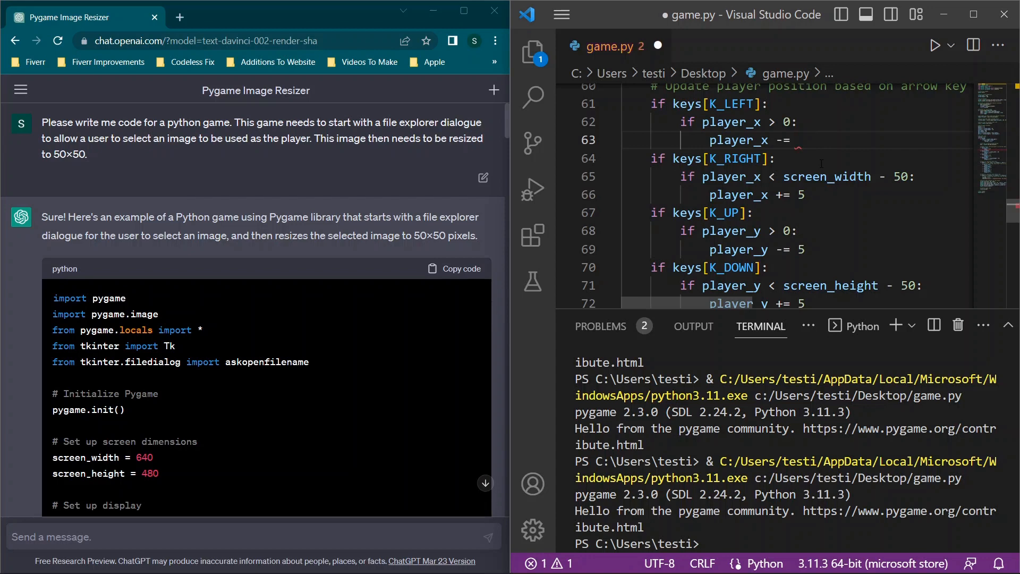
Step: Change the player_x/player_y arrow-key steps from 5 to 25, closing the running game meanwhile
text(25)
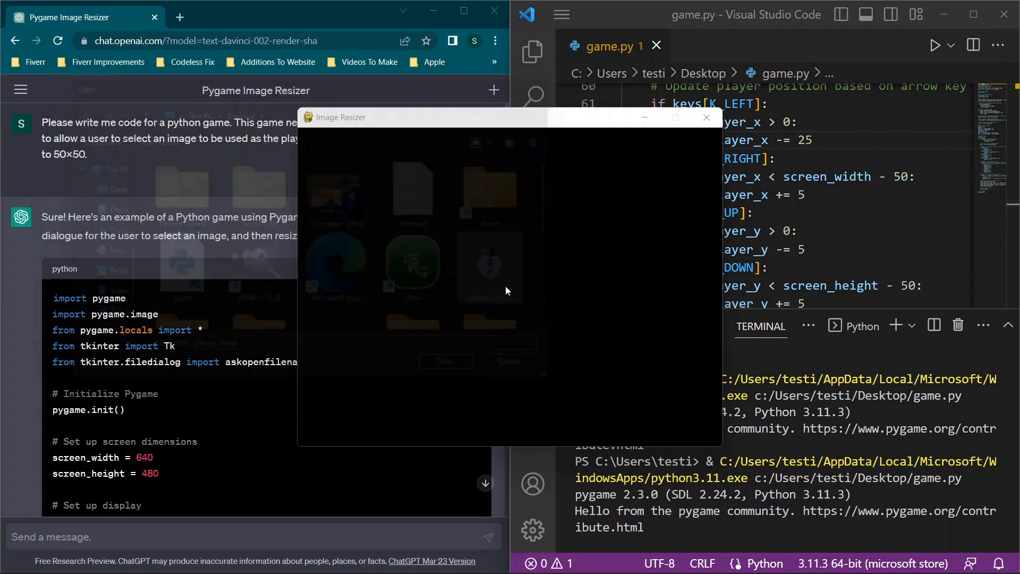
click(445, 362)
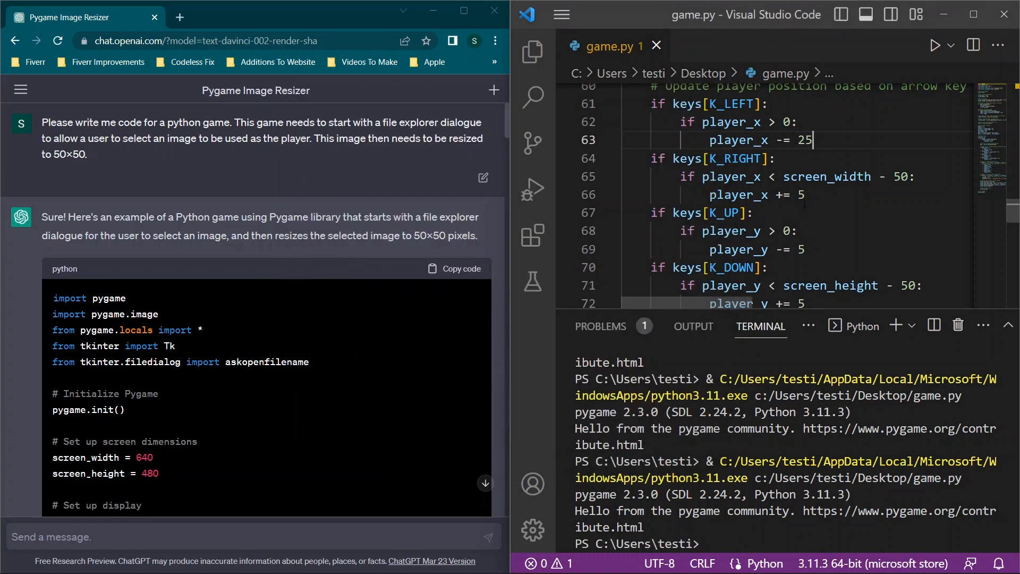
text(2)
click(797, 194)
text(2)
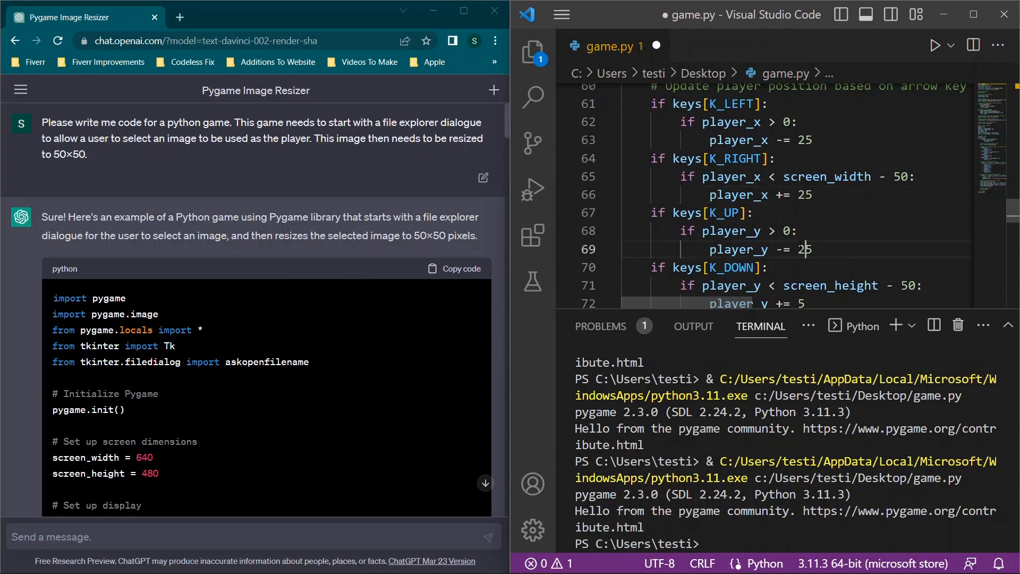
scroll(down, 3)
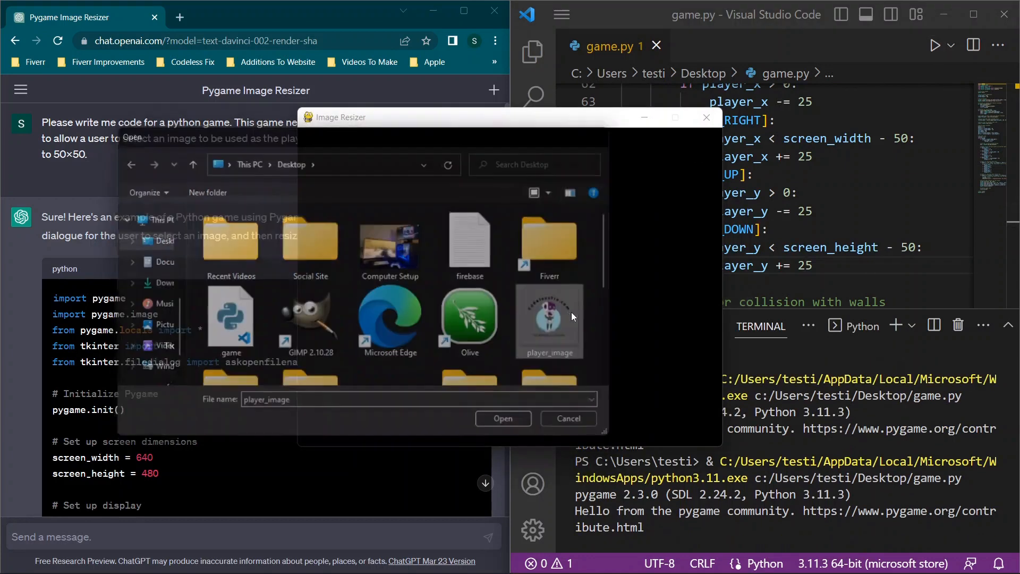
Step: Load player_image, reach the red finish square, dismiss the Winner box, and review game.py
click(502, 418)
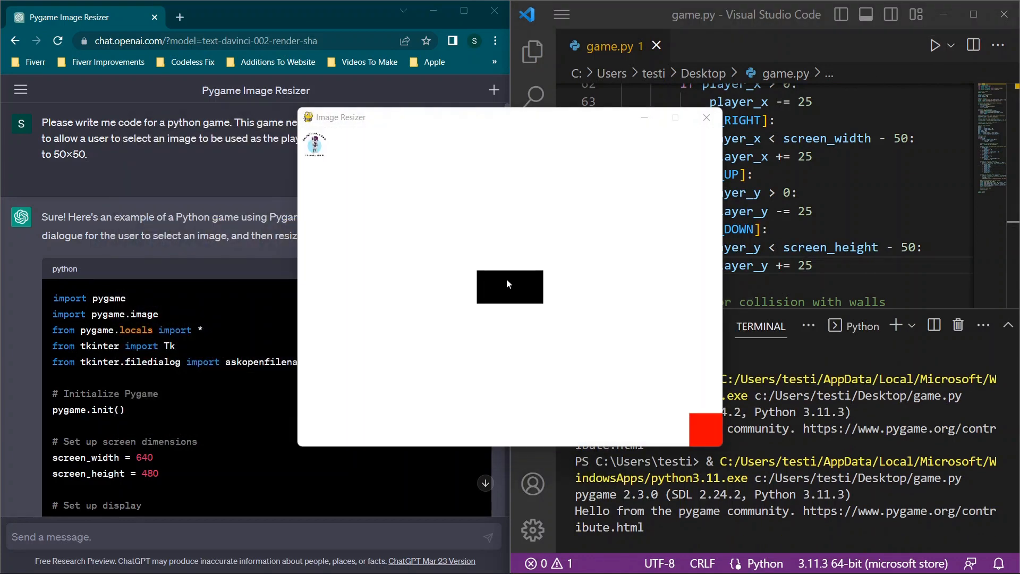
drag(314, 145, 307, 284)
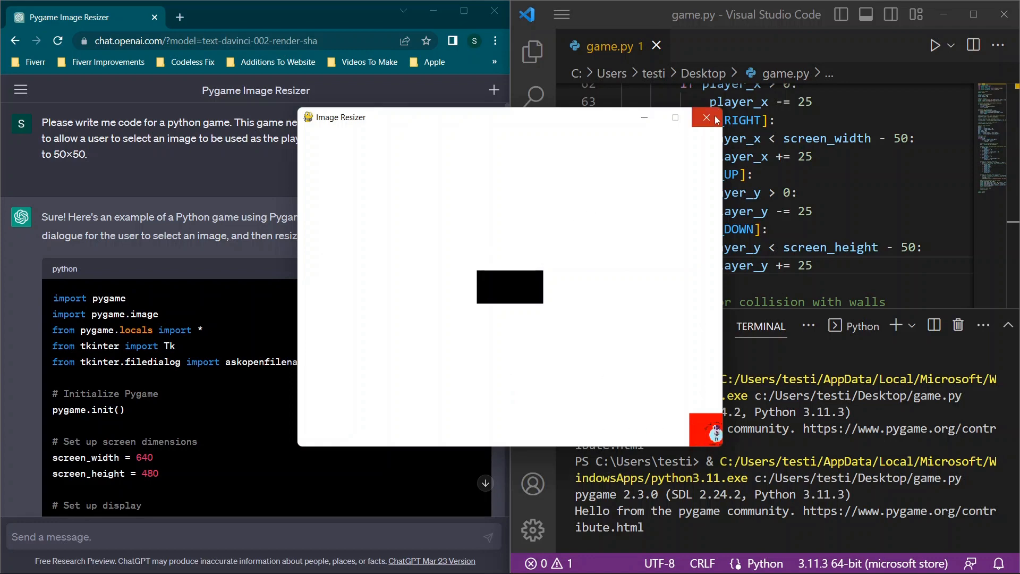
click(706, 117)
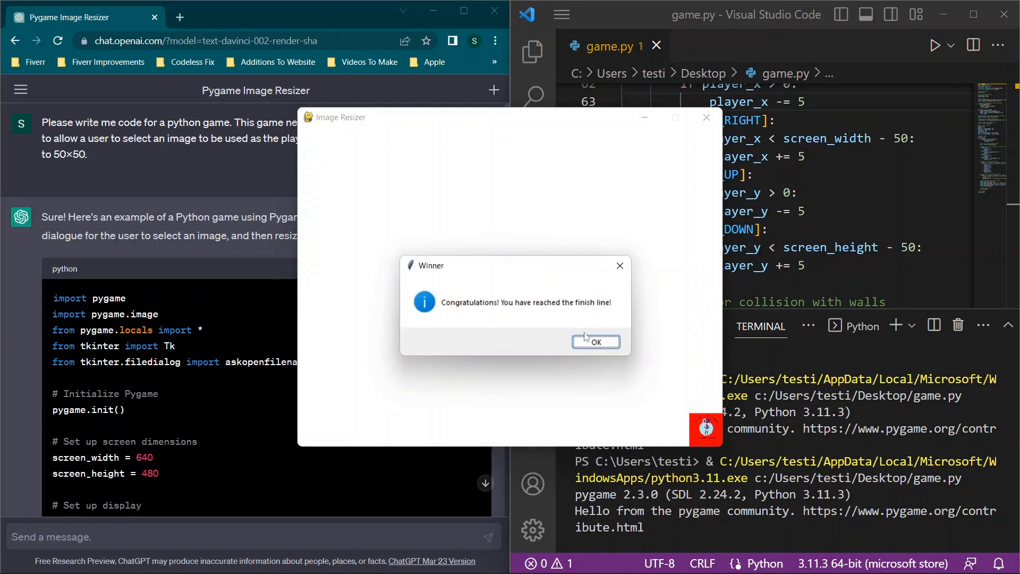
click(595, 342)
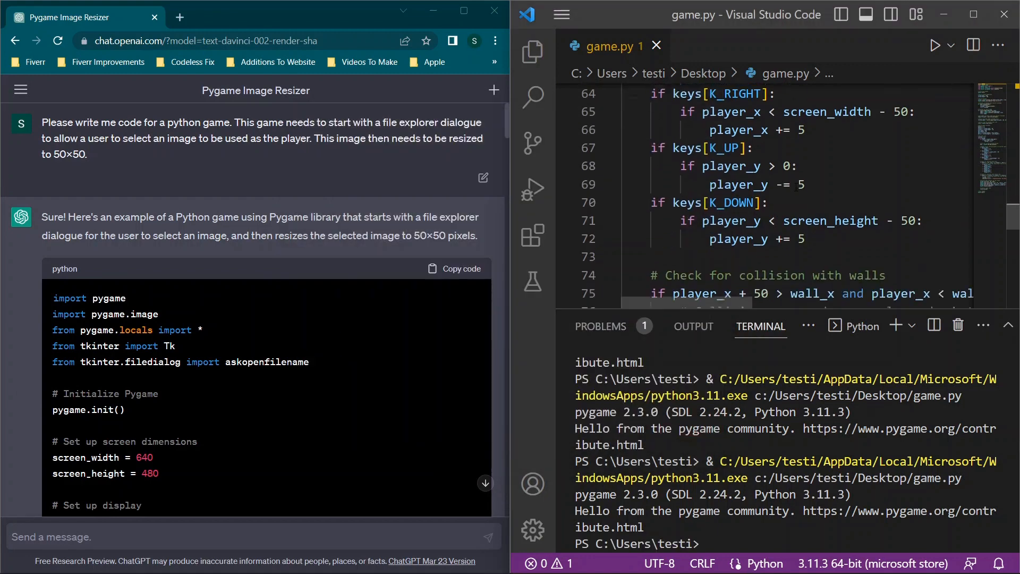
scroll(down, 3)
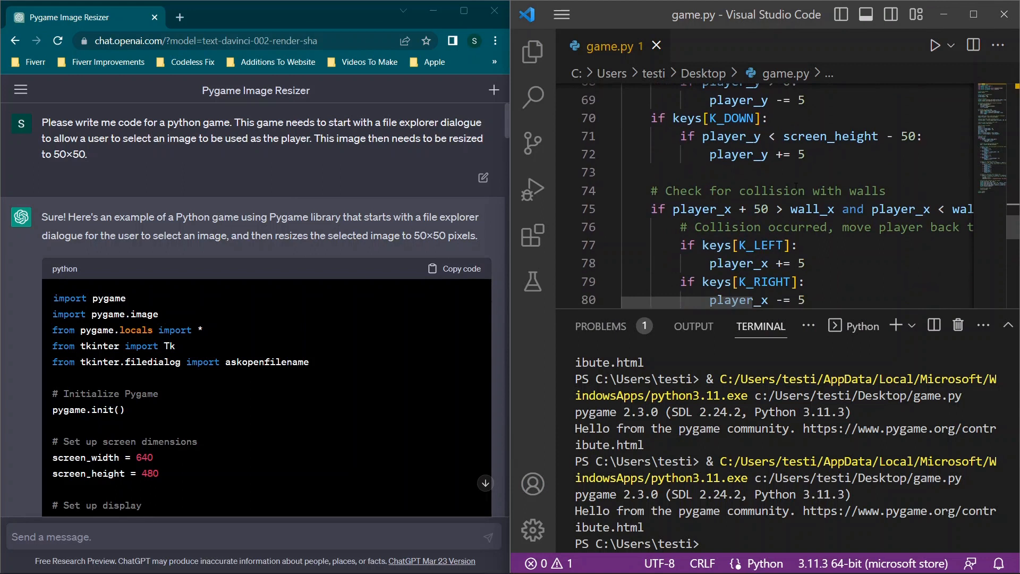
scroll(down, 3)
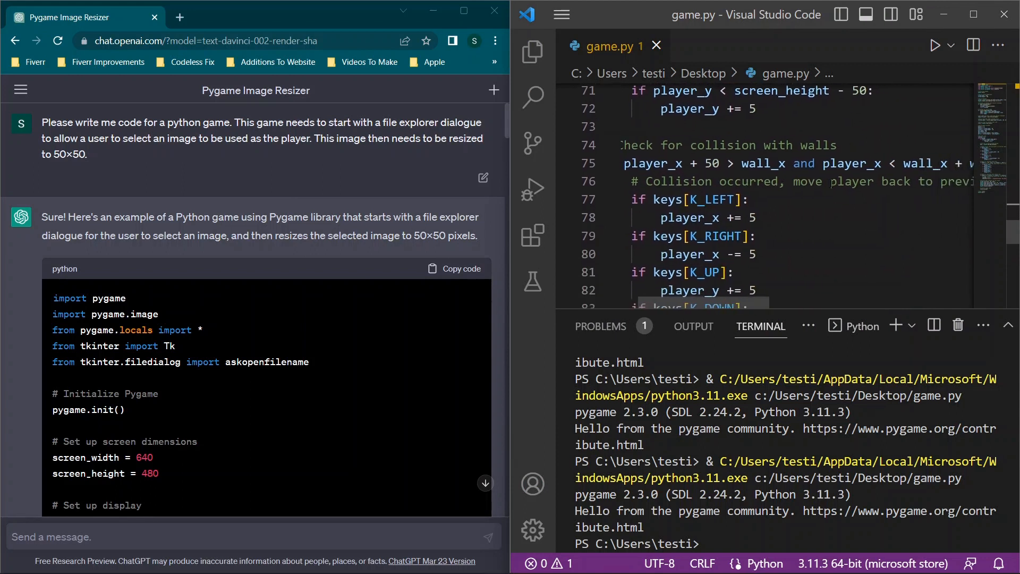
scroll(down, 3)
text(\)
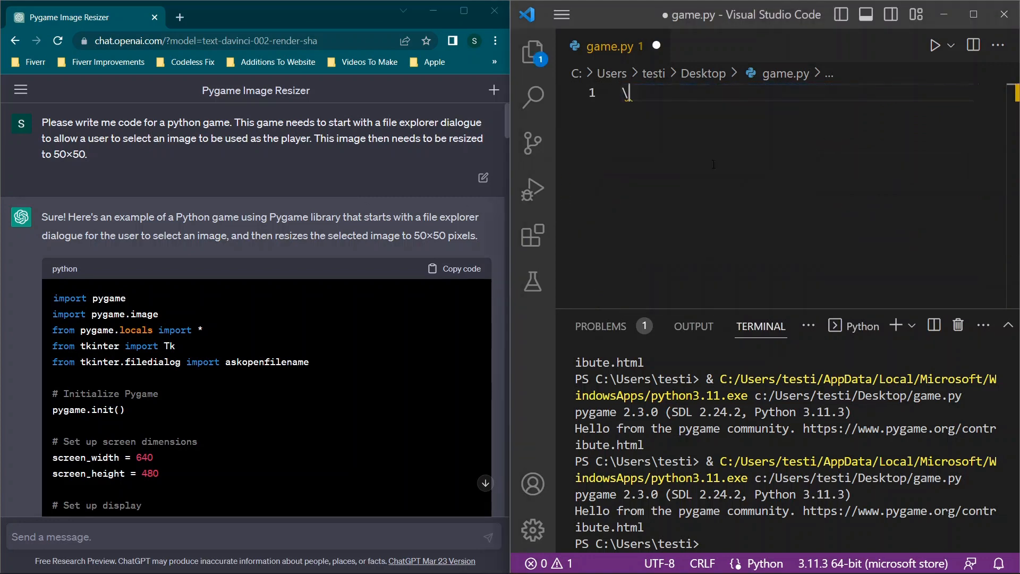
Step: Delete the stray leftover character from the emptied game.py
key(Backspace)
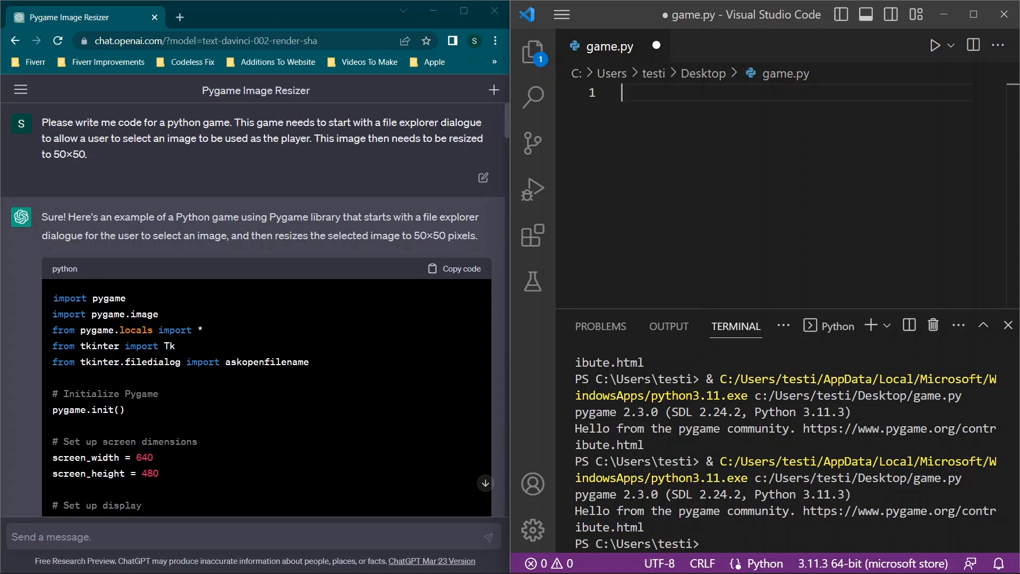
mouse_move(122, 177)
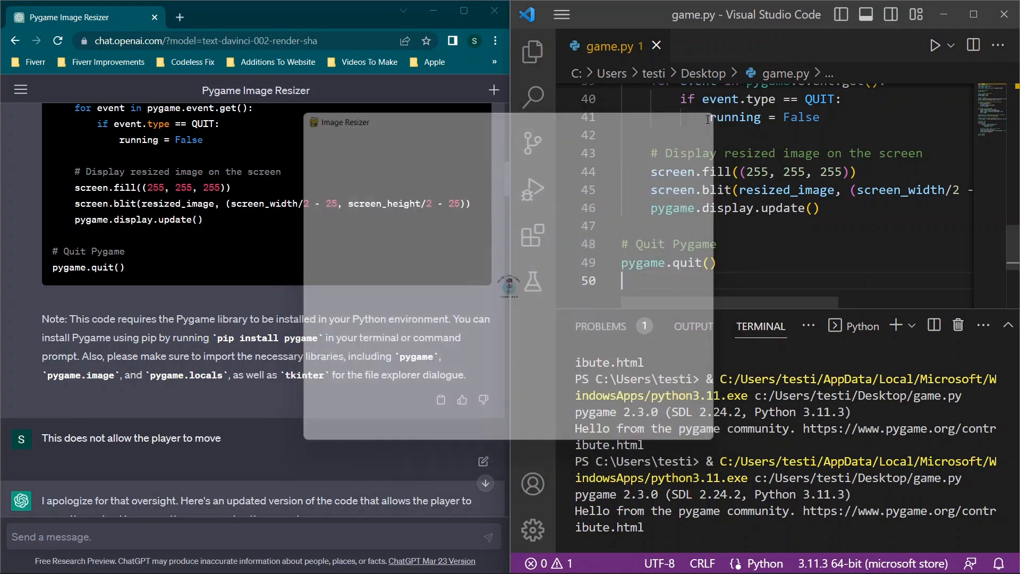
Step: Copy ChatGPT's arrow-key player movement code for game.py
scroll(down, 3)
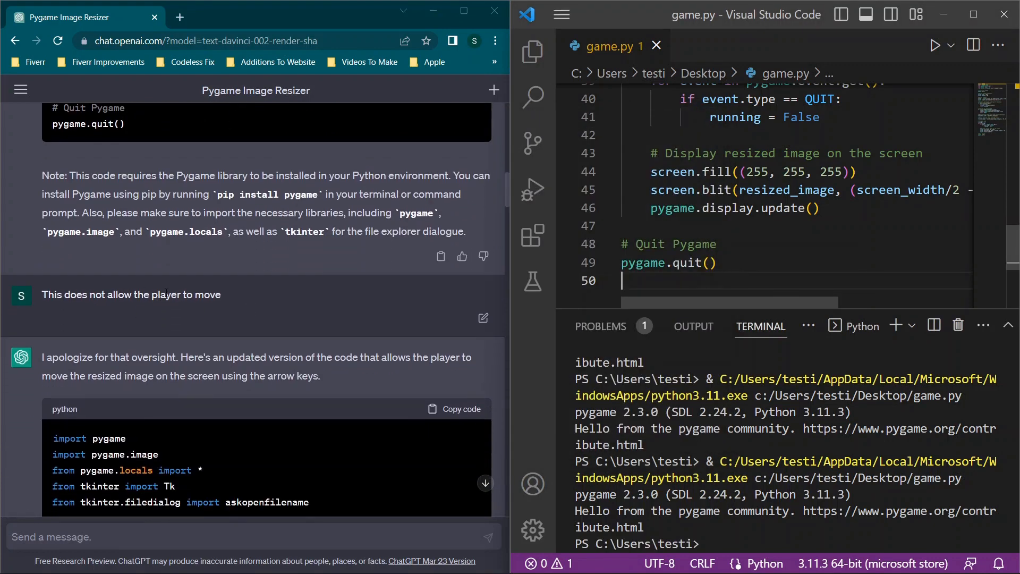
scroll(down, 3)
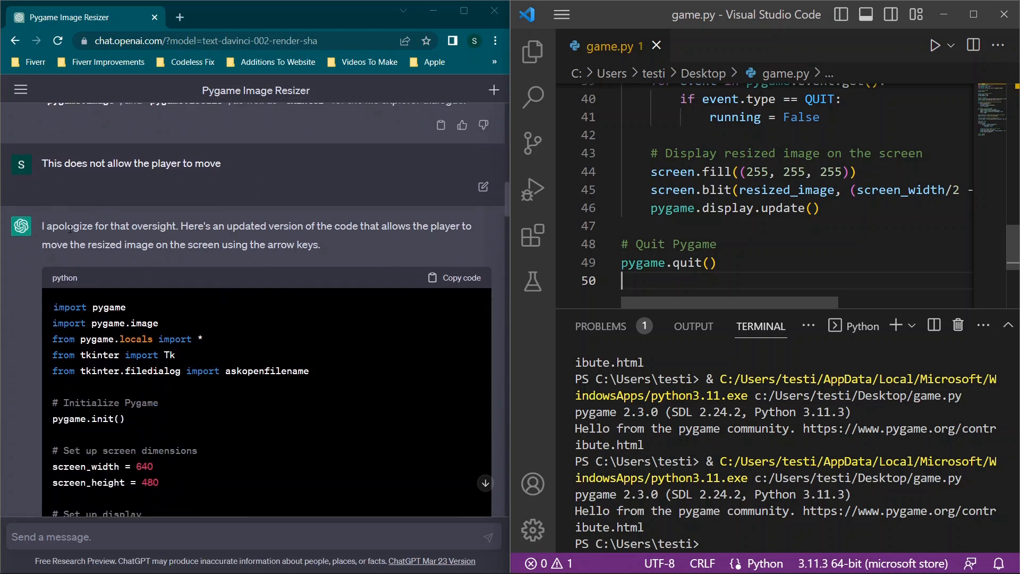
scroll(down, 3)
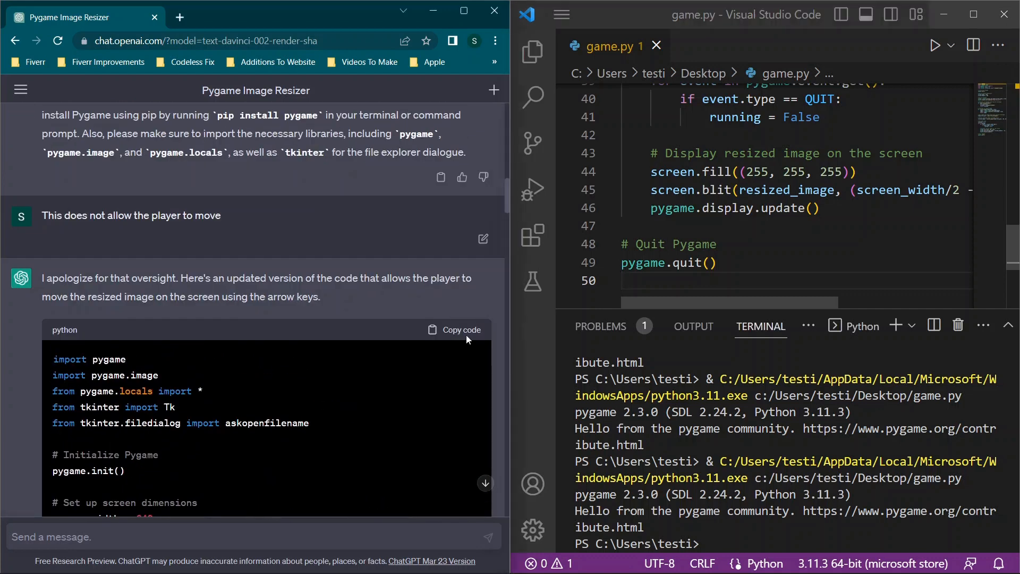
click(455, 329)
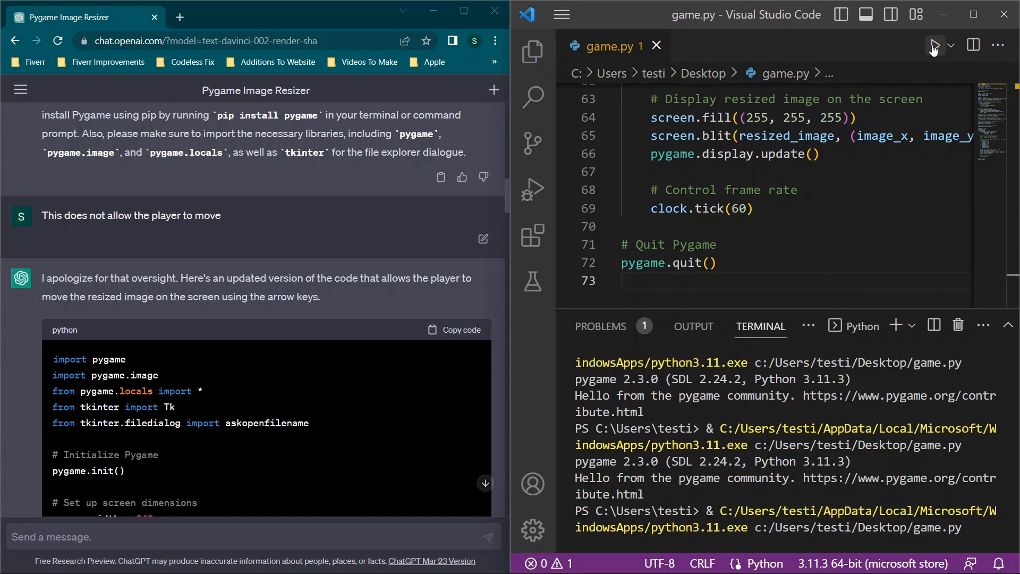
Step: Run the movement version with player_image as the picture, then close the test window
click(933, 45)
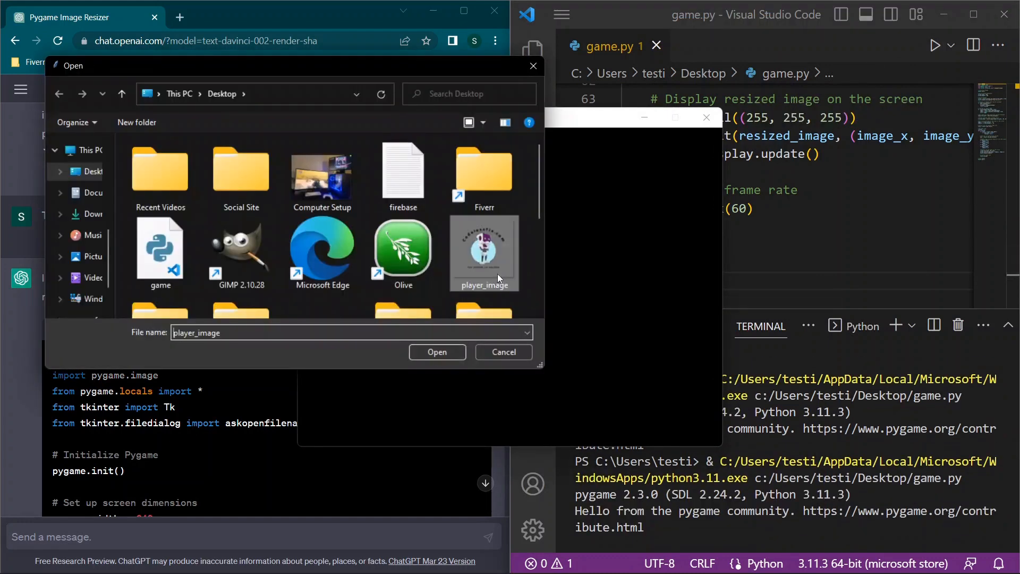
click(437, 352)
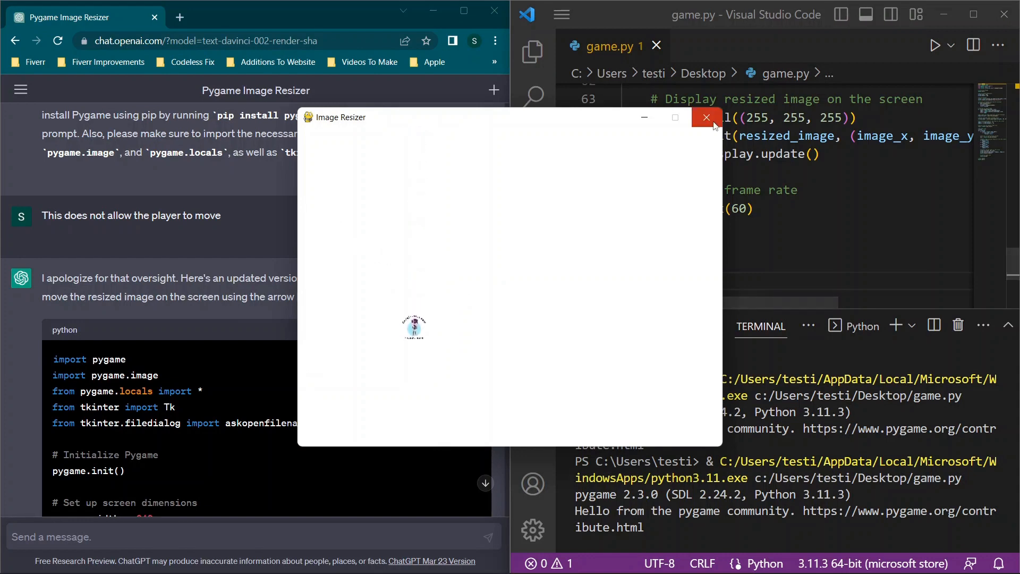
click(705, 117)
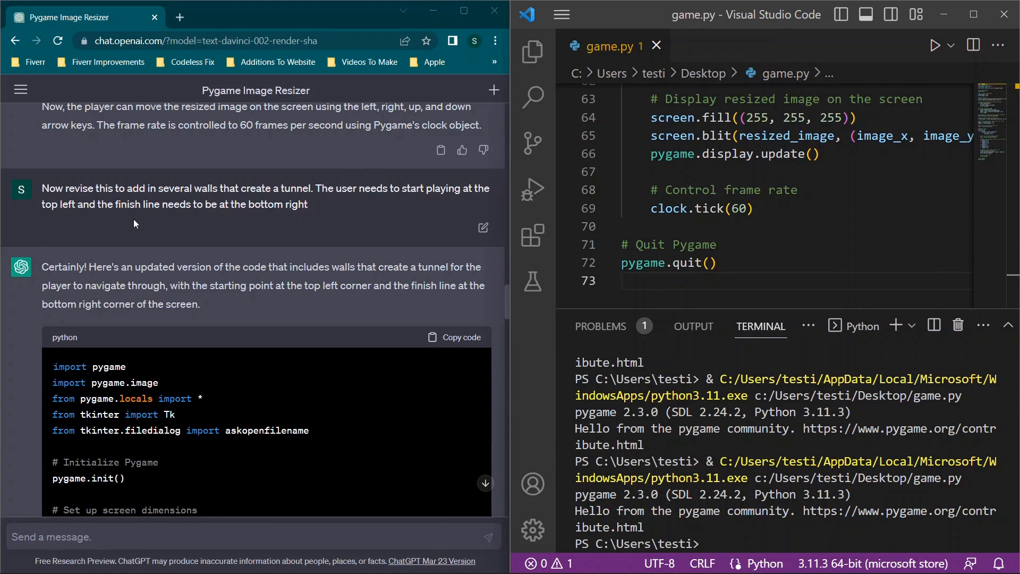
mouse_move(310, 208)
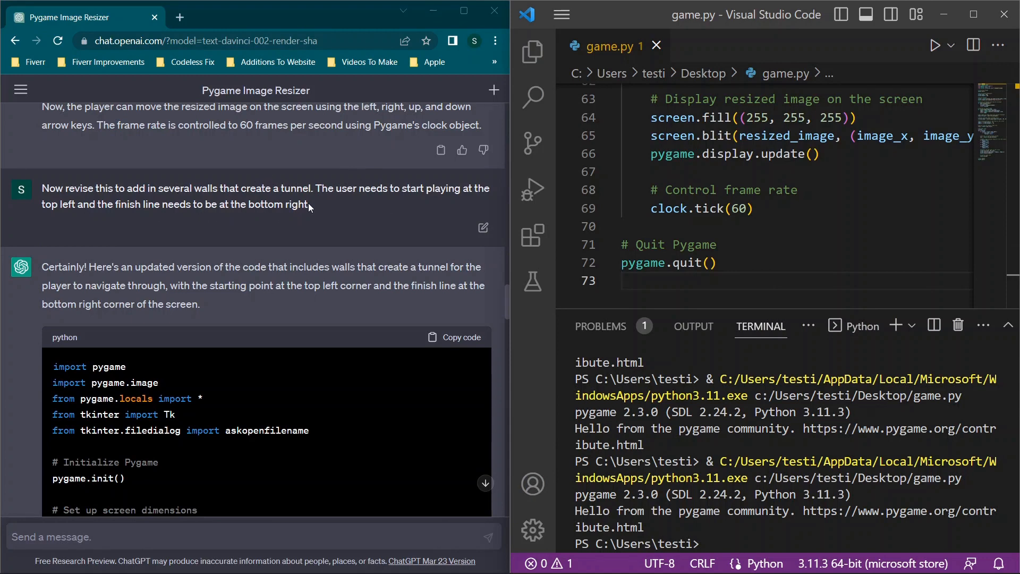
Step: Run the game version with black walls and the red finish square
scroll(down, 3)
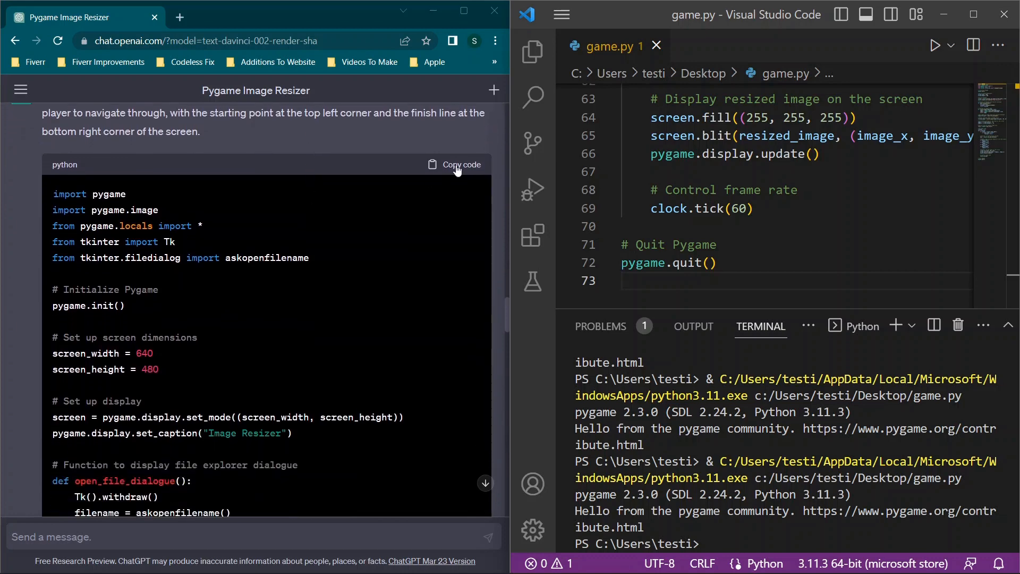
scroll(down, 3)
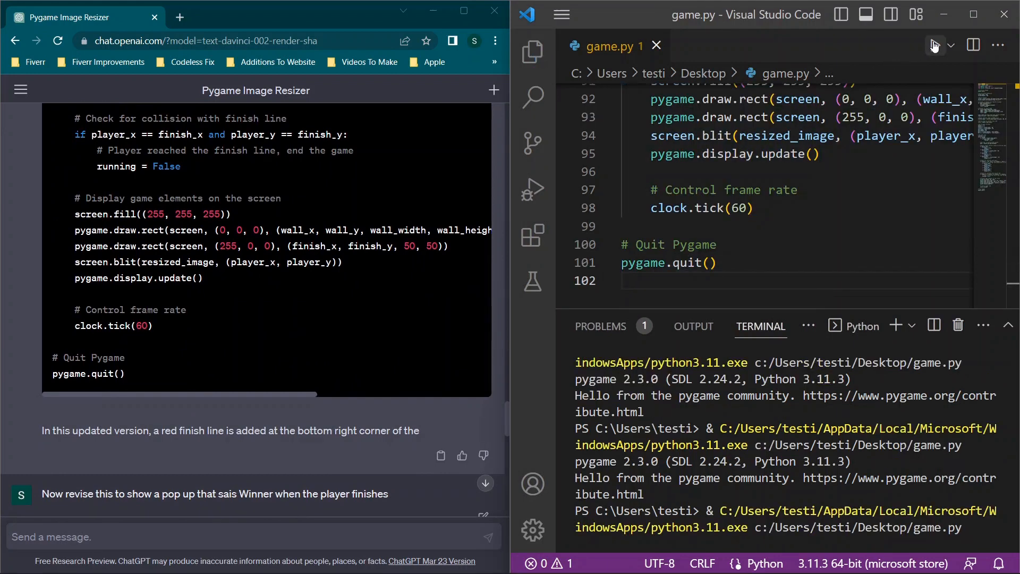
click(933, 44)
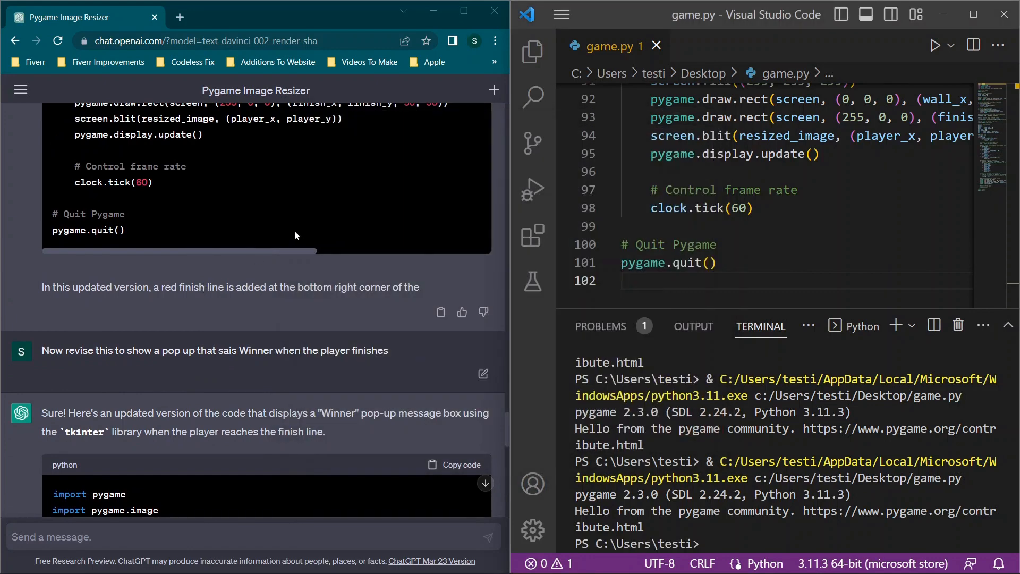
Step: Copy ChatGPT's Winner pop-up code, play to the finish, and dismiss the congratulations message
scroll(down, 3)
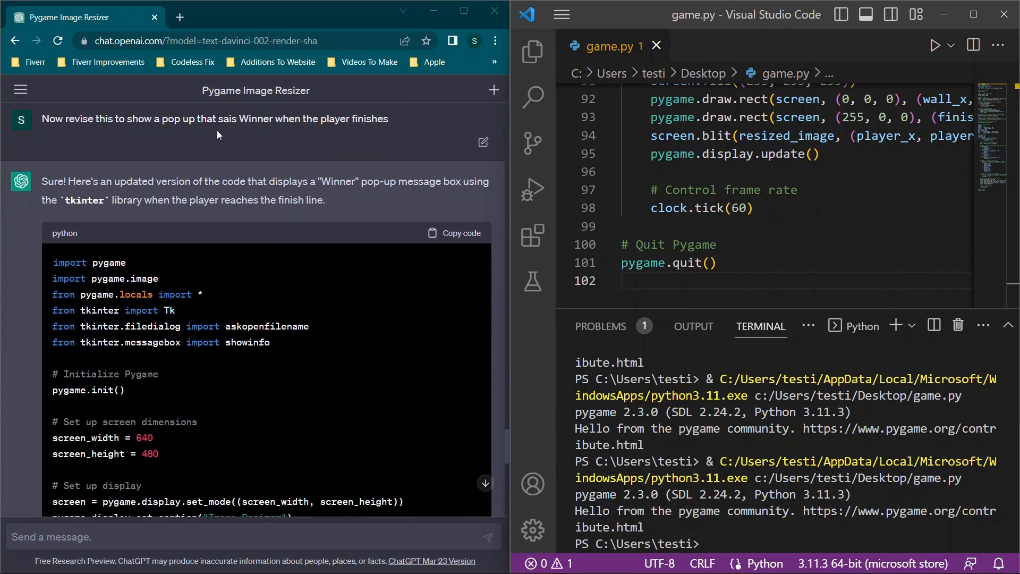
click(462, 232)
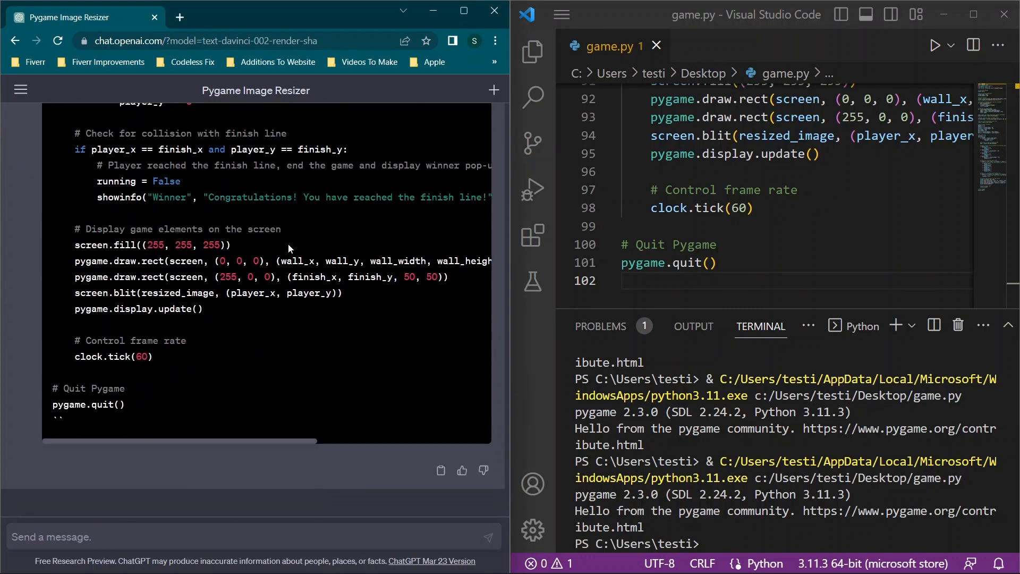
drag(650, 99, 715, 264)
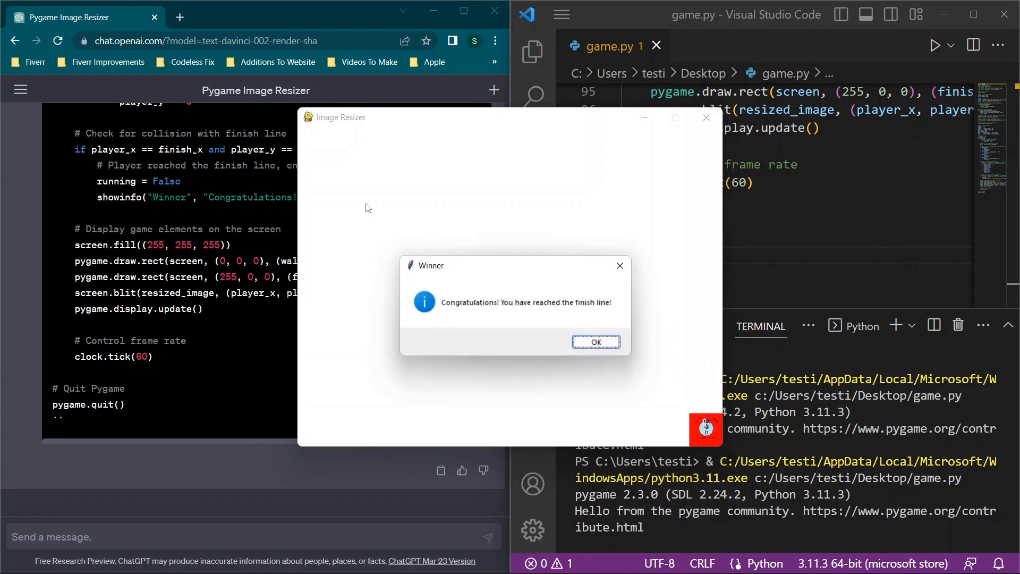
click(595, 342)
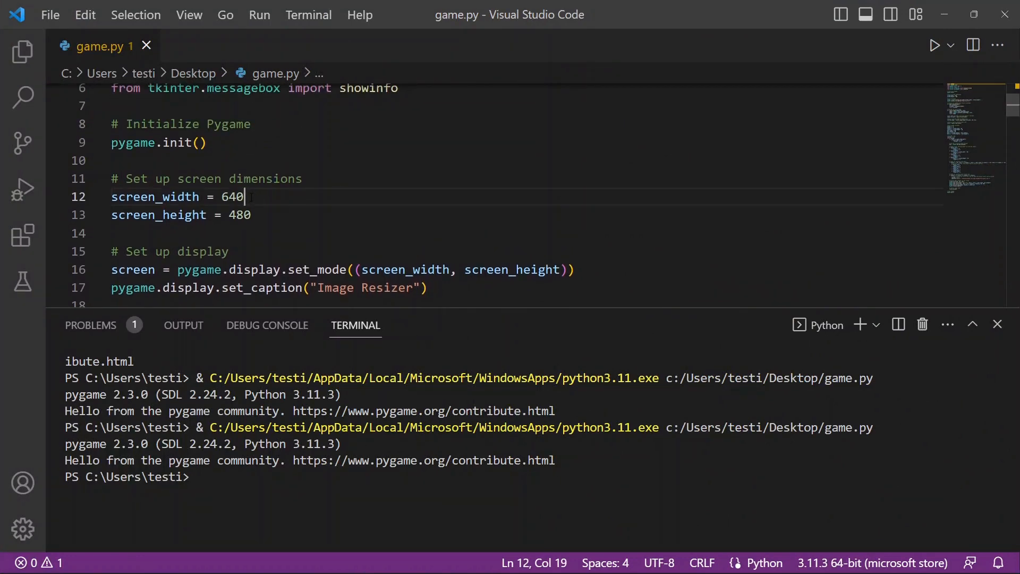
Step: Try a 100 by 100 screen_width and screen_height, save, and open the run options
key(Backspace)
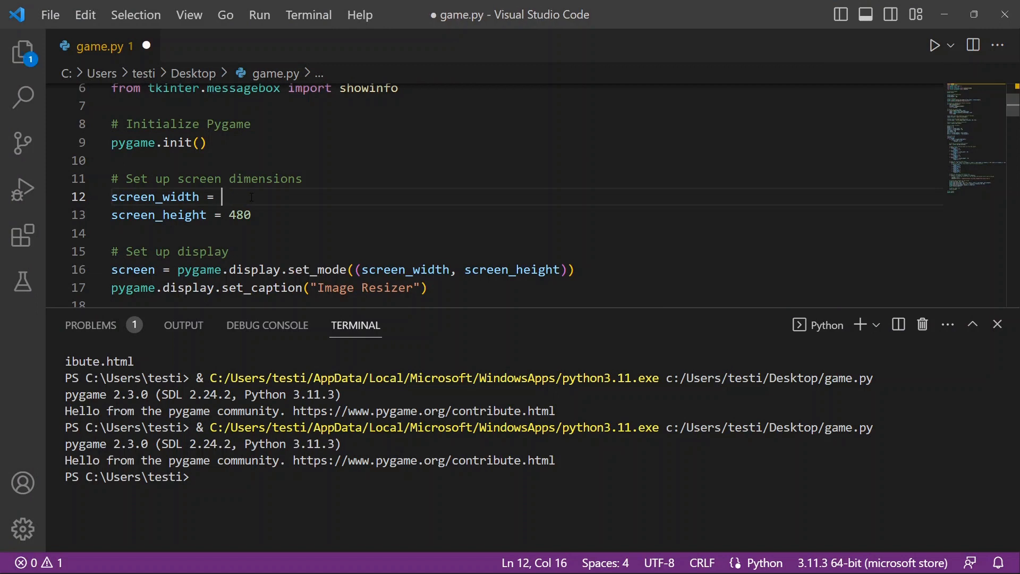
text(100)
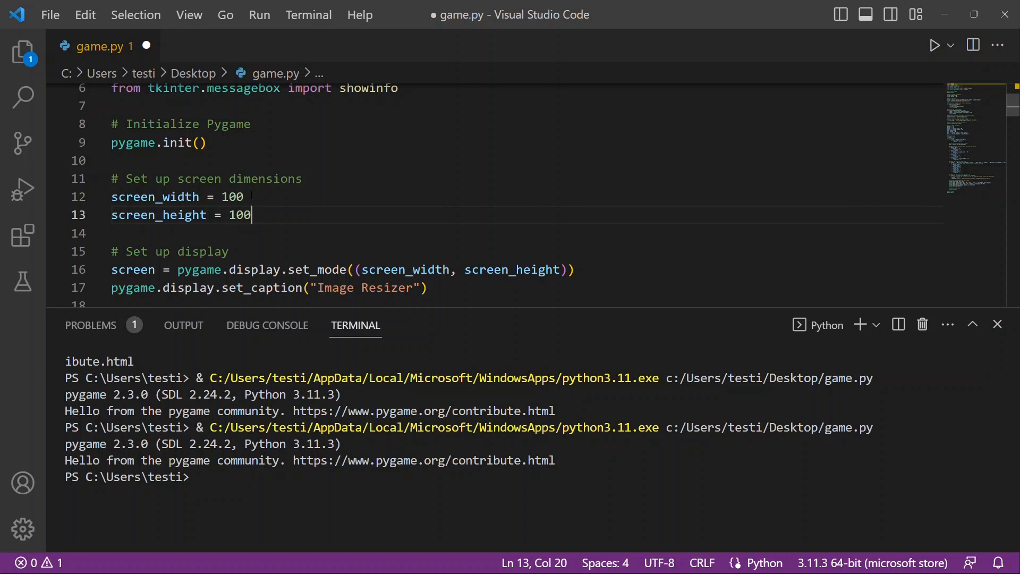
key(Backspace)
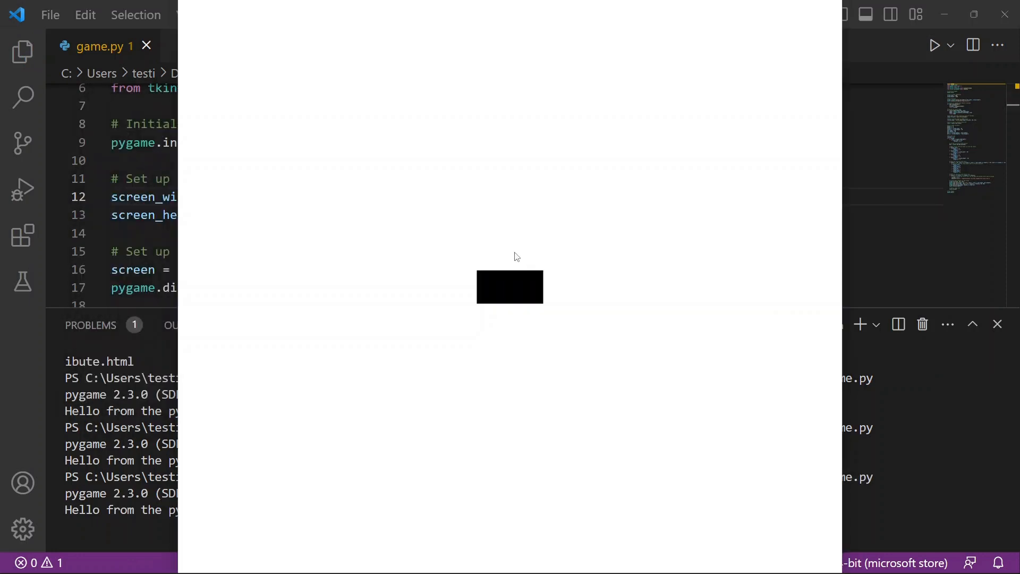
mouse_move(471, 263)
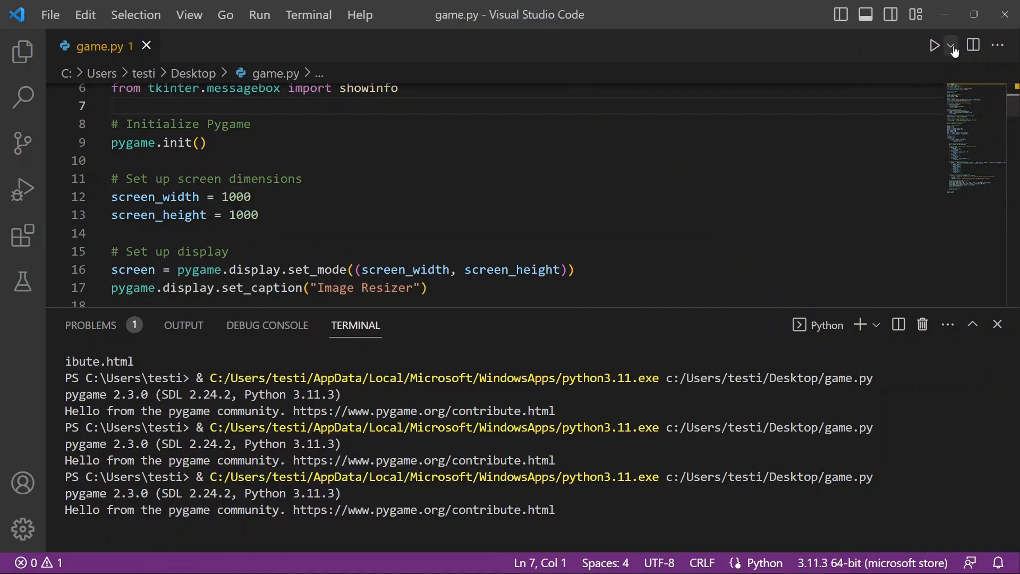
click(952, 45)
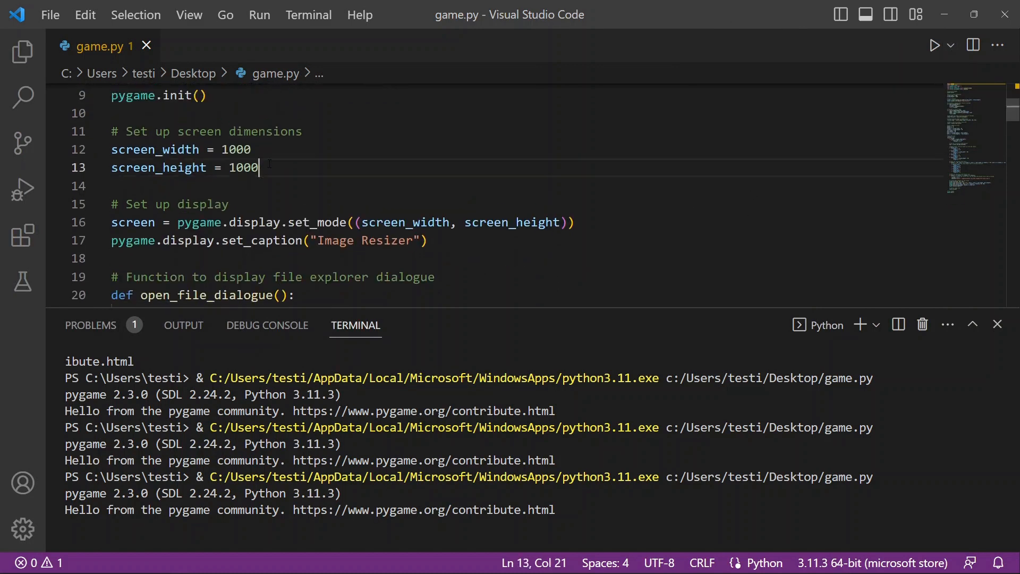
Step: Replace 1000 with screen_width 640 and screen_height 480, then scroll through game.py
text(6)
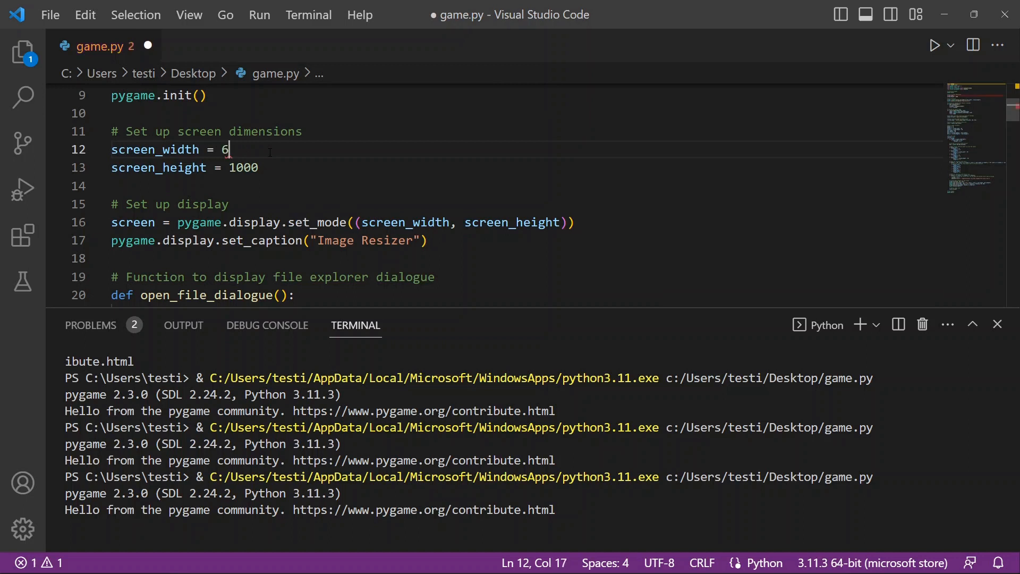
text(40)
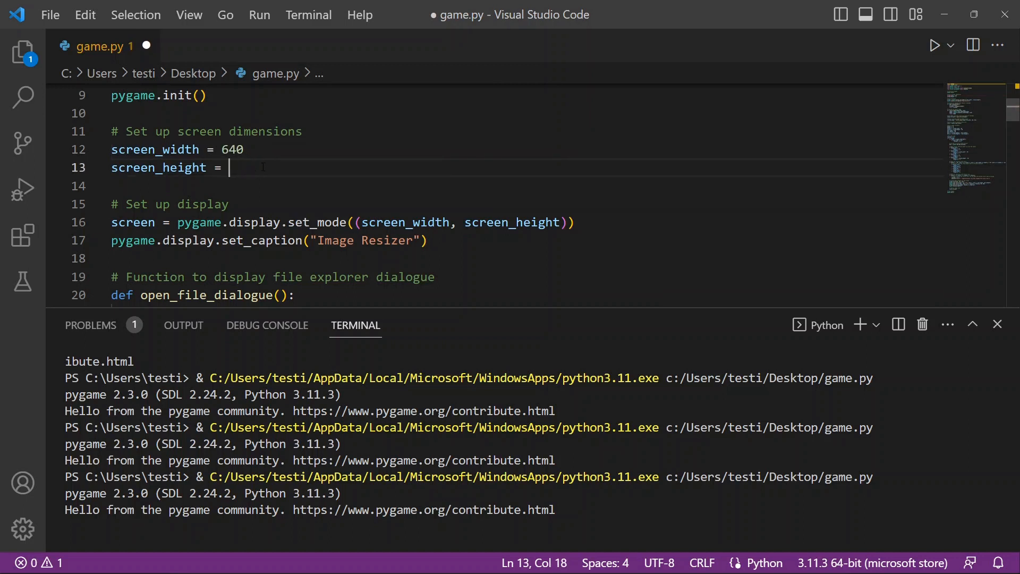
text(480)
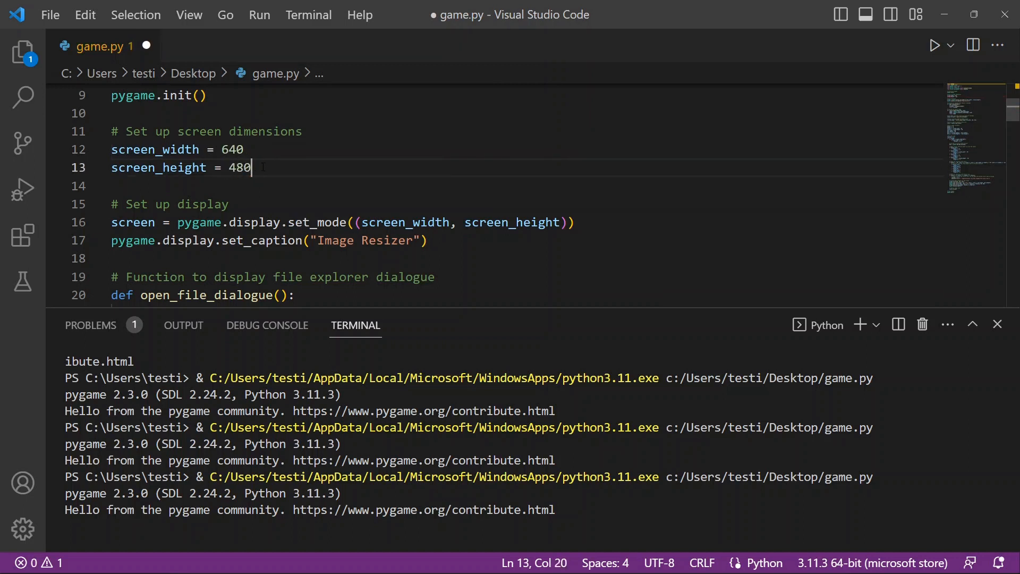
scroll(down, 3)
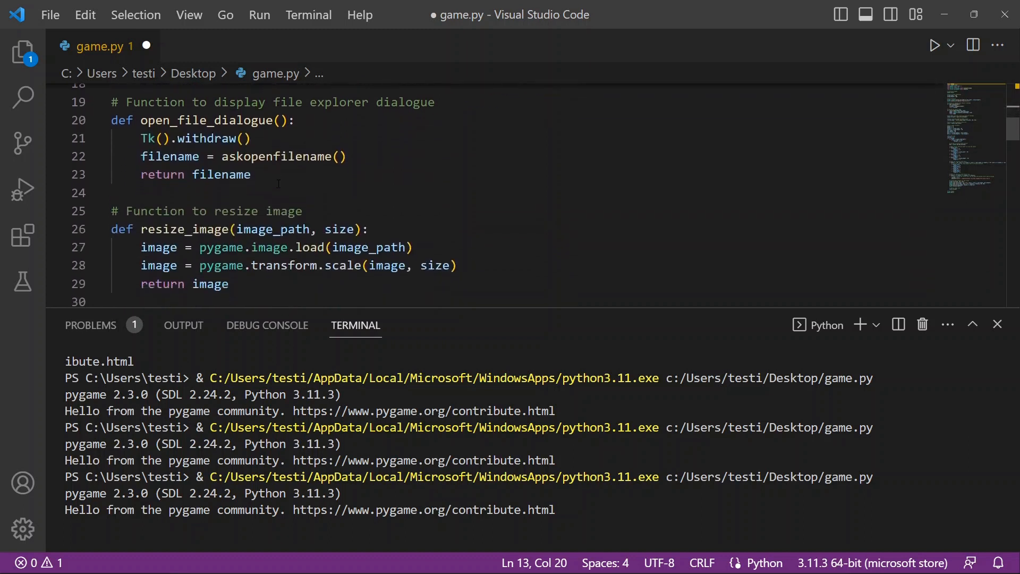
scroll(down, 3)
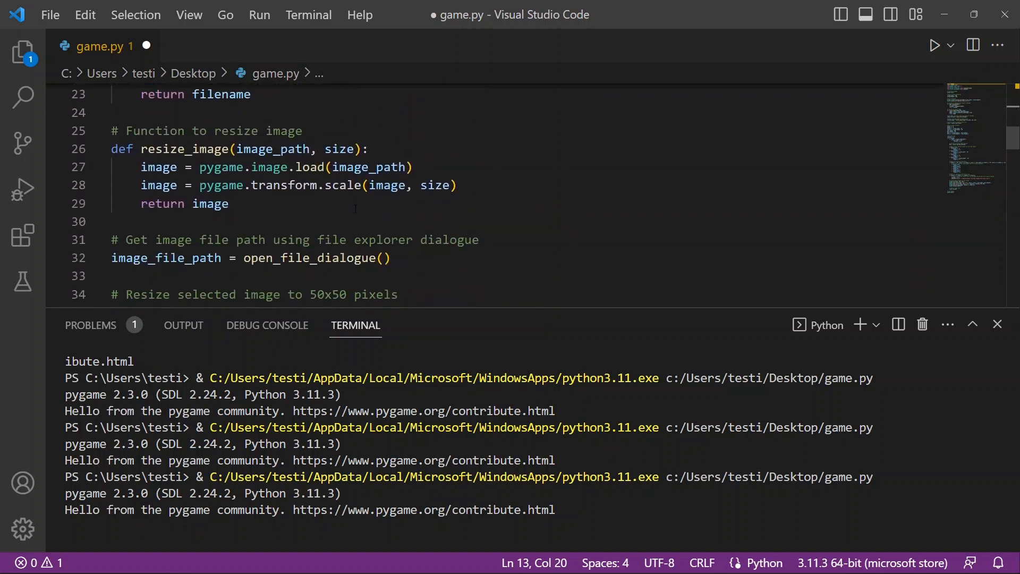
scroll(down, 3)
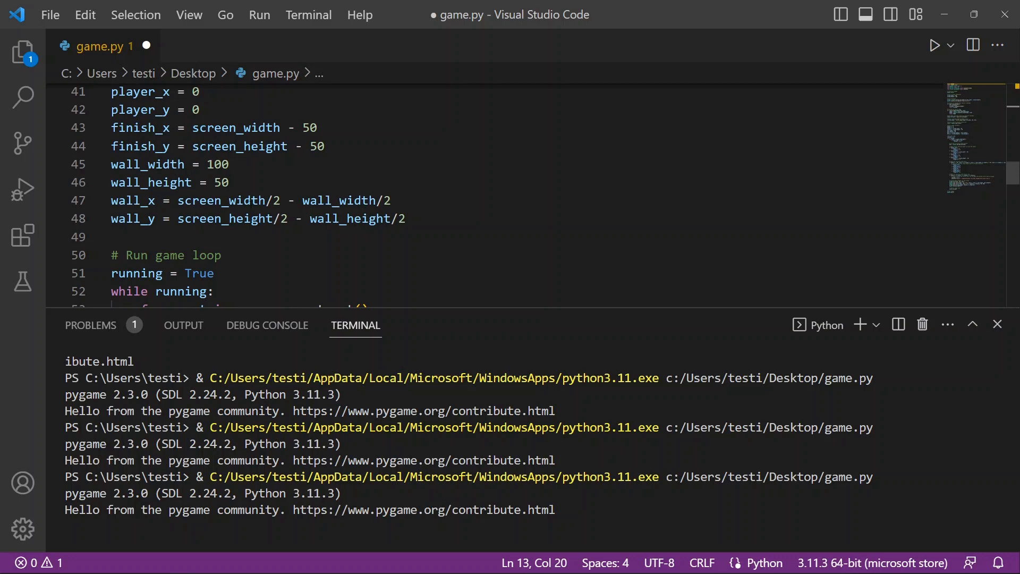
scroll(down, 3)
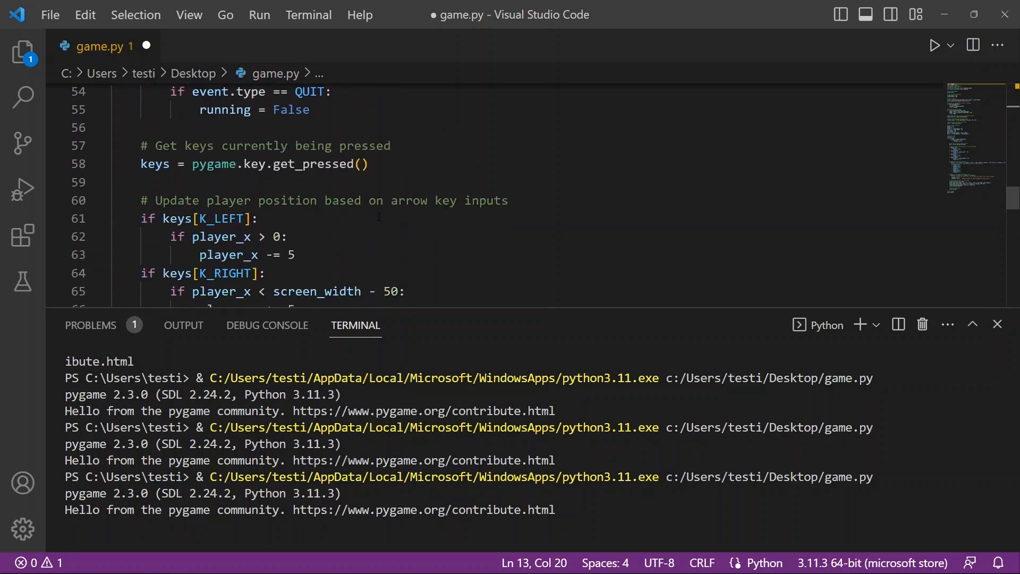
scroll(down, 3)
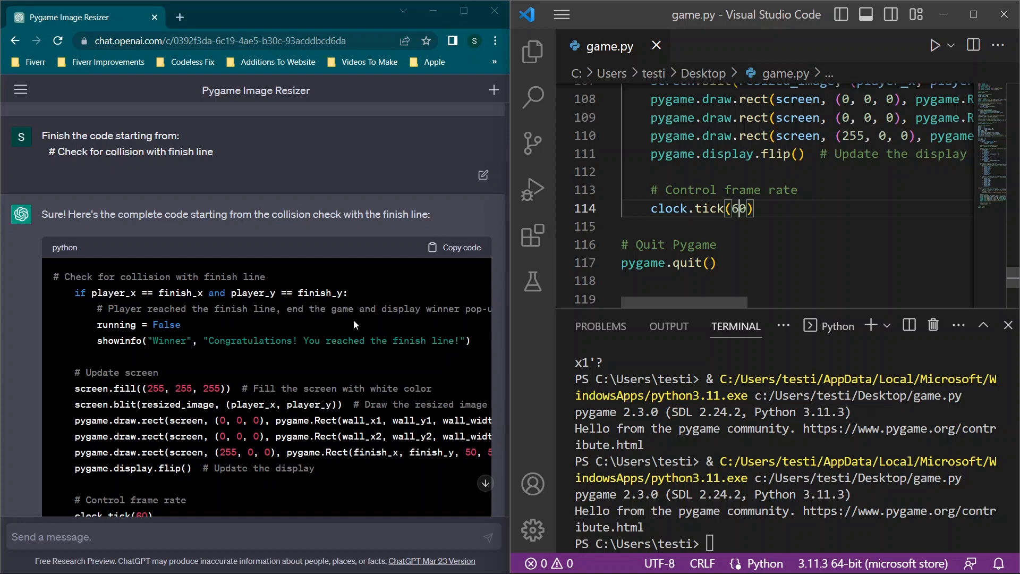
mouse_move(344, 330)
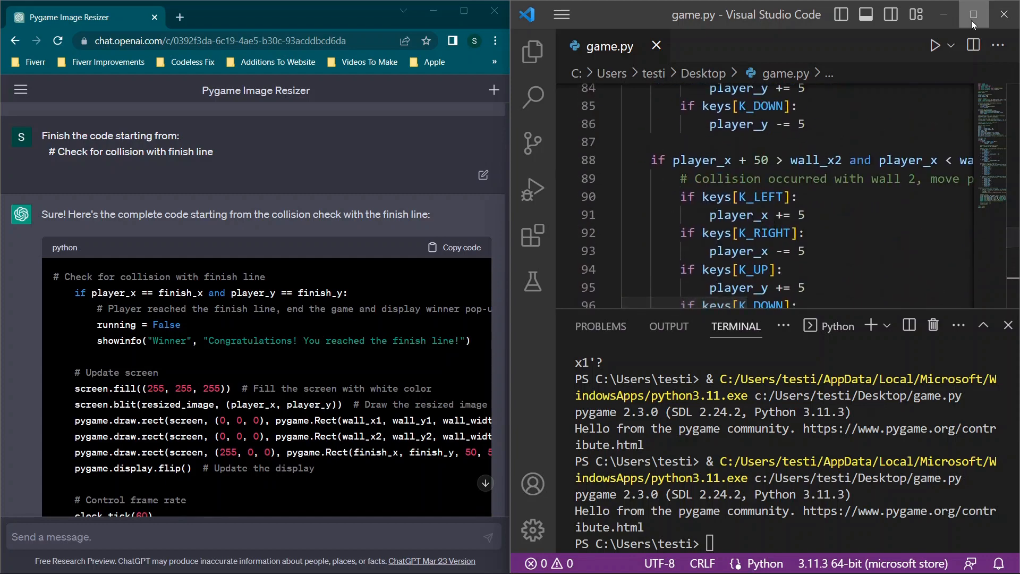
Step: Maximize the editor and select the wall_y1, wall_x2 and wall_y2 definition lines
click(973, 14)
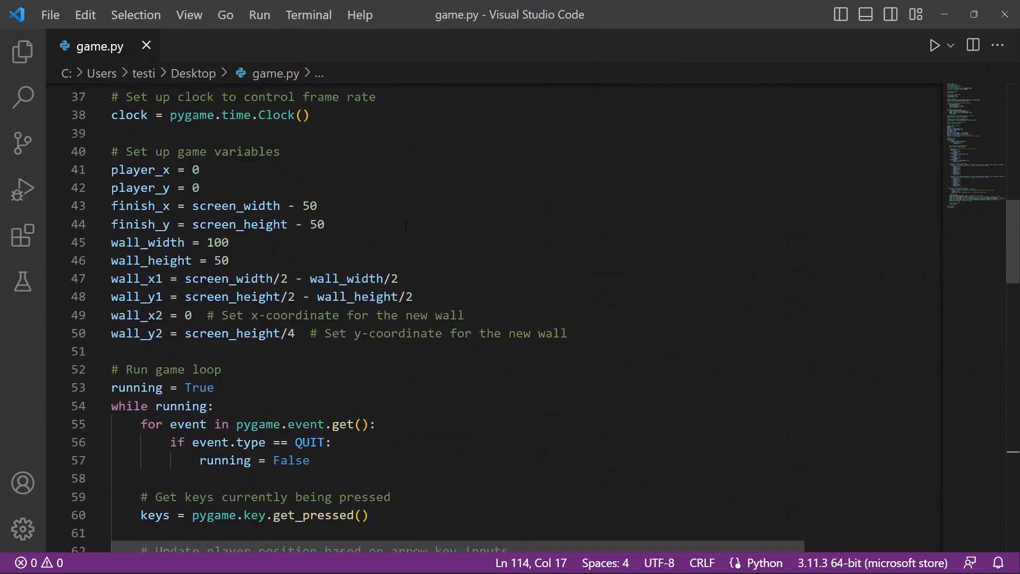
scroll(up, 3)
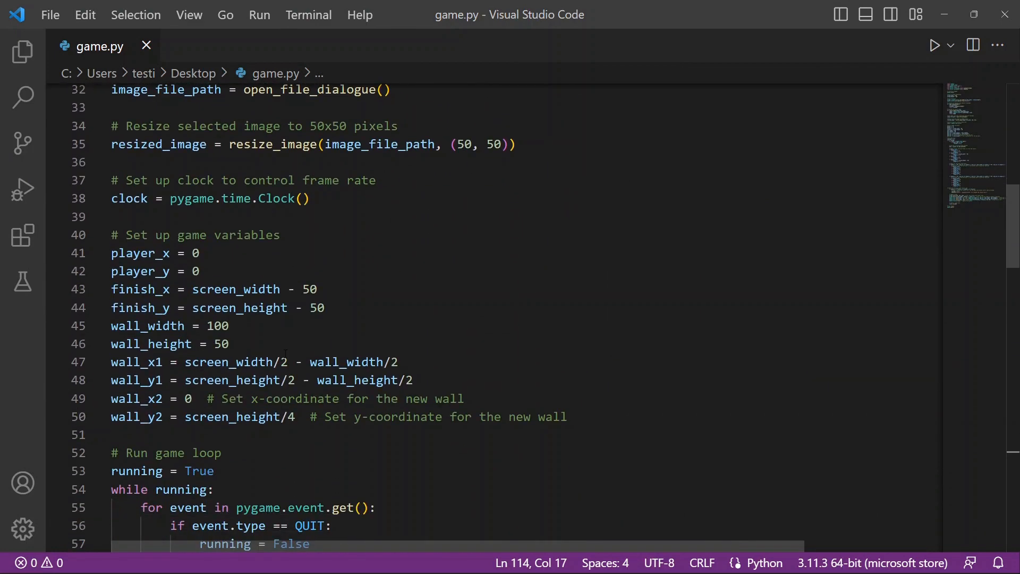
double_click(125, 361)
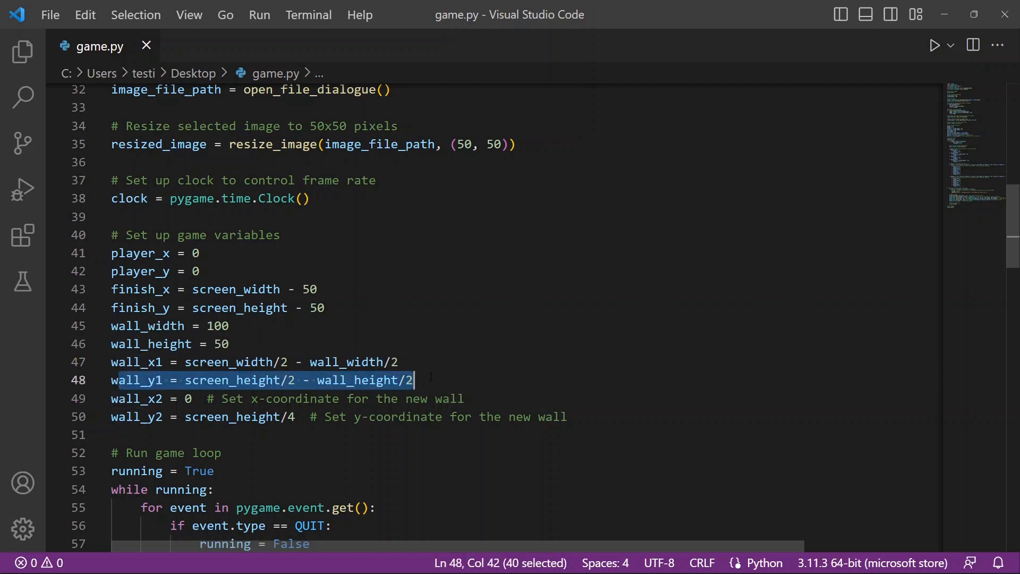
drag(413, 379, 480, 417)
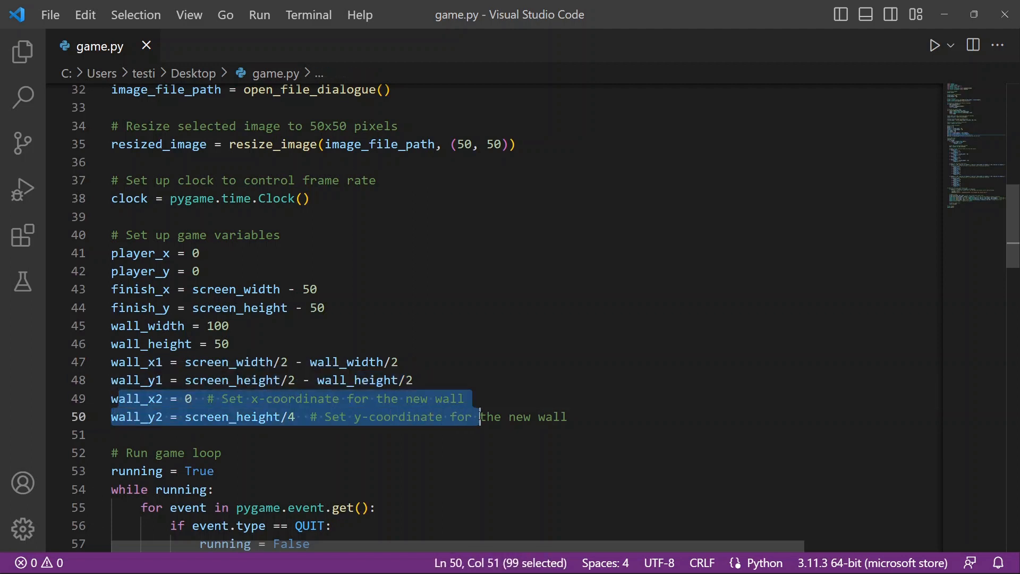
drag(480, 417, 567, 417)
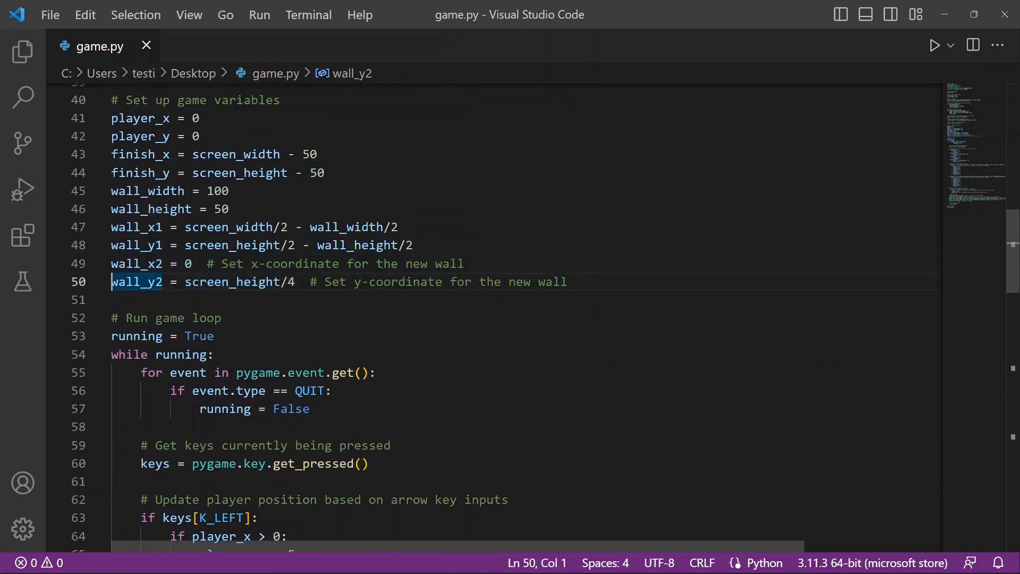
scroll(down, 3)
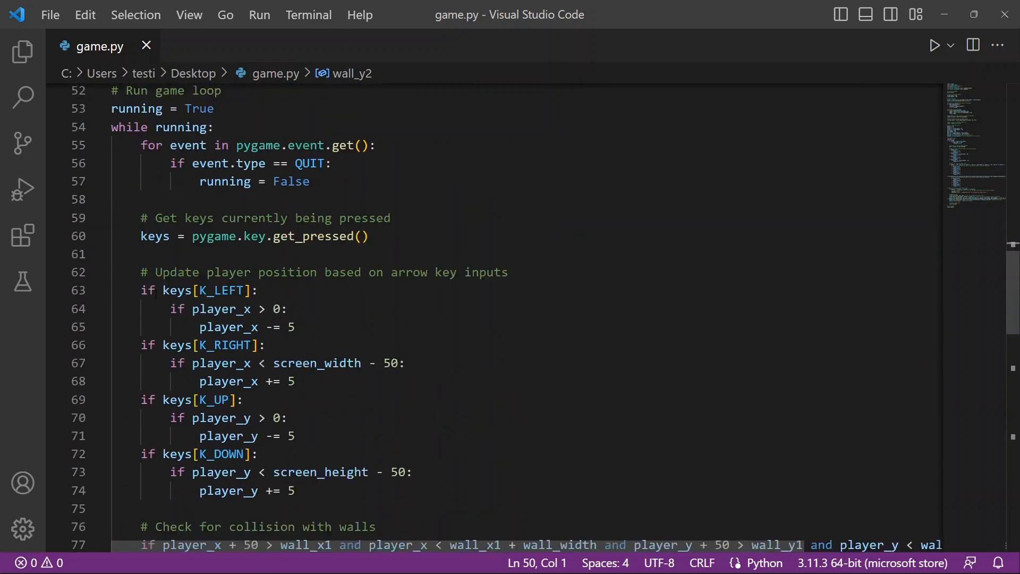
scroll(down, 3)
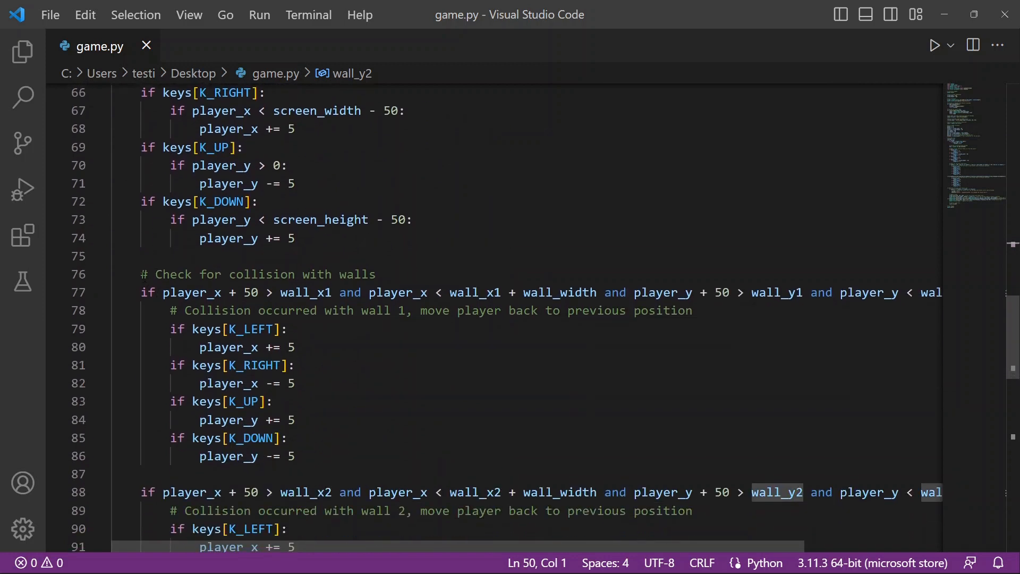
drag(140, 274, 295, 455)
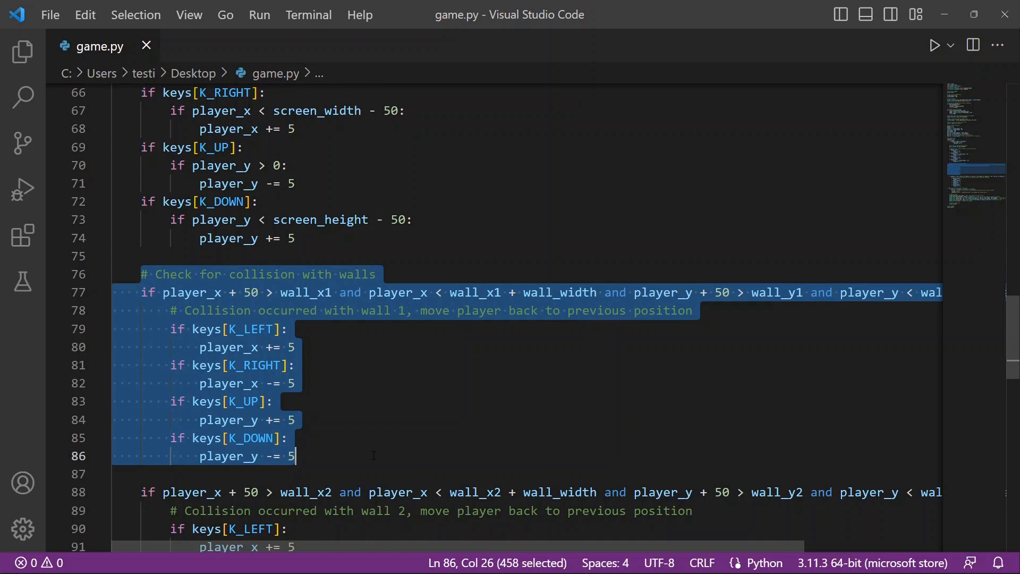
click(359, 14)
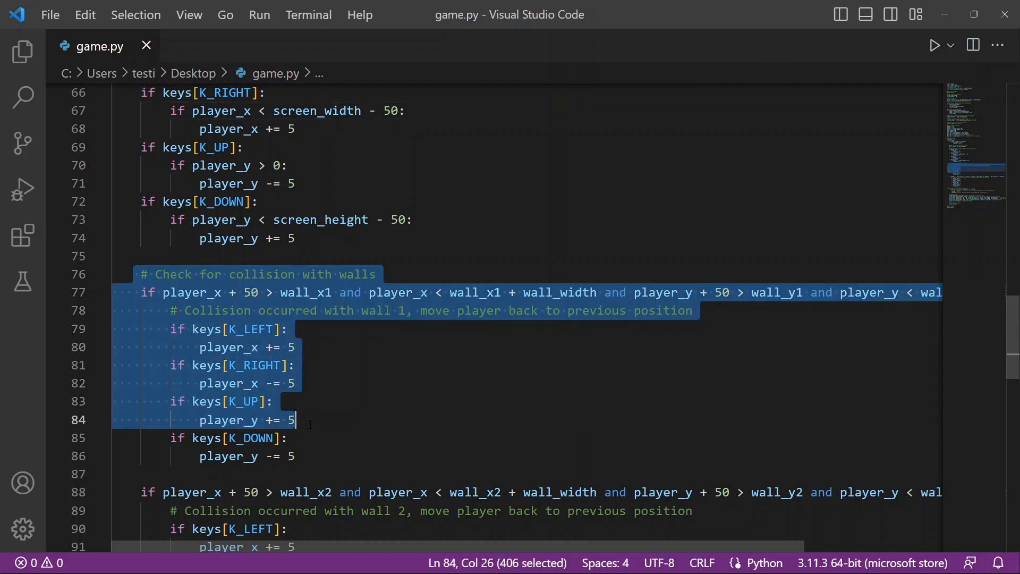
drag(294, 420, 295, 456)
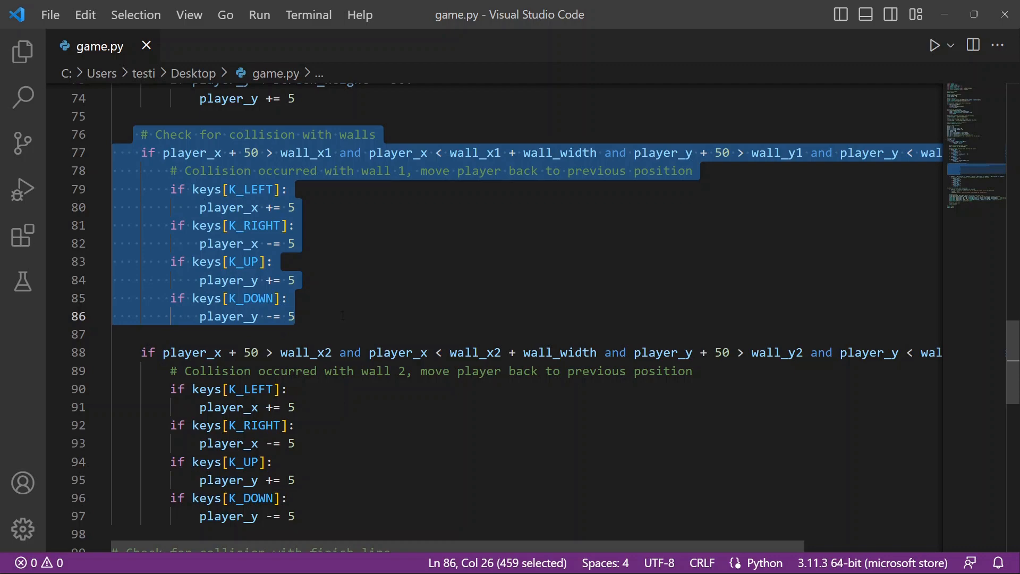
scroll(down, 3)
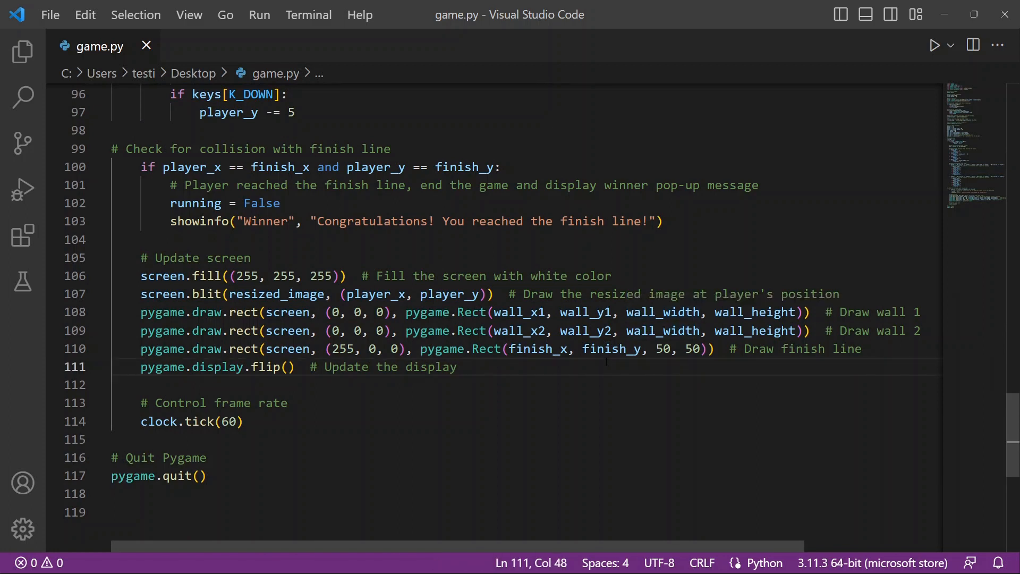
scroll(up, 3)
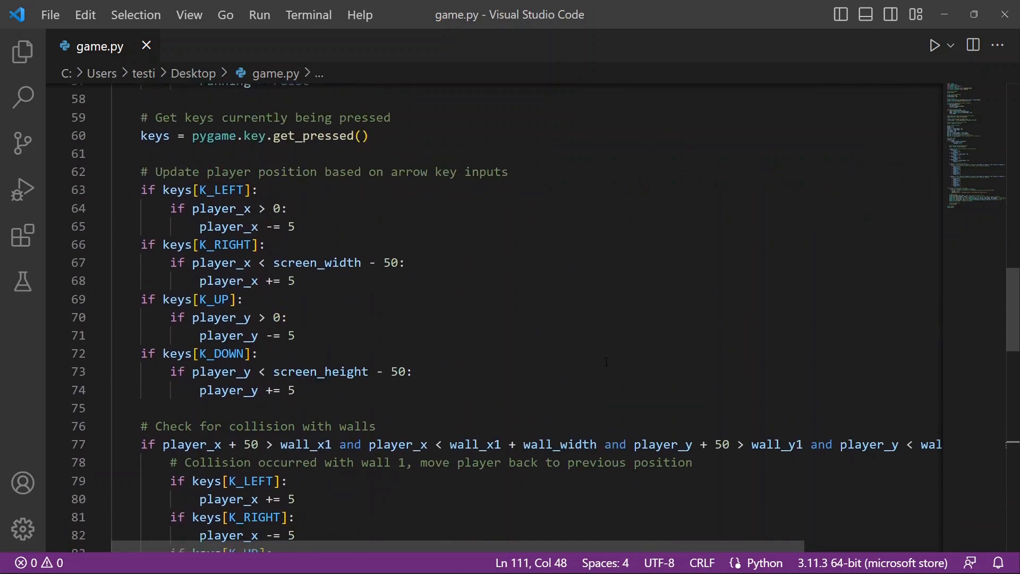
scroll(up, 3)
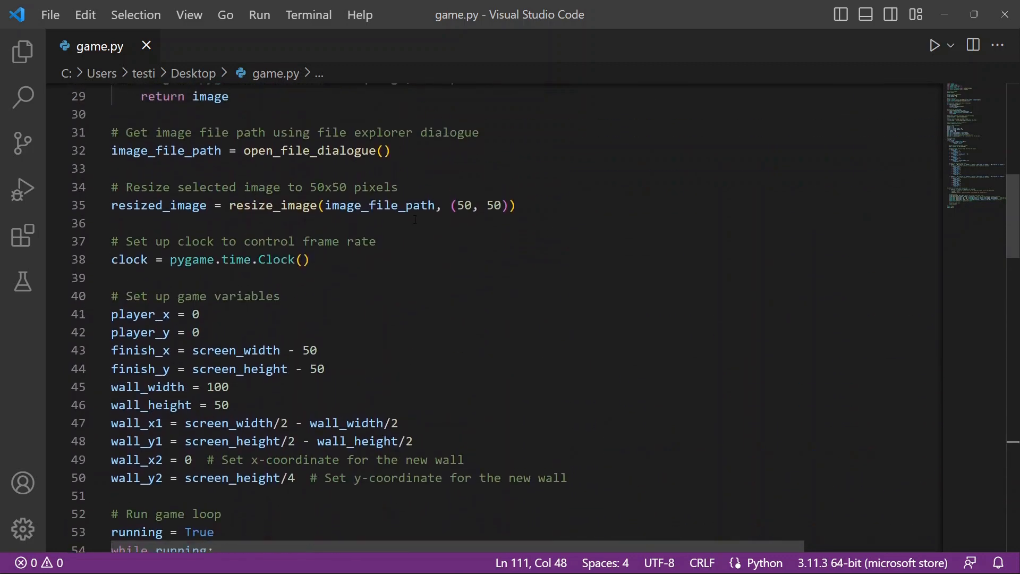
scroll(up, 3)
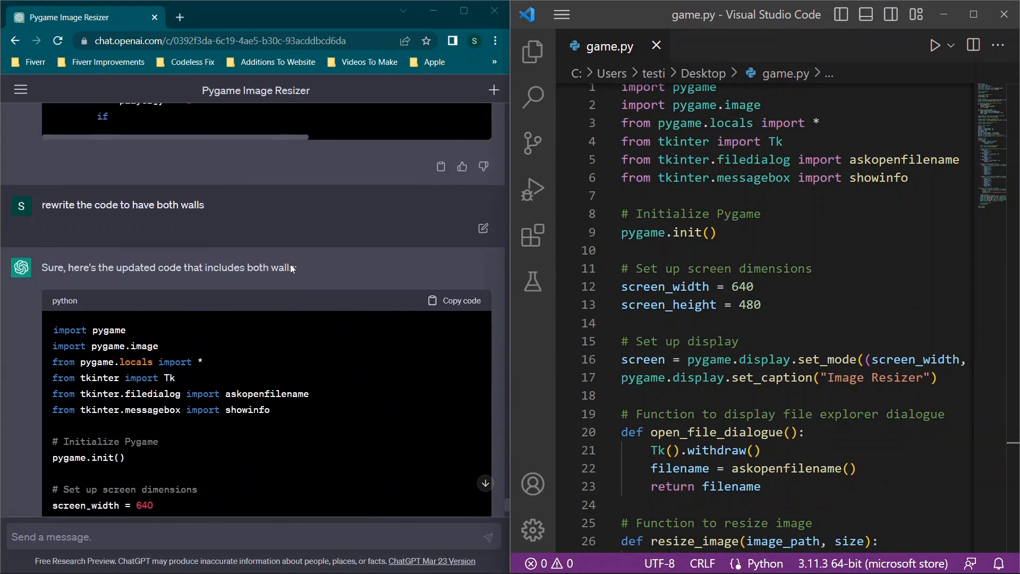
scroll(down, 3)
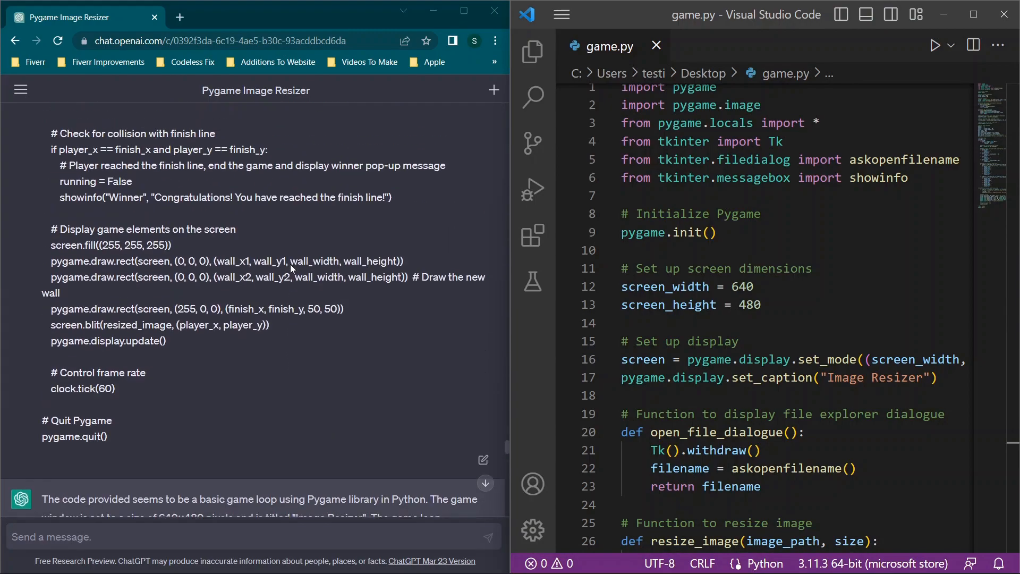
scroll(down, 3)
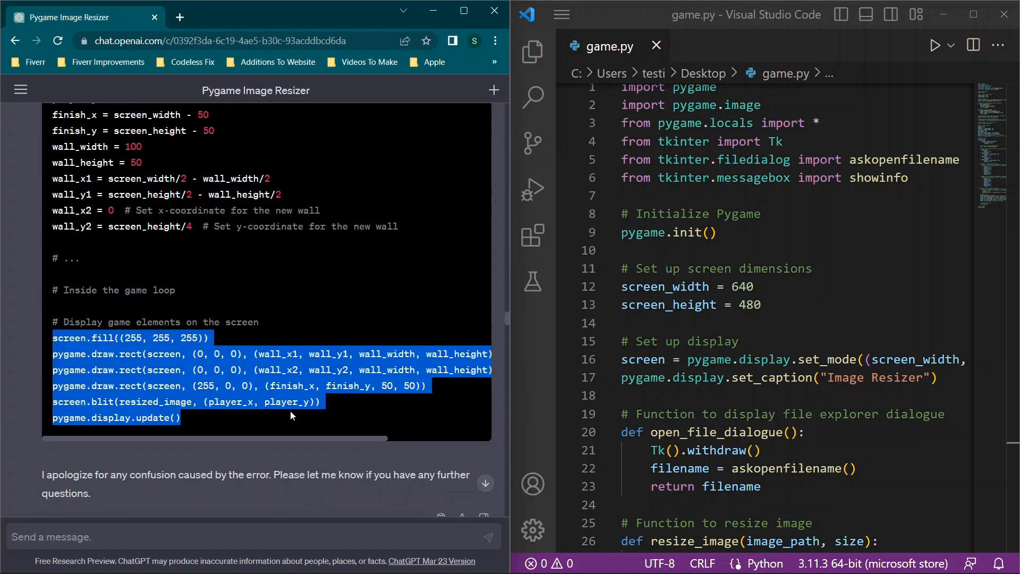
click(671, 304)
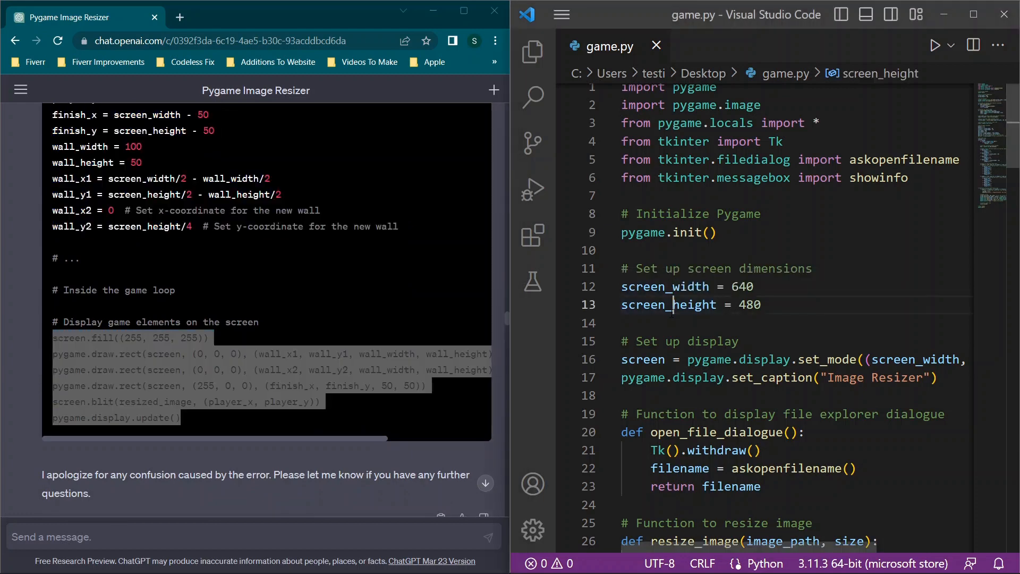
scroll(down, 3)
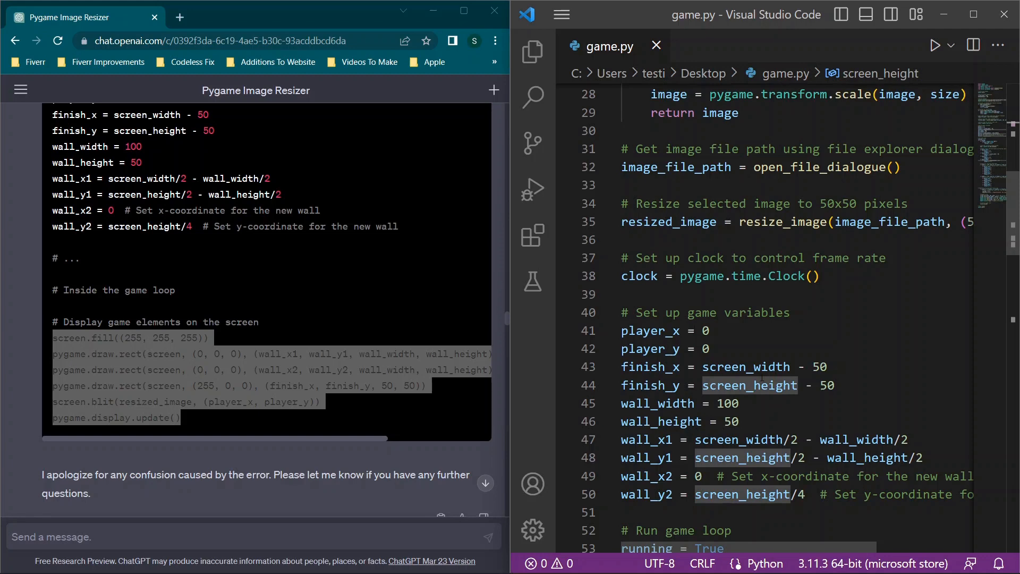
scroll(down, 3)
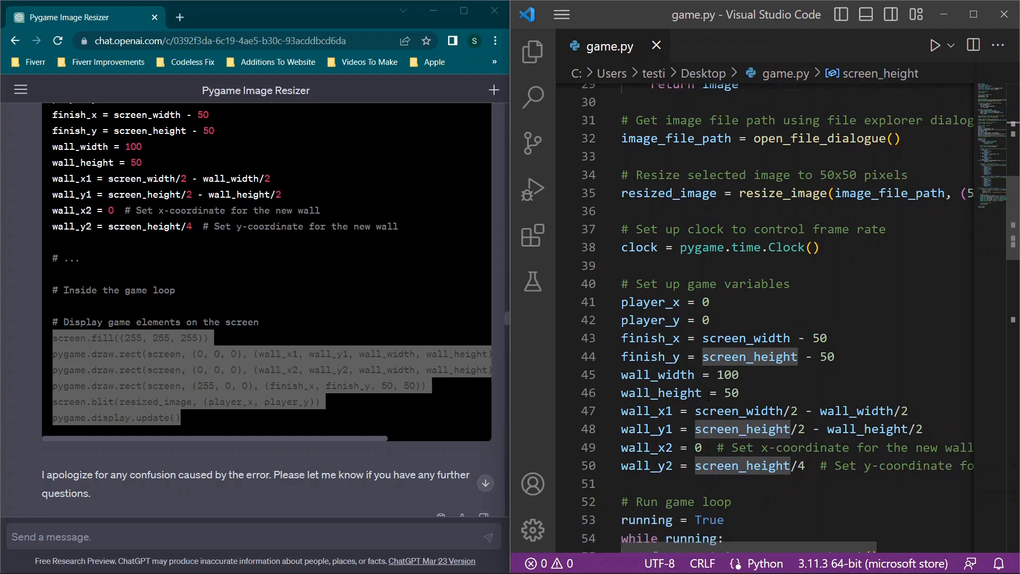
scroll(down, 3)
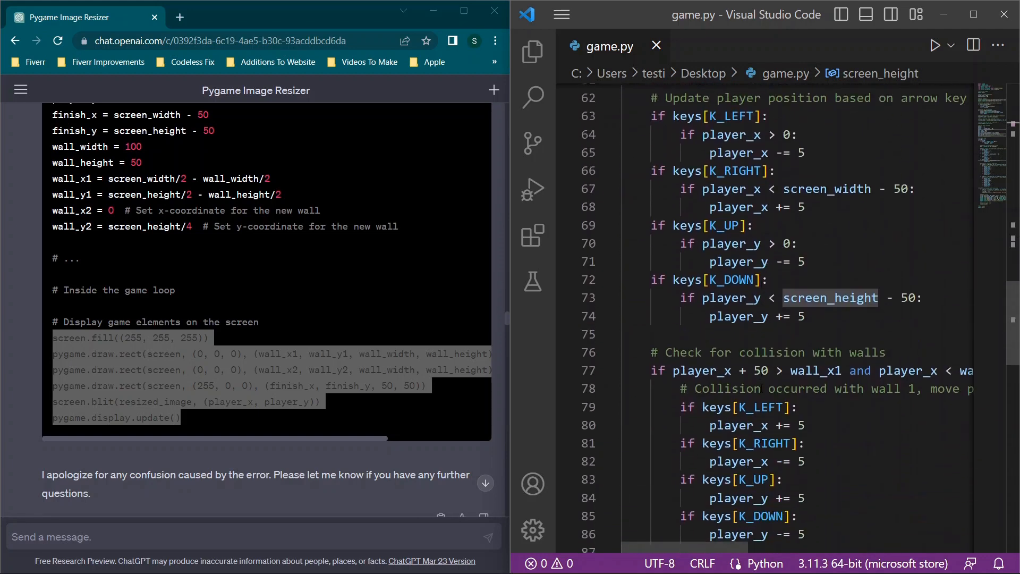
scroll(down, 3)
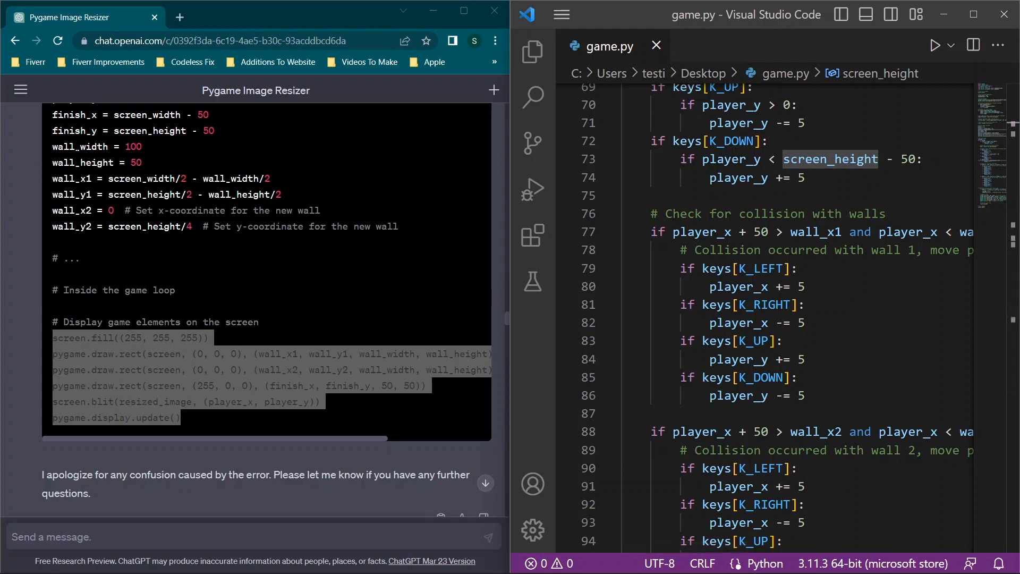
double_click(81, 147)
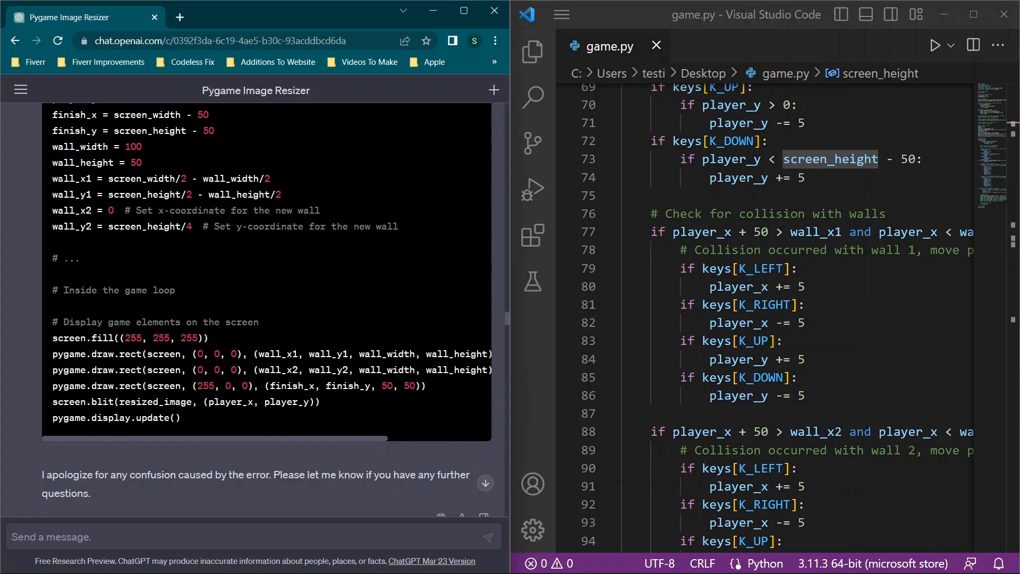
double_click(75, 179)
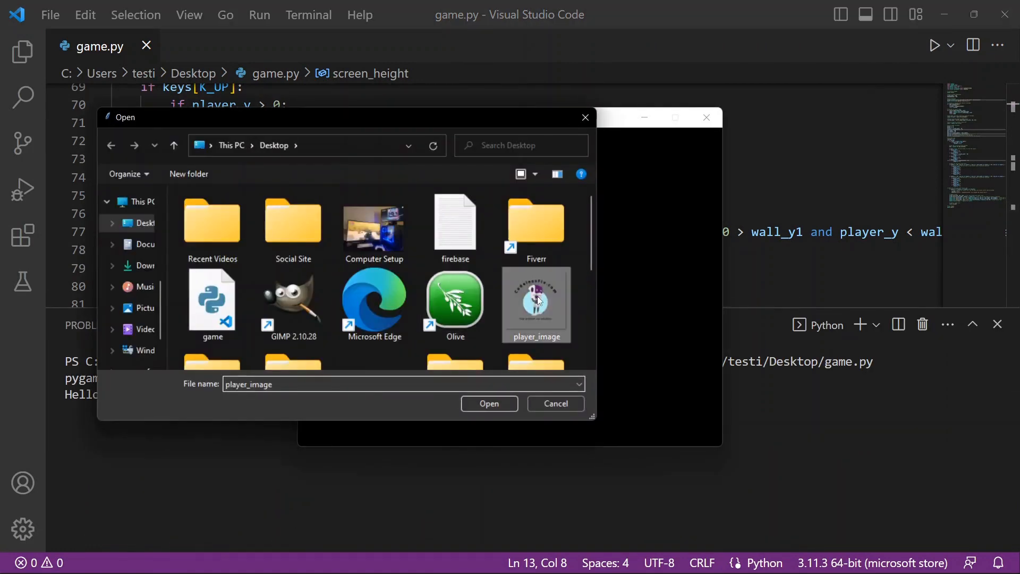
click(489, 403)
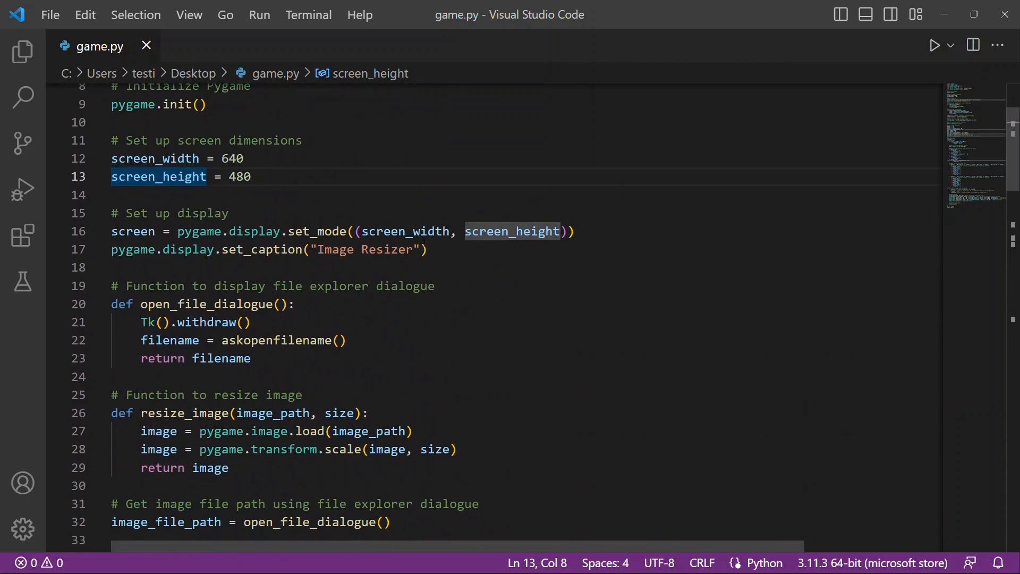
Step: Add wall_x3 = 0 and wall_y3 = screen_height/5 lines below the second wall's variables
scroll(down, 3)
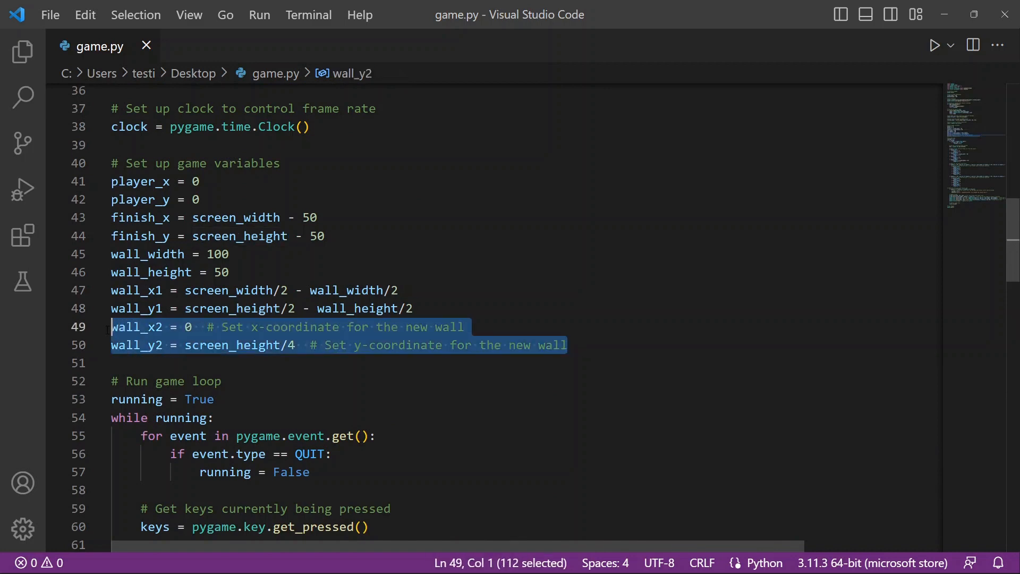
click(130, 362)
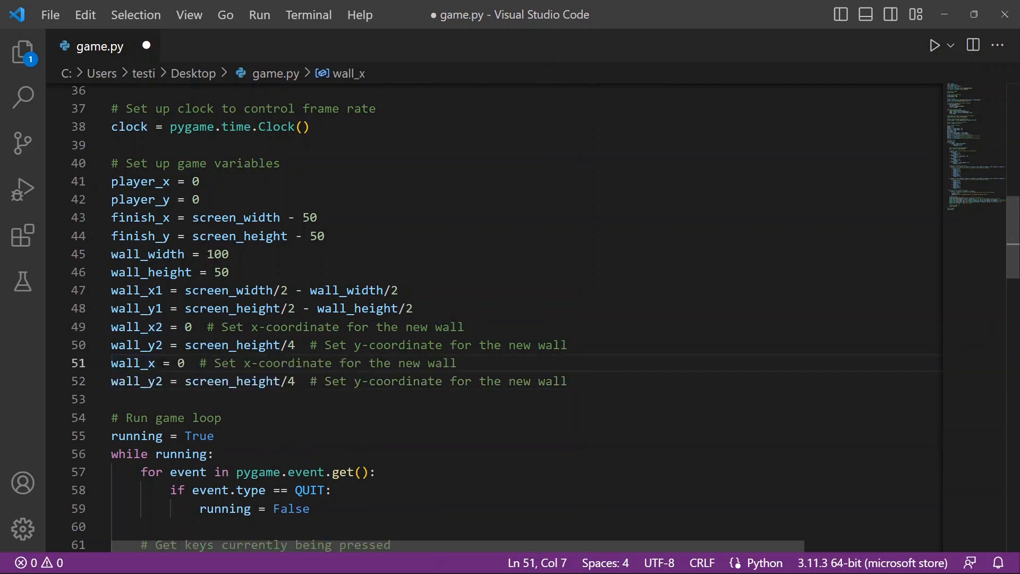
text(3)
click(339, 381)
text(3)
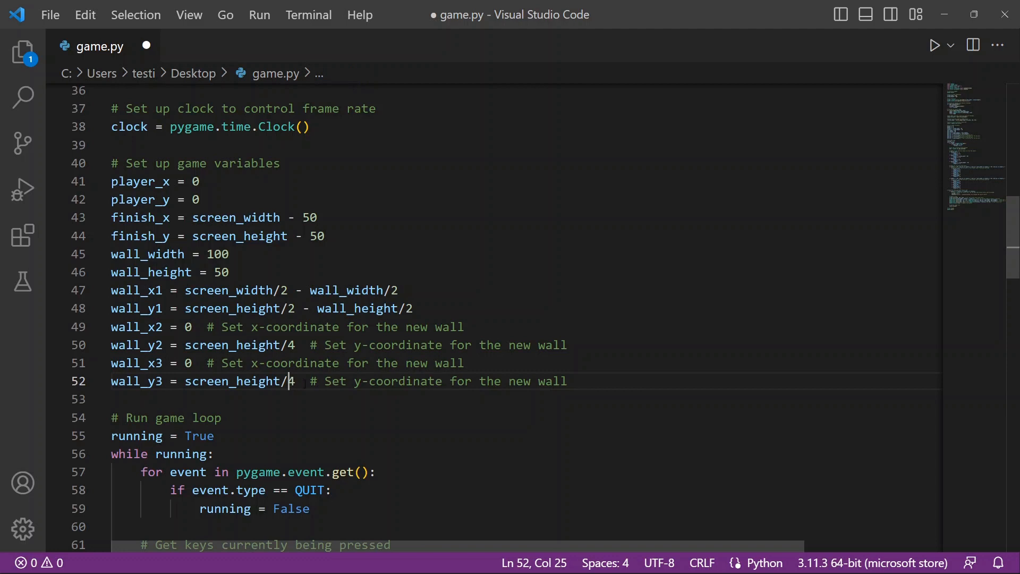
text(6)
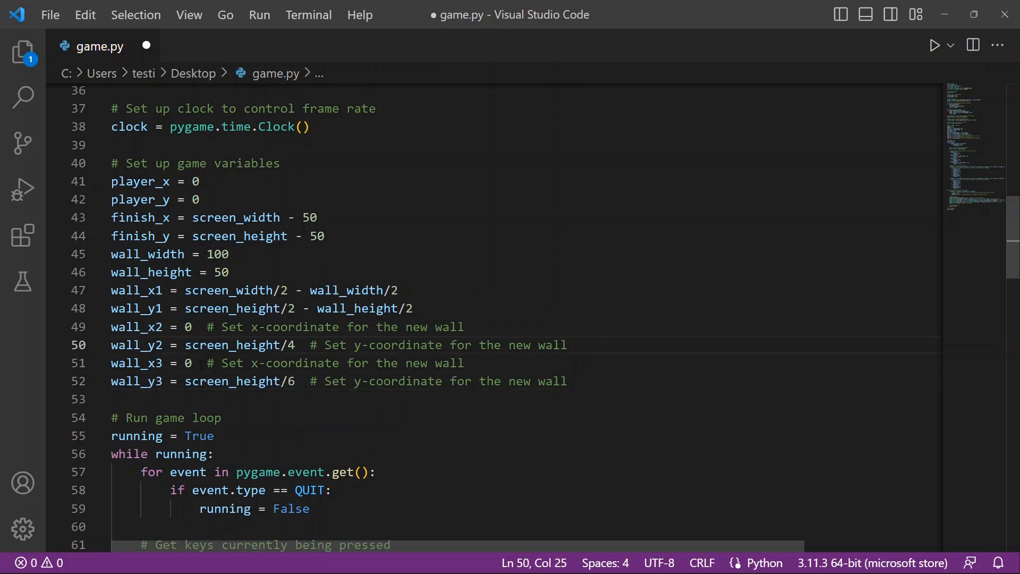
mouse_move(231, 344)
text(5)
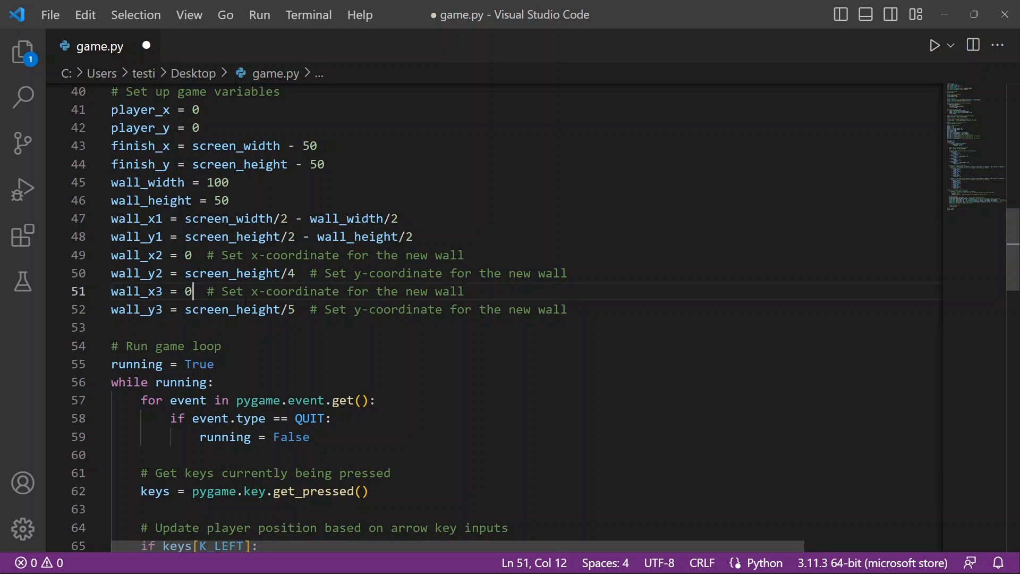
key(Backspace)
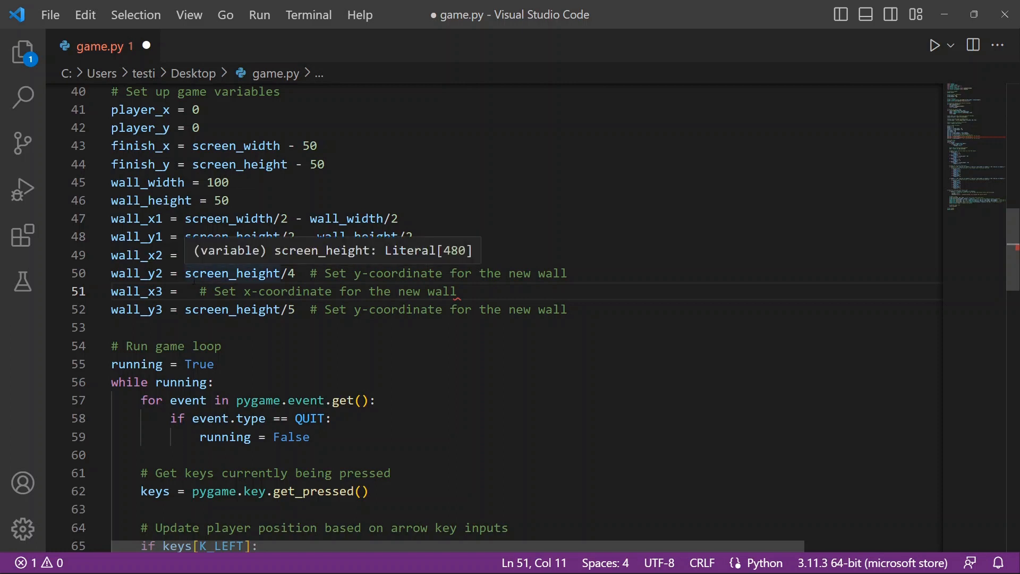
text(0)
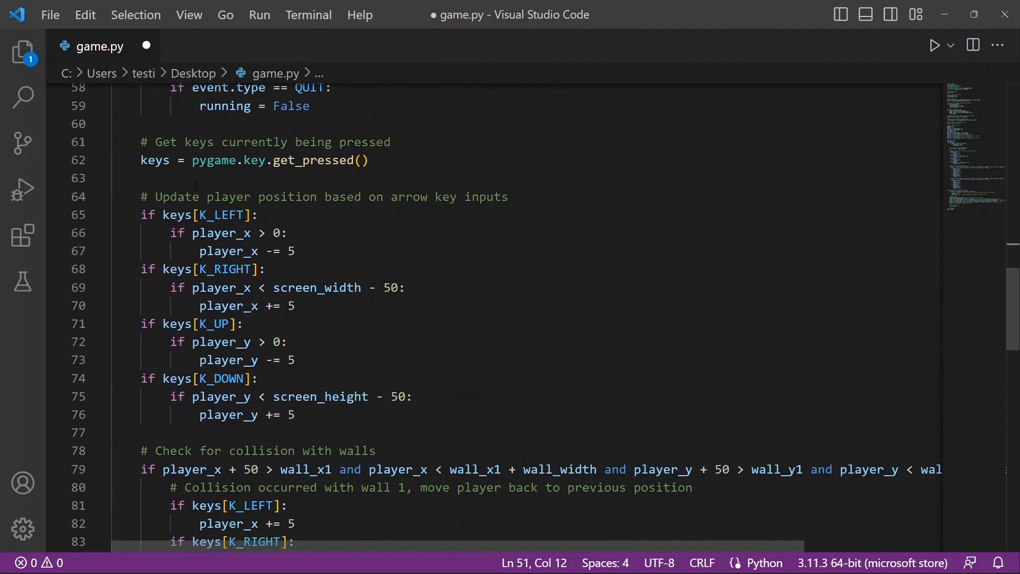
Step: Add a wall_x3/wall_y3 collision block that reverses player movement for each arrow key
scroll(down, 3)
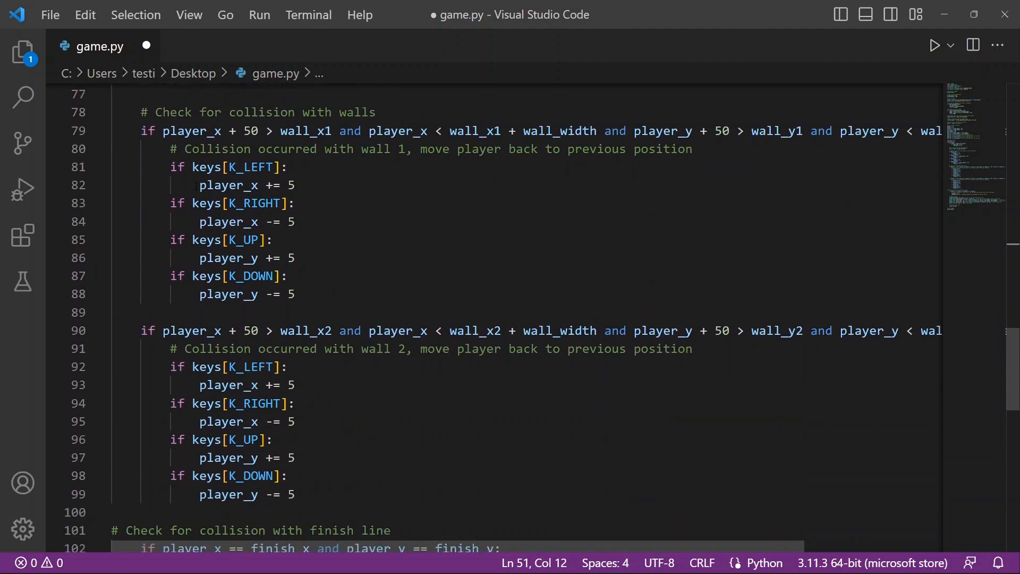
scroll(down, 3)
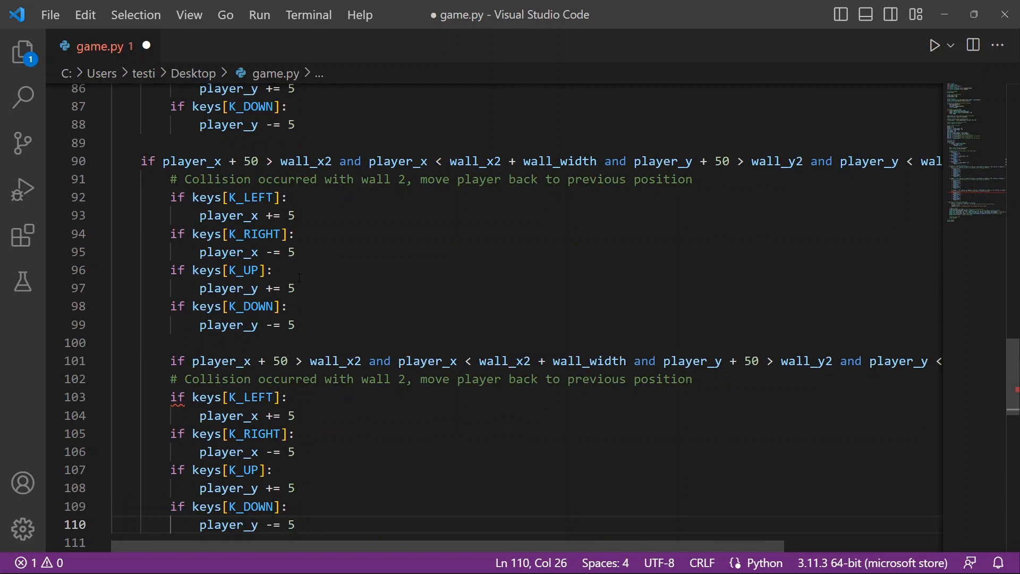
scroll(down, 3)
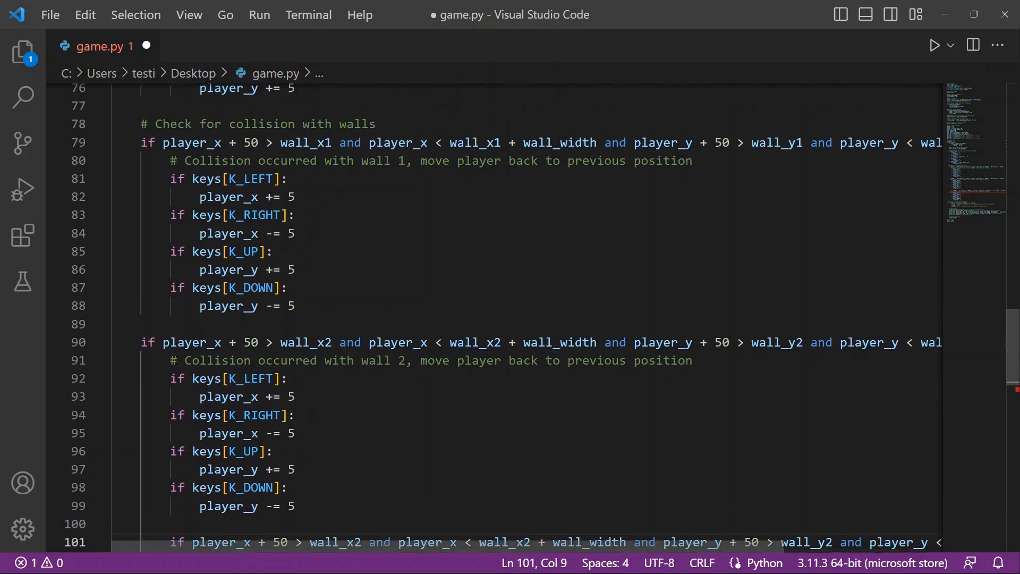
scroll(down, 3)
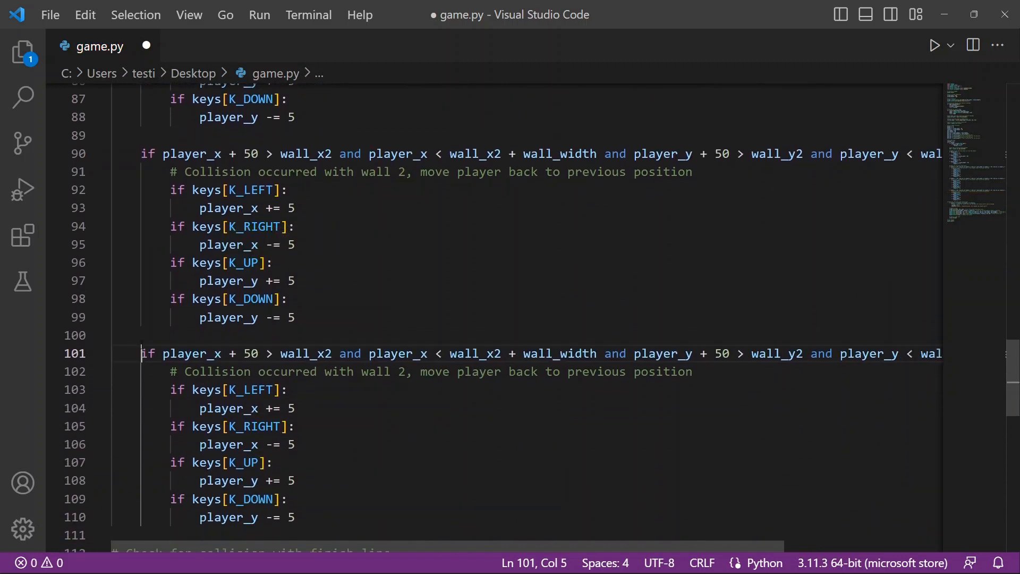
scroll(down, 3)
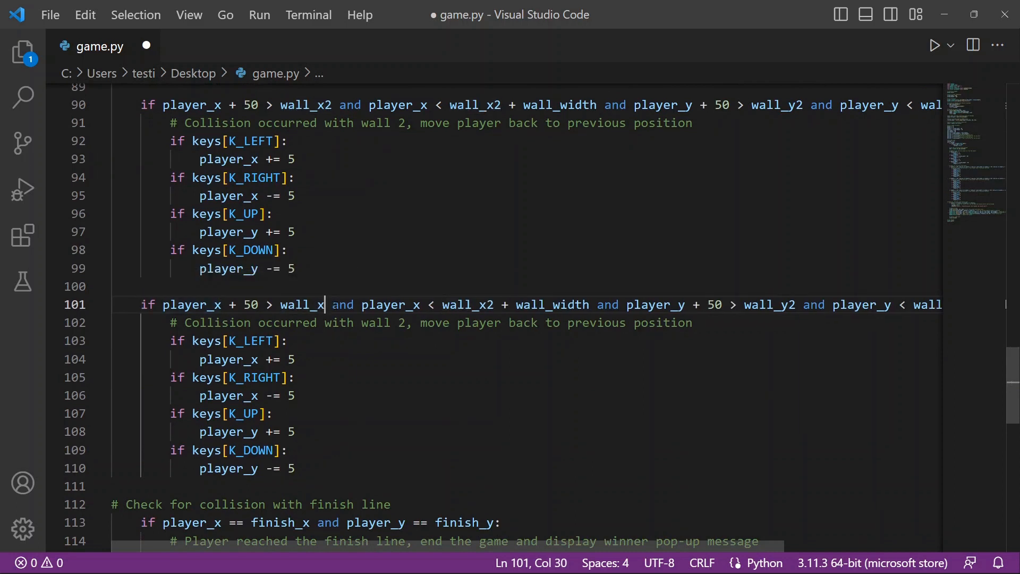
text(3)
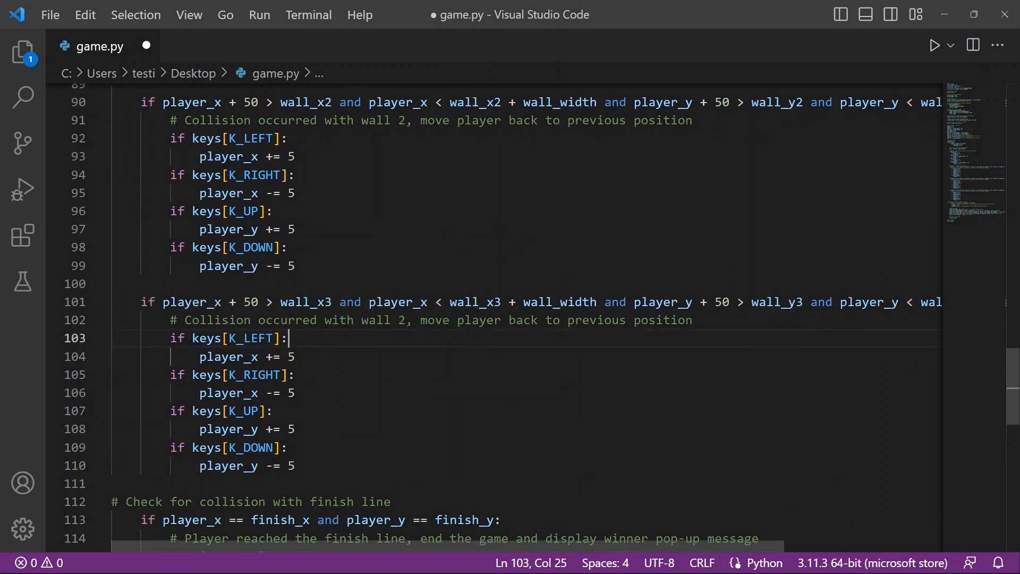
Step: Change line 123 to draw wall_x3, wall_y3 with the comment 'Draw wall 3'
scroll(down, 3)
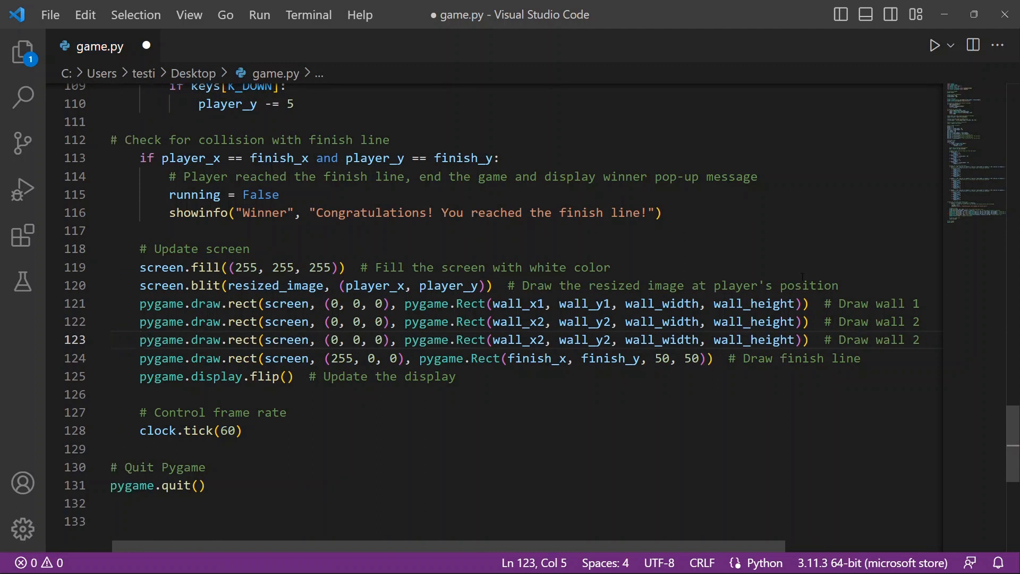
text(3)
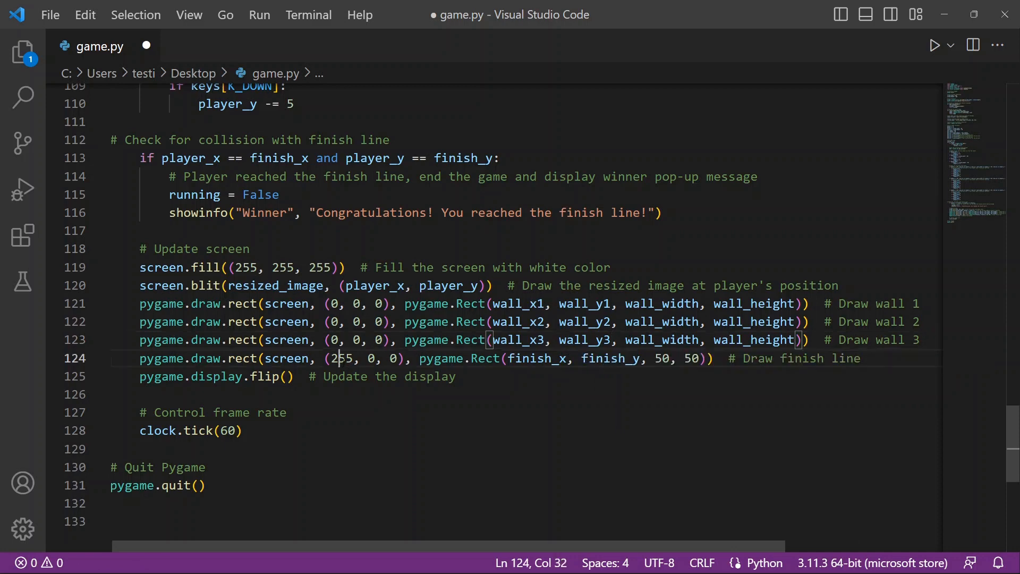
Step: Save and run game.py, check the three walls and red finish, then close the window
click(934, 46)
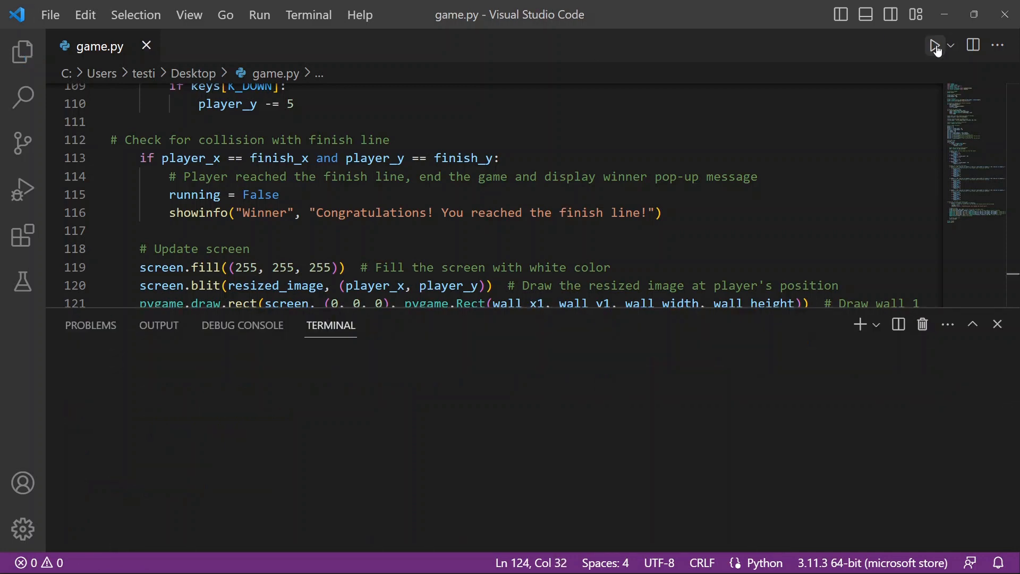
click(933, 45)
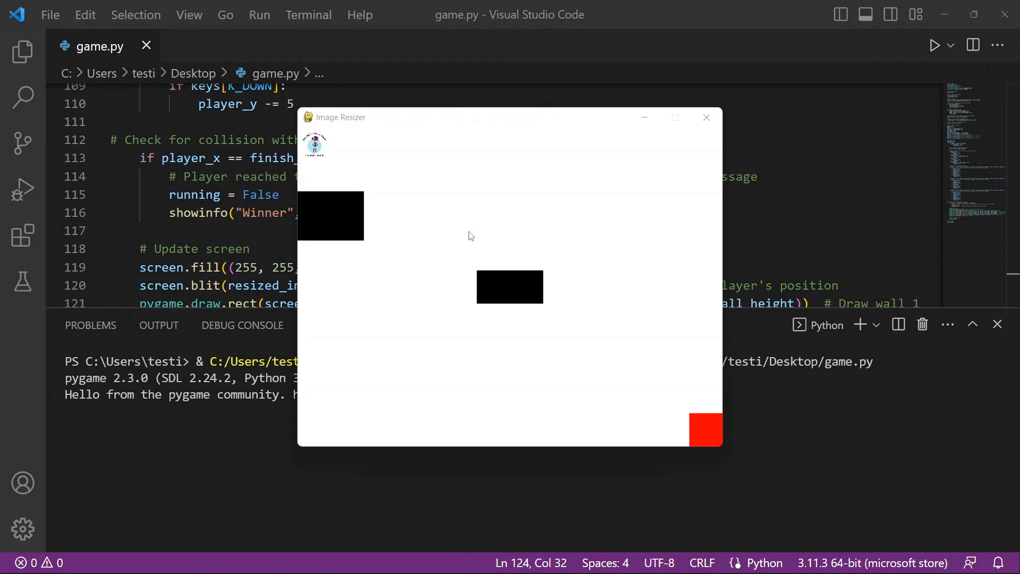
mouse_move(323, 215)
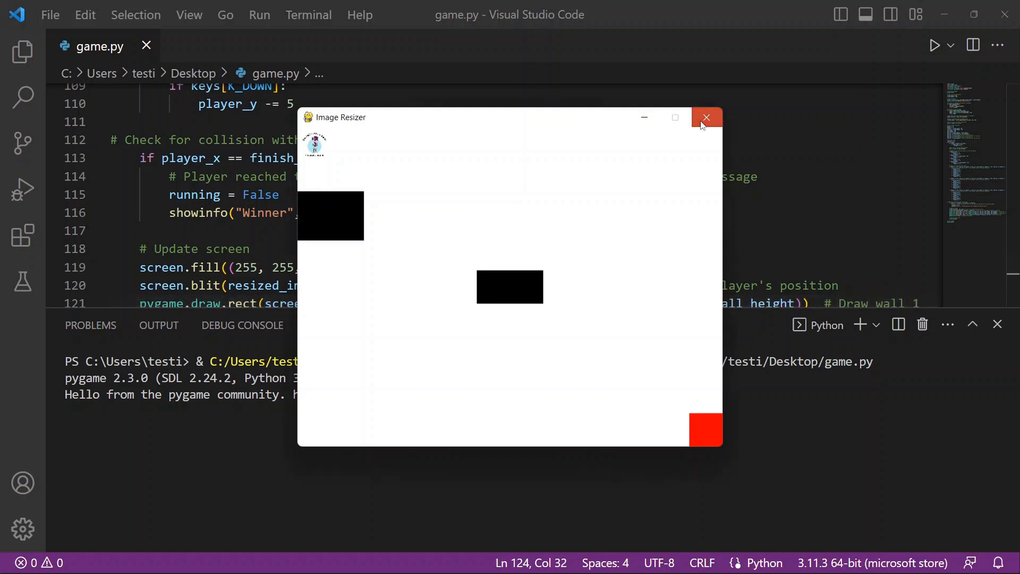
click(707, 118)
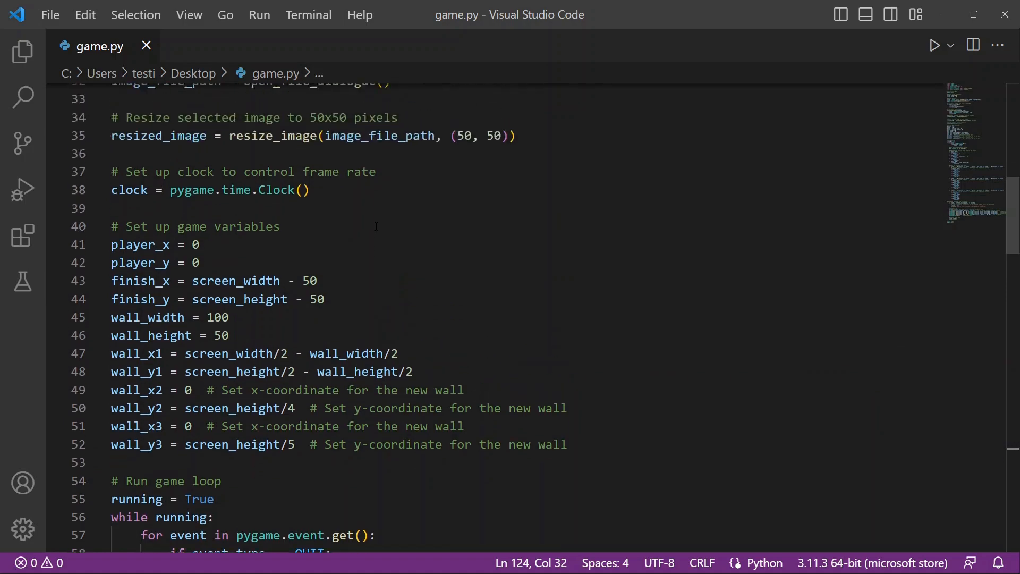
Step: Set wall_x3 to 2 on line 51, rerun the game, and close its window
scroll(down, 3)
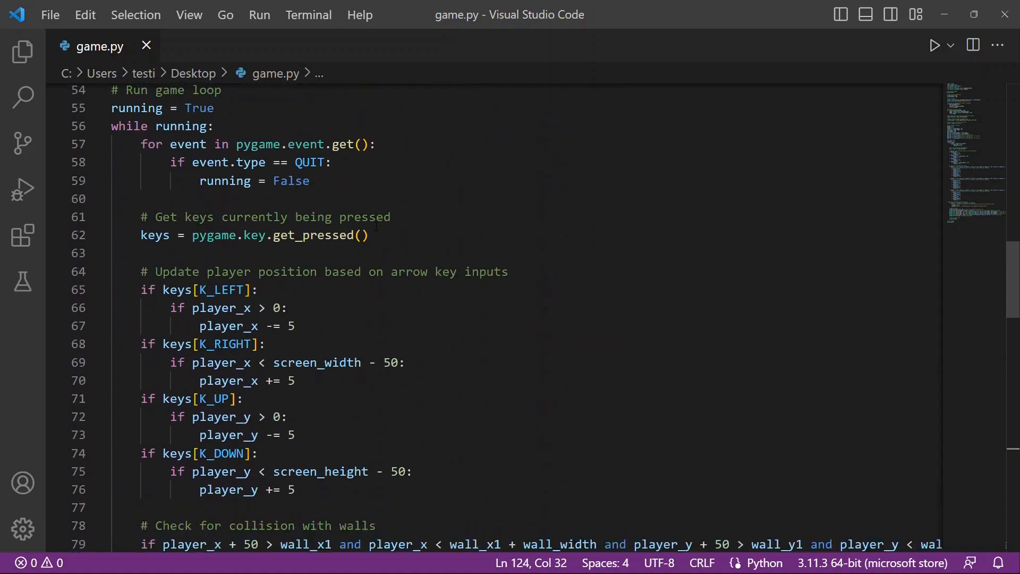
scroll(up, 3)
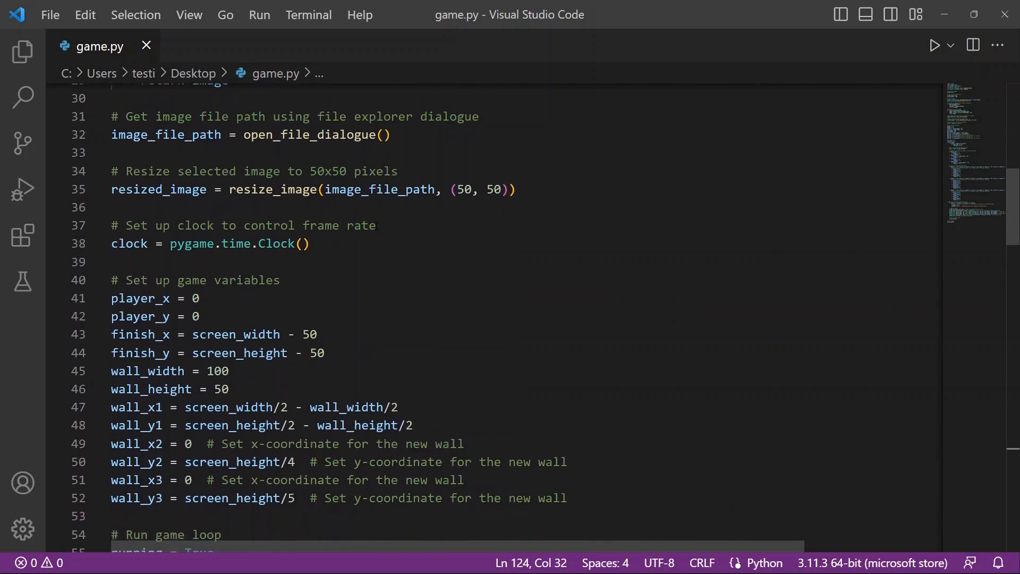
scroll(down, 3)
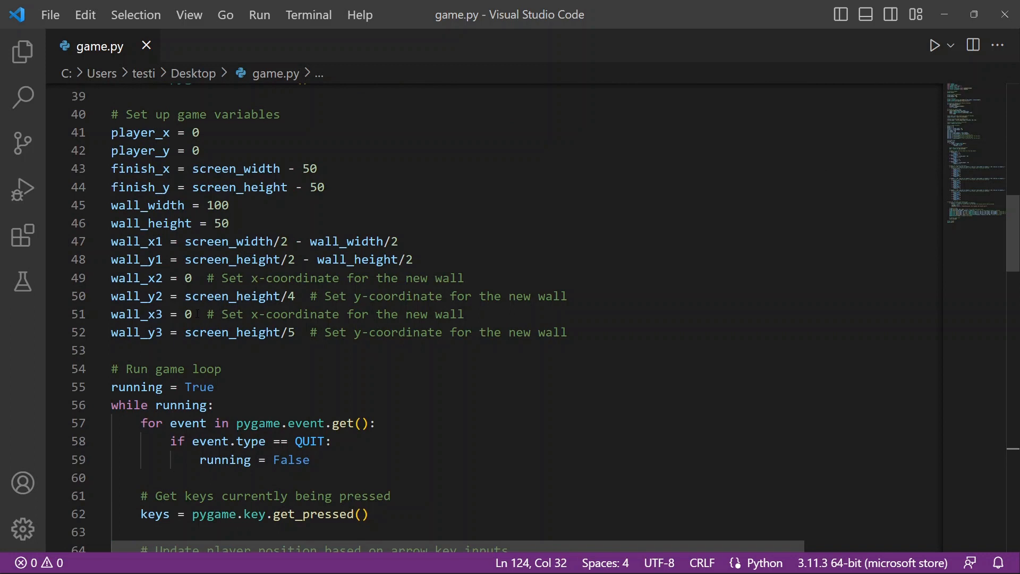
mouse_move(137, 314)
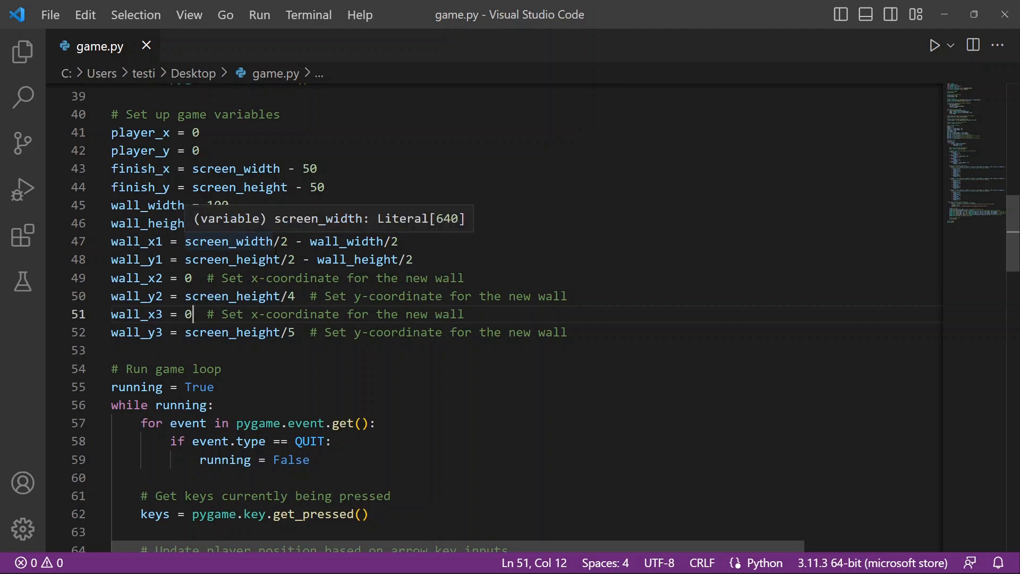
text(2)
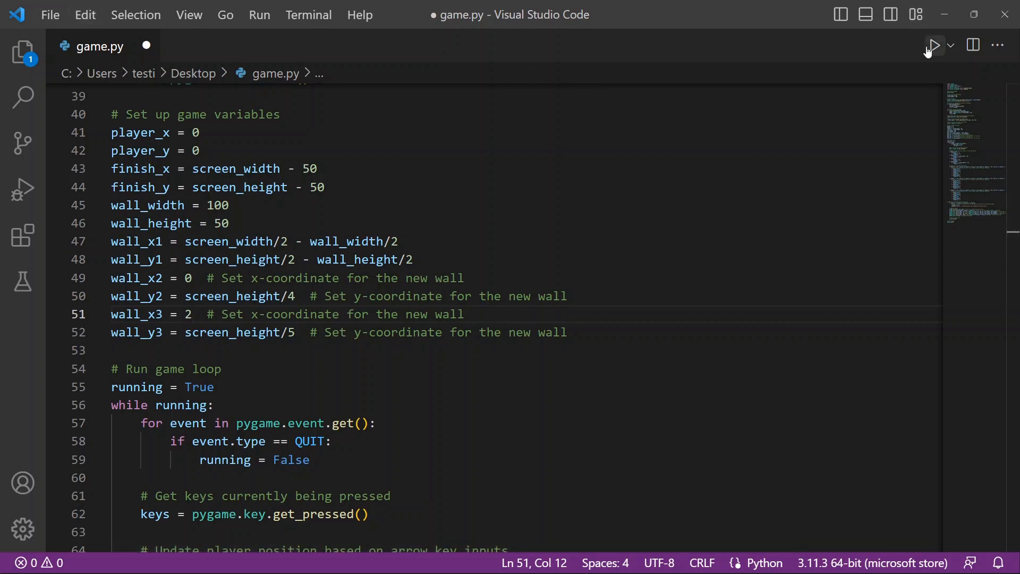
click(933, 45)
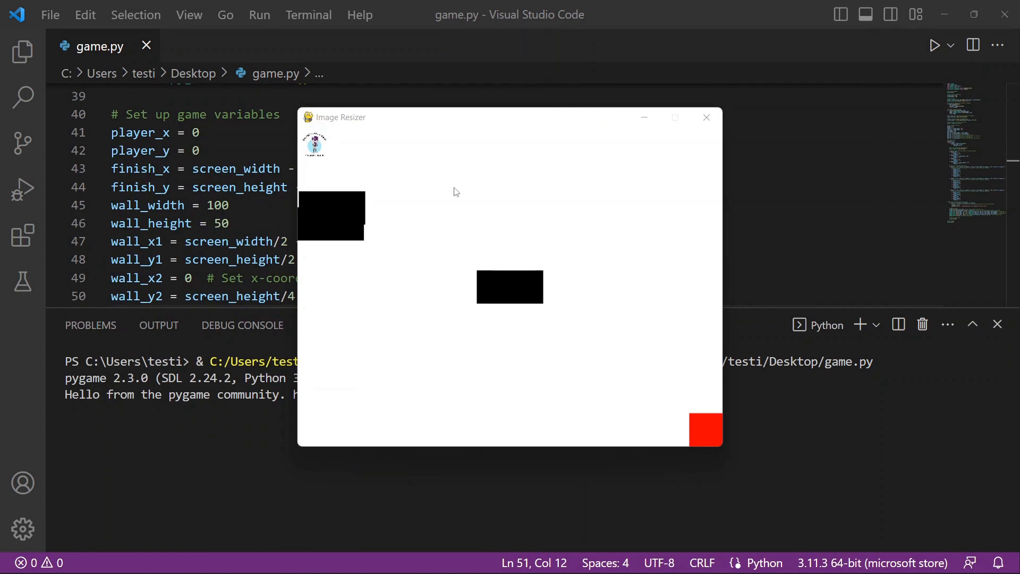
mouse_move(706, 118)
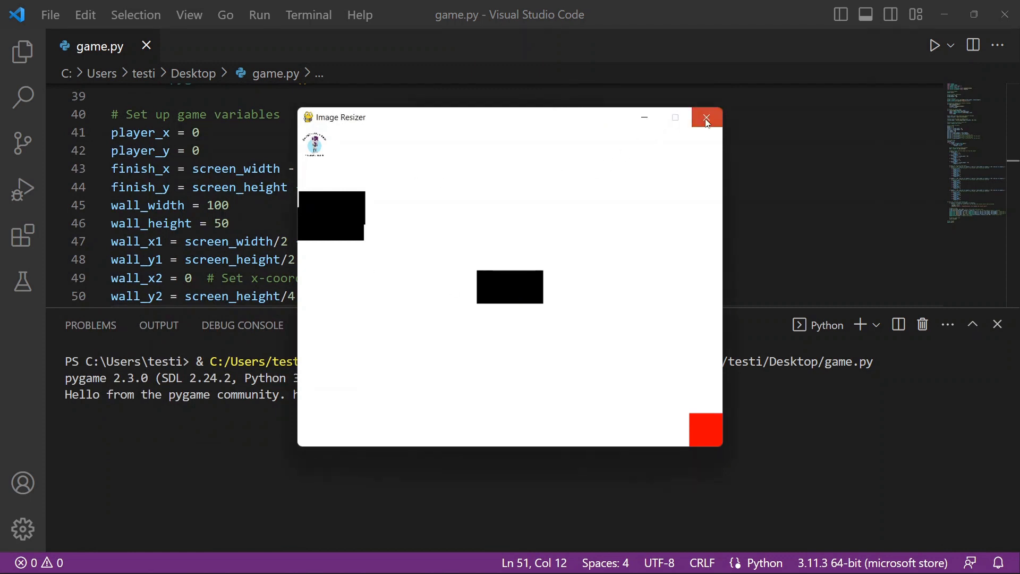
click(706, 118)
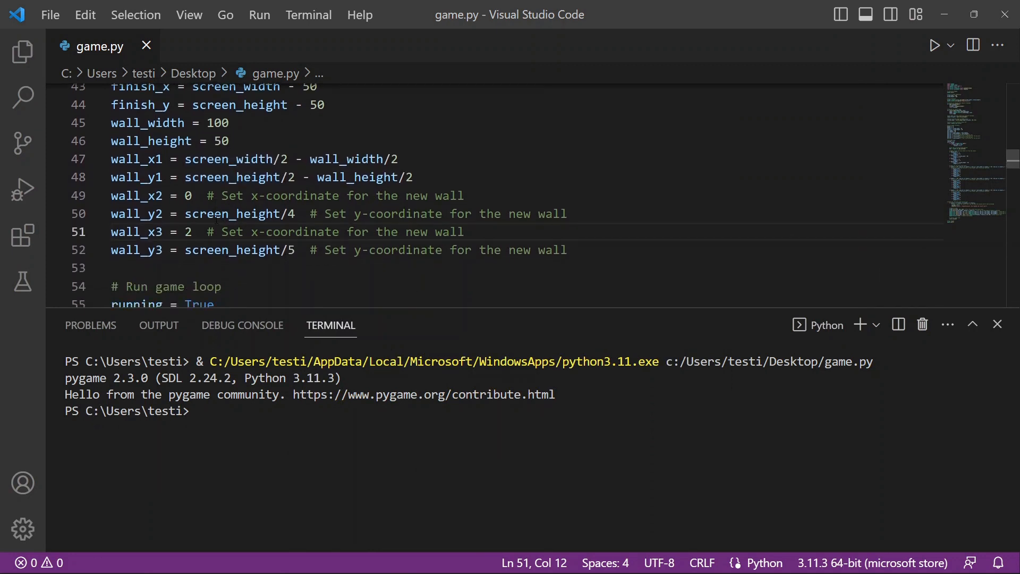
Step: Set wall_x3 to 500 and wall_y3 to 100, test the game, then close it
text(500)
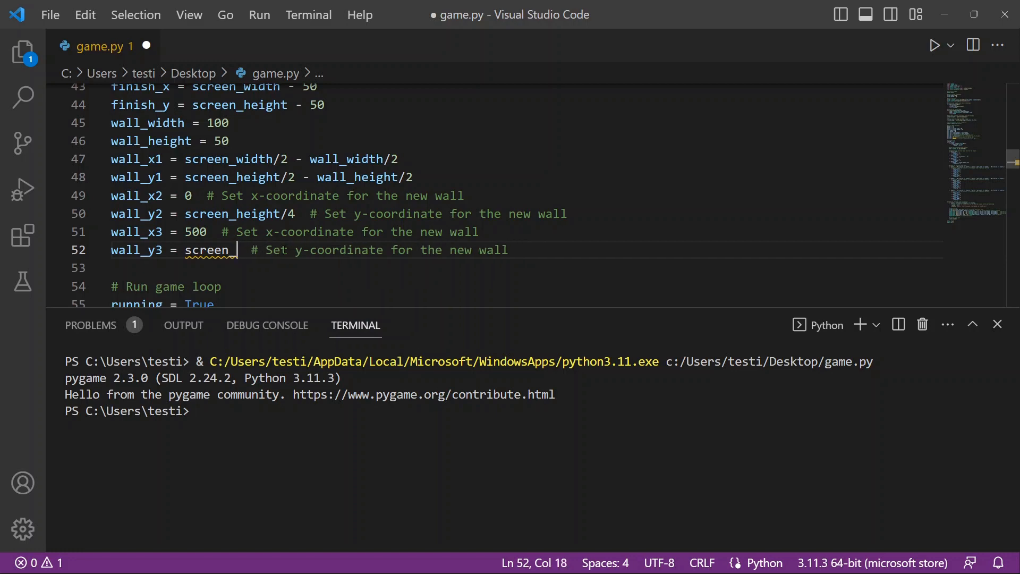
text(500  # Set y-co)
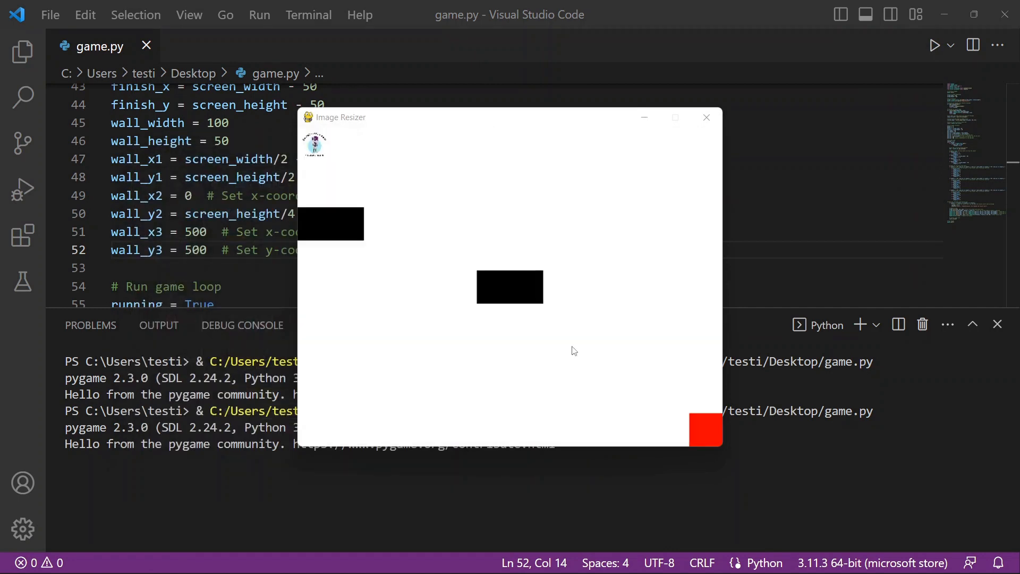
mouse_move(361, 258)
text(1)
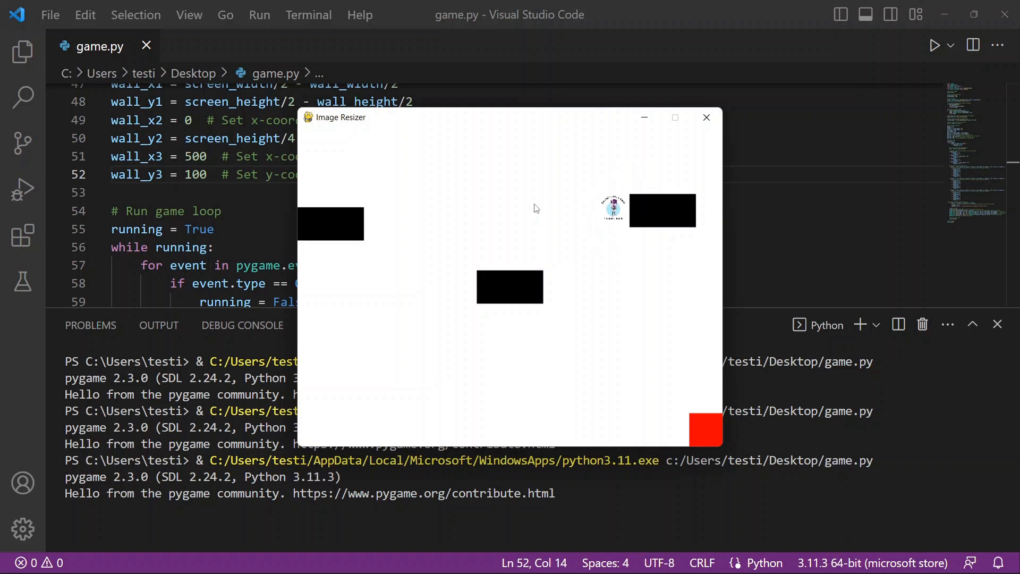
mouse_move(453, 176)
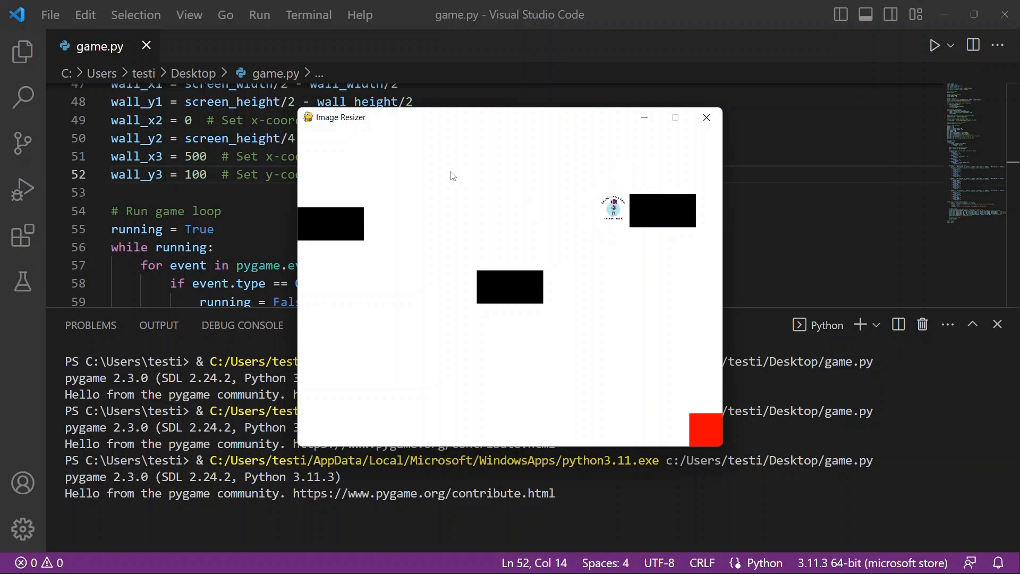
mouse_move(527, 196)
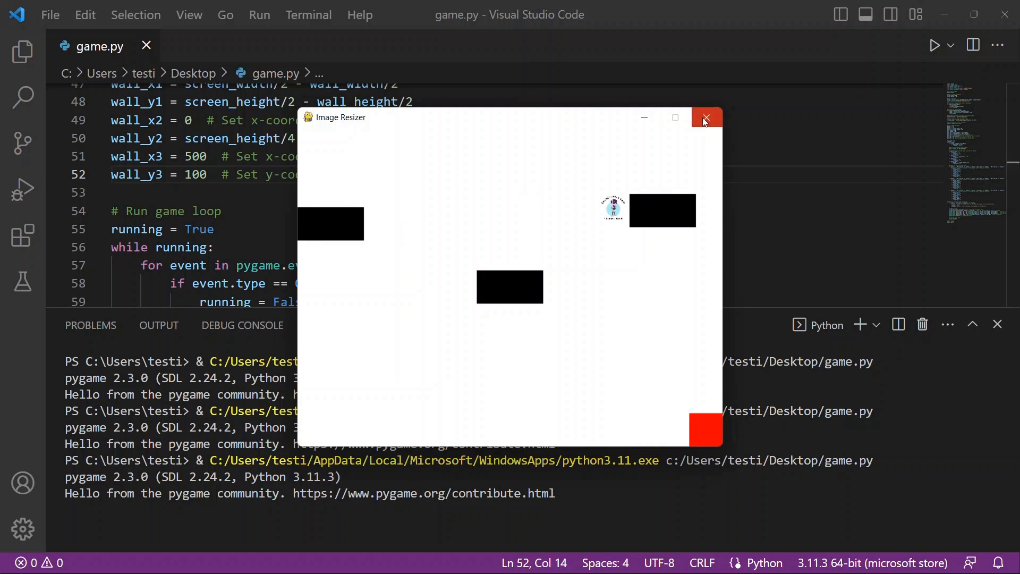
mouse_move(364, 143)
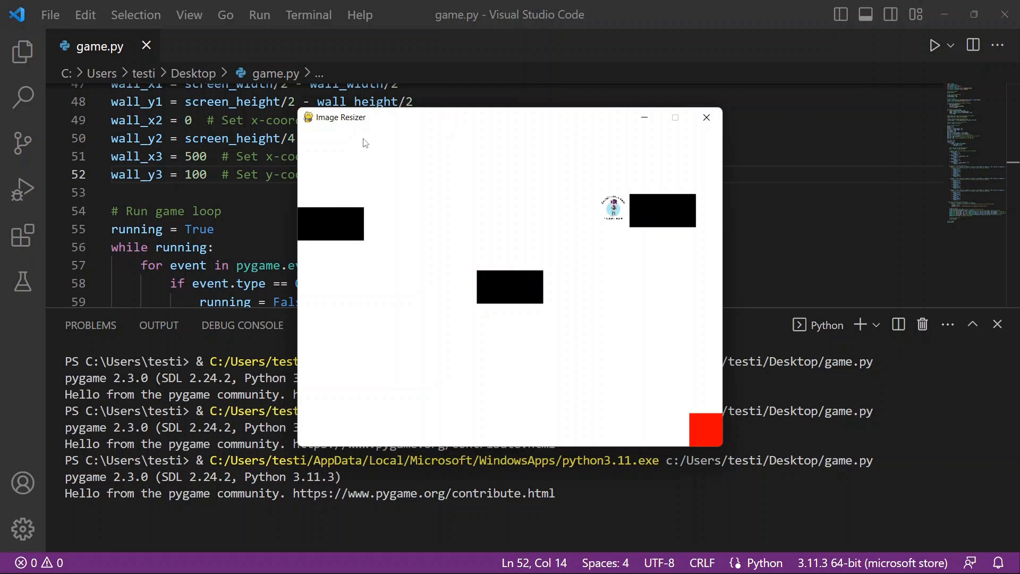
mouse_move(719, 139)
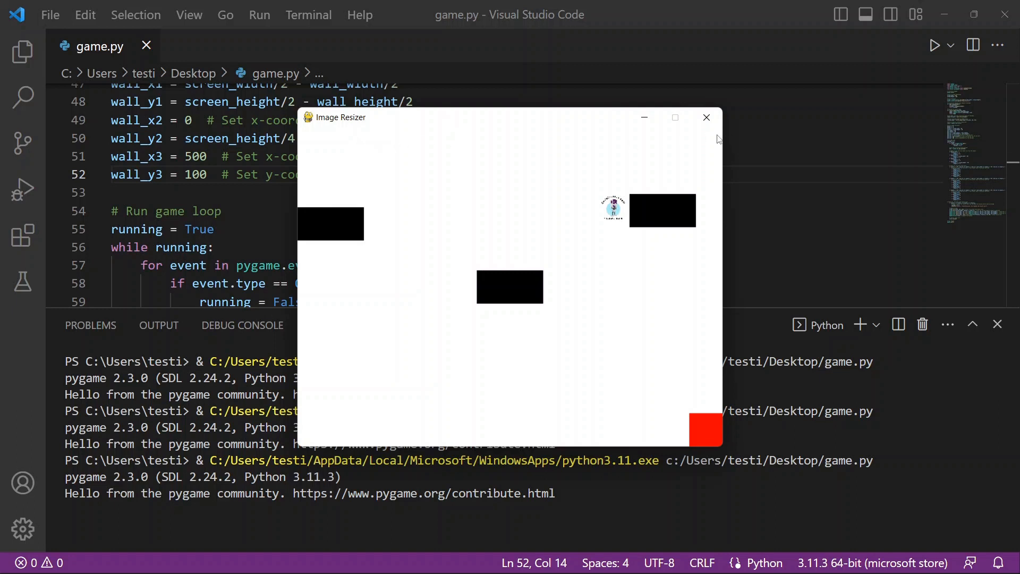
mouse_move(610, 150)
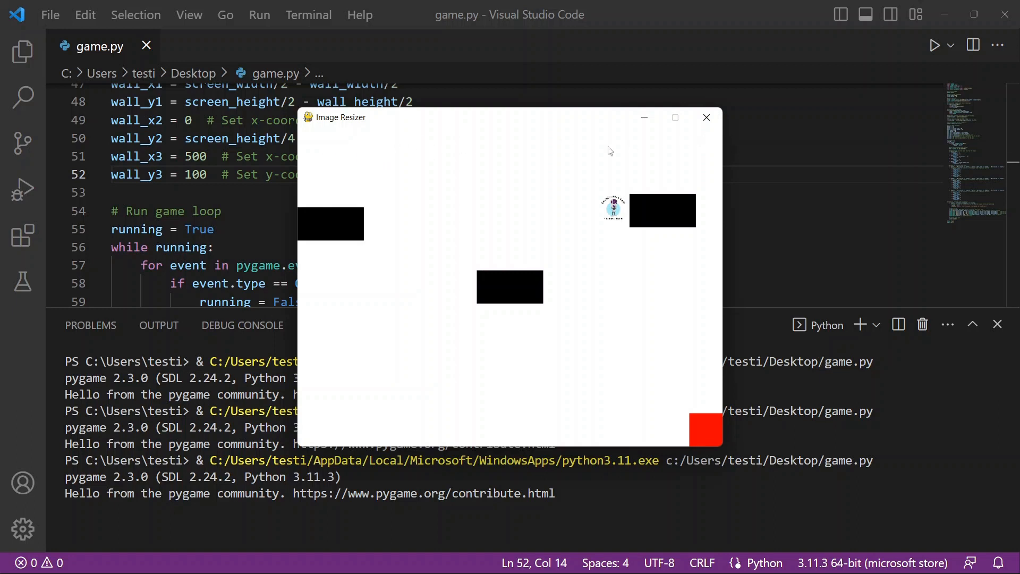
mouse_move(663, 128)
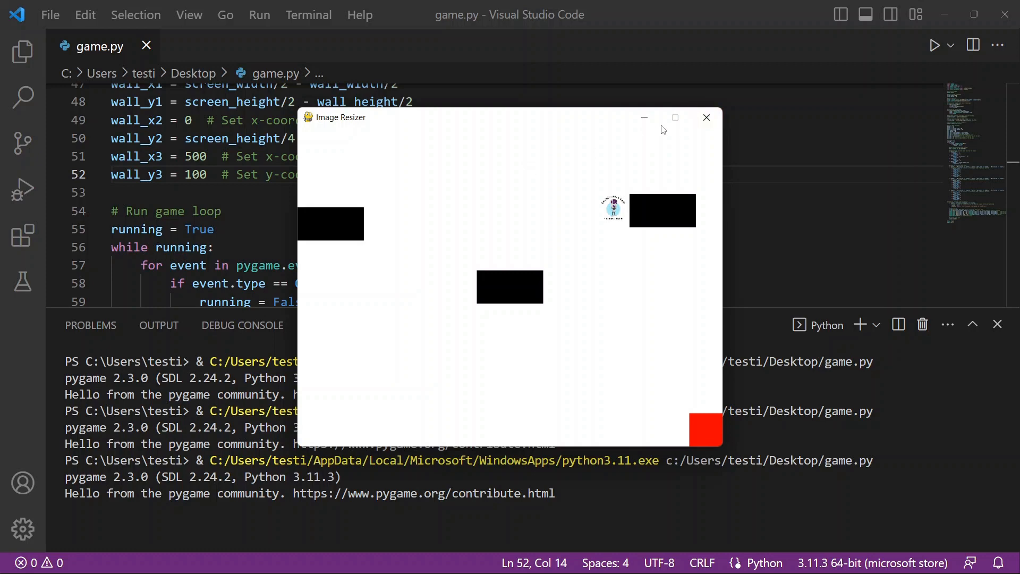
click(707, 118)
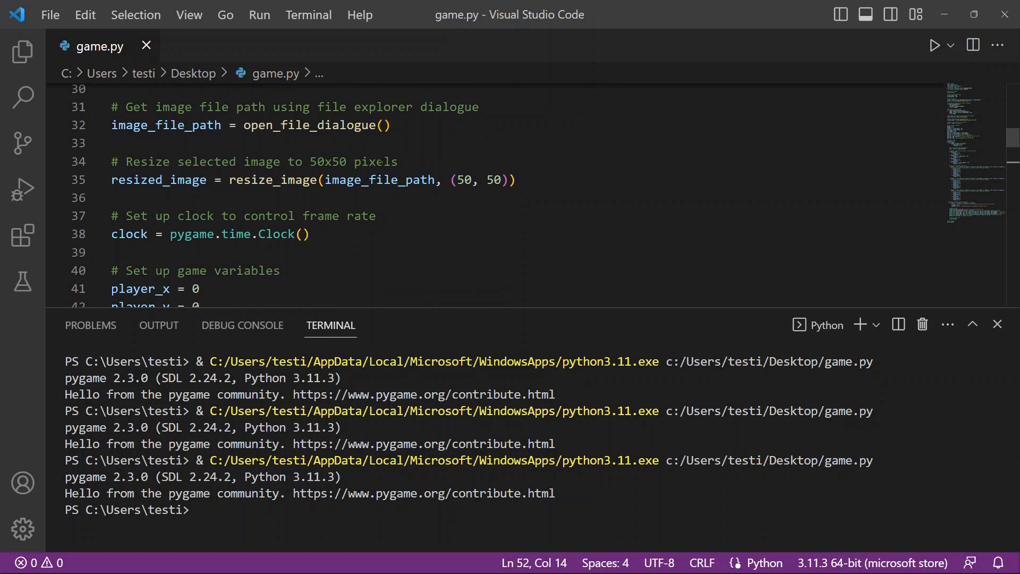
scroll(down, 3)
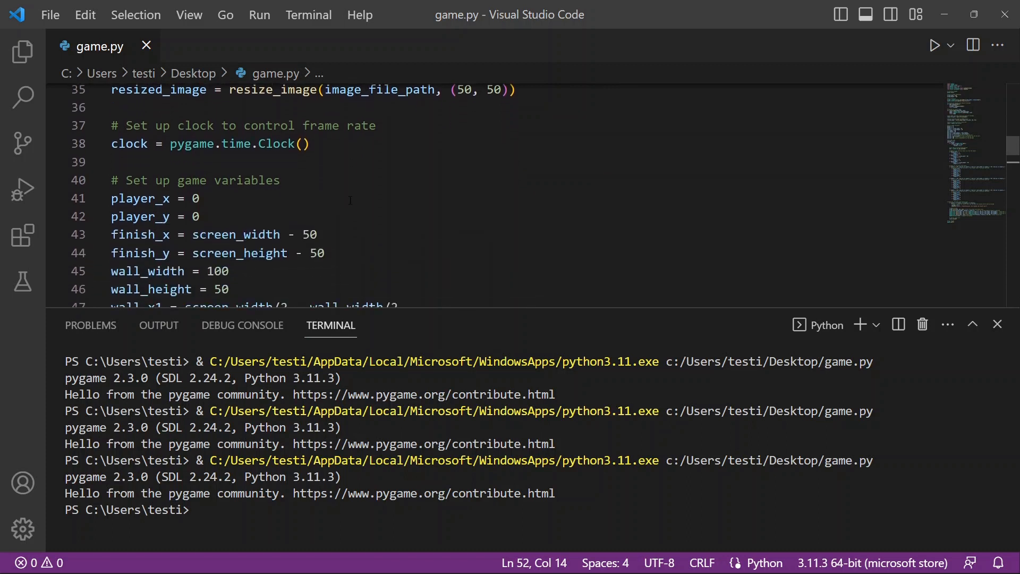
scroll(down, 3)
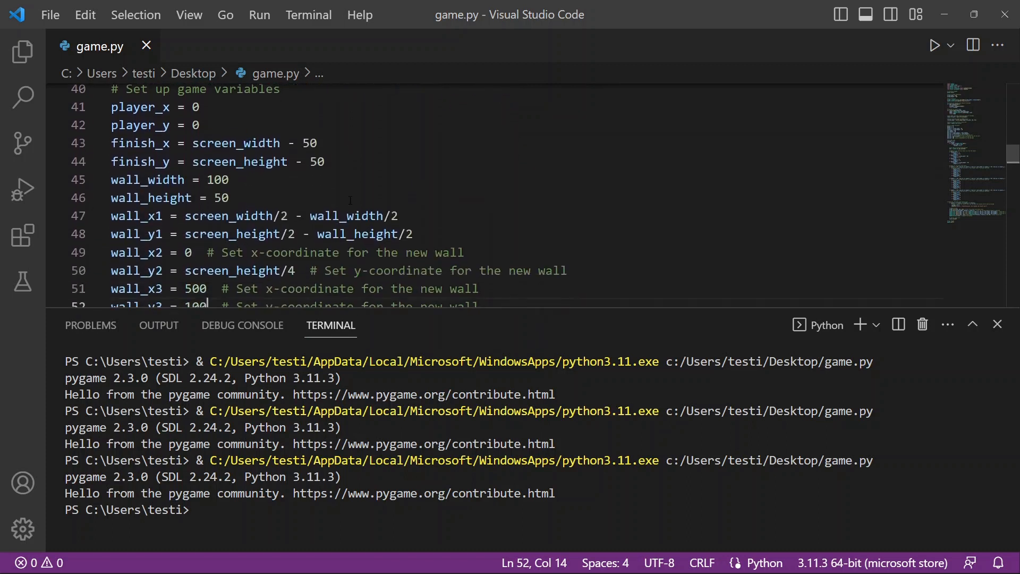
scroll(down, 3)
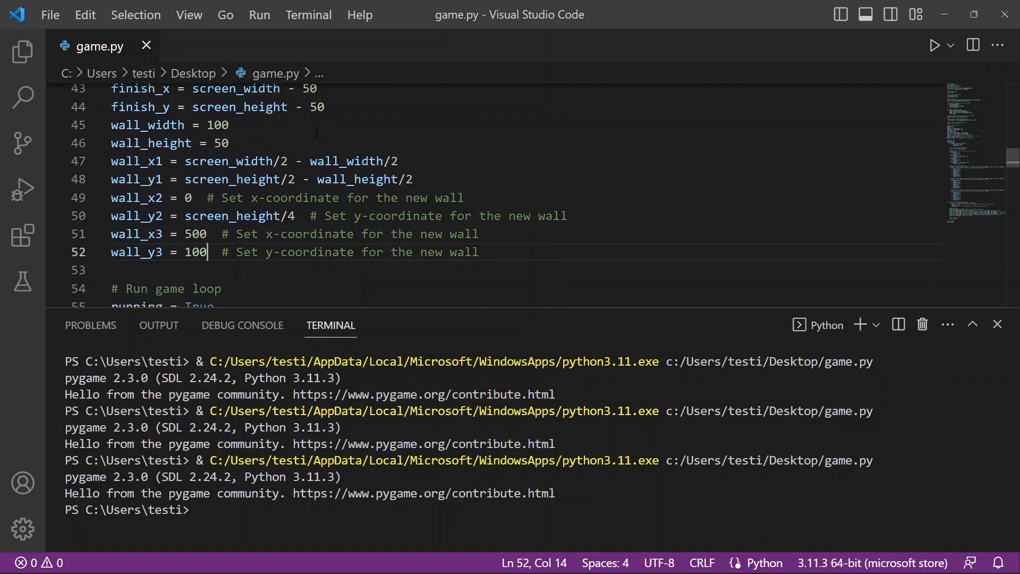
scroll(down, 3)
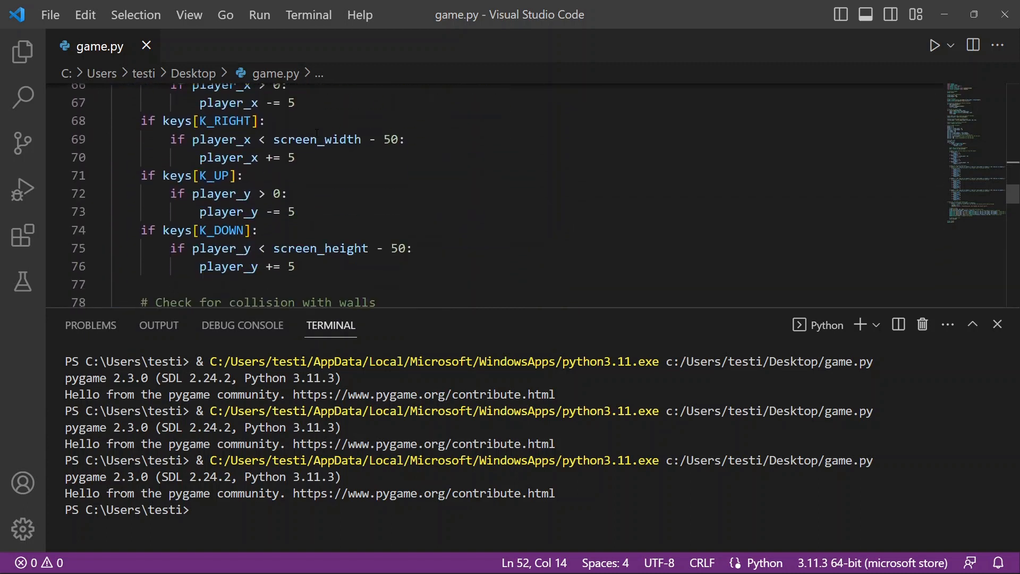
scroll(down, 3)
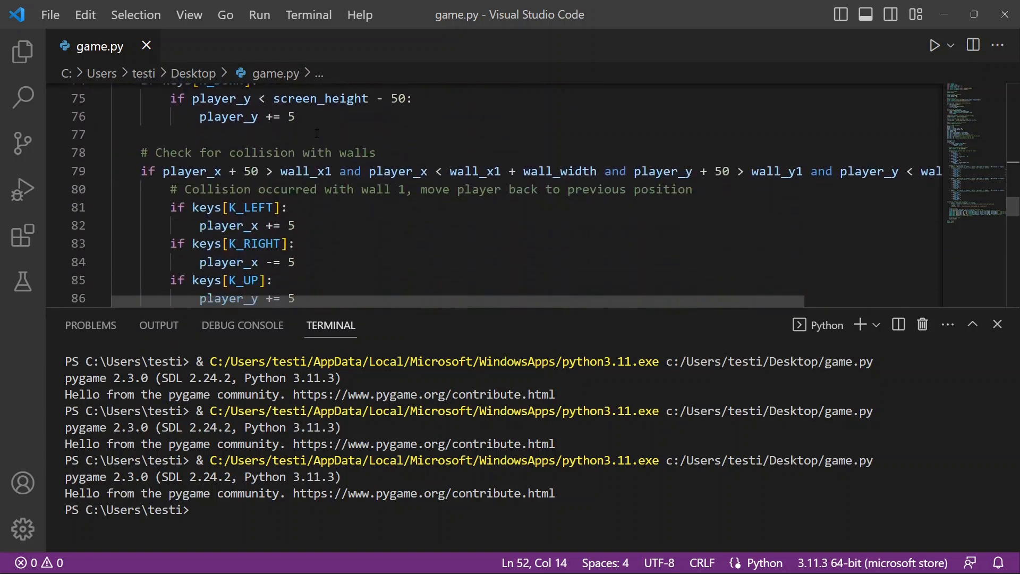
scroll(down, 3)
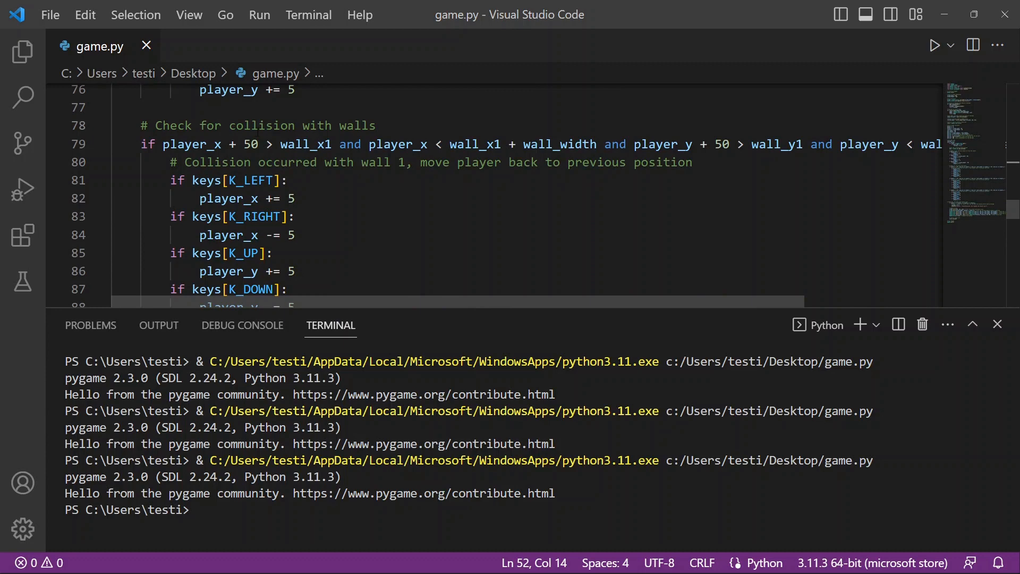